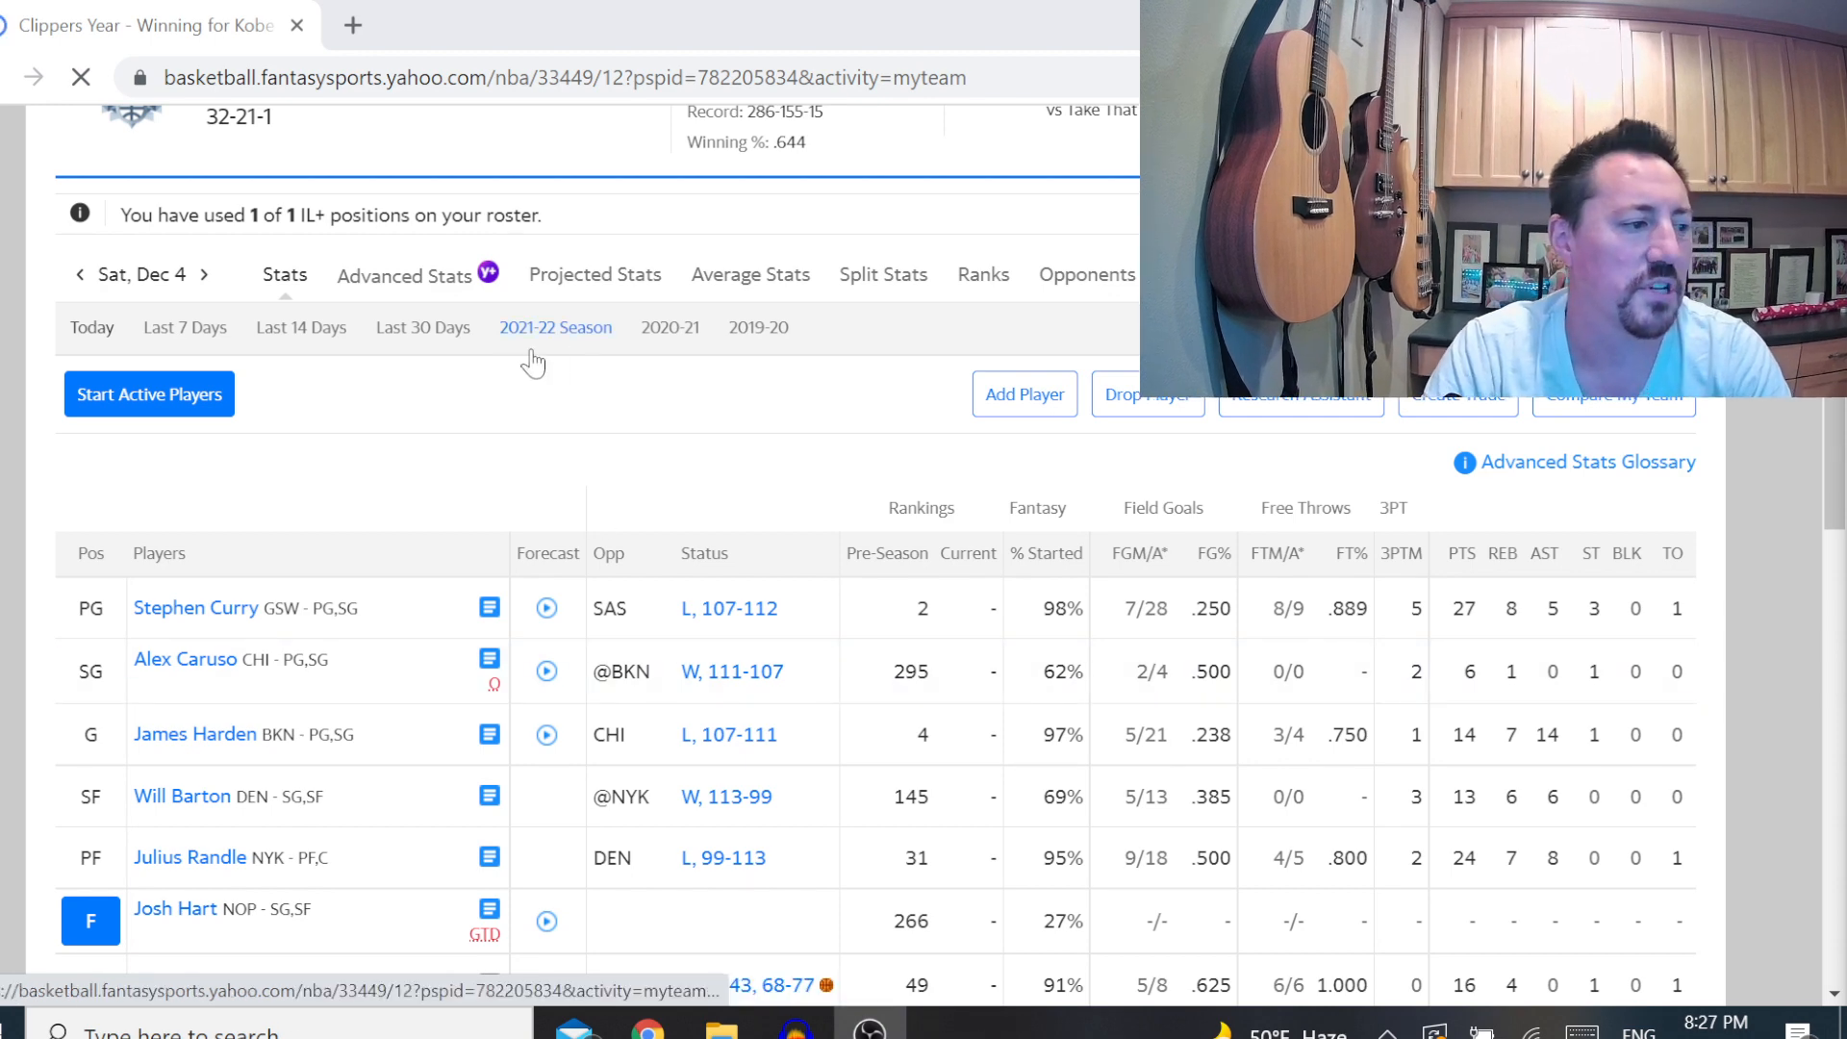
# Bring up James Harden's Player Info popup and read through his game log and news notes
pyautogui.scroll(-3)
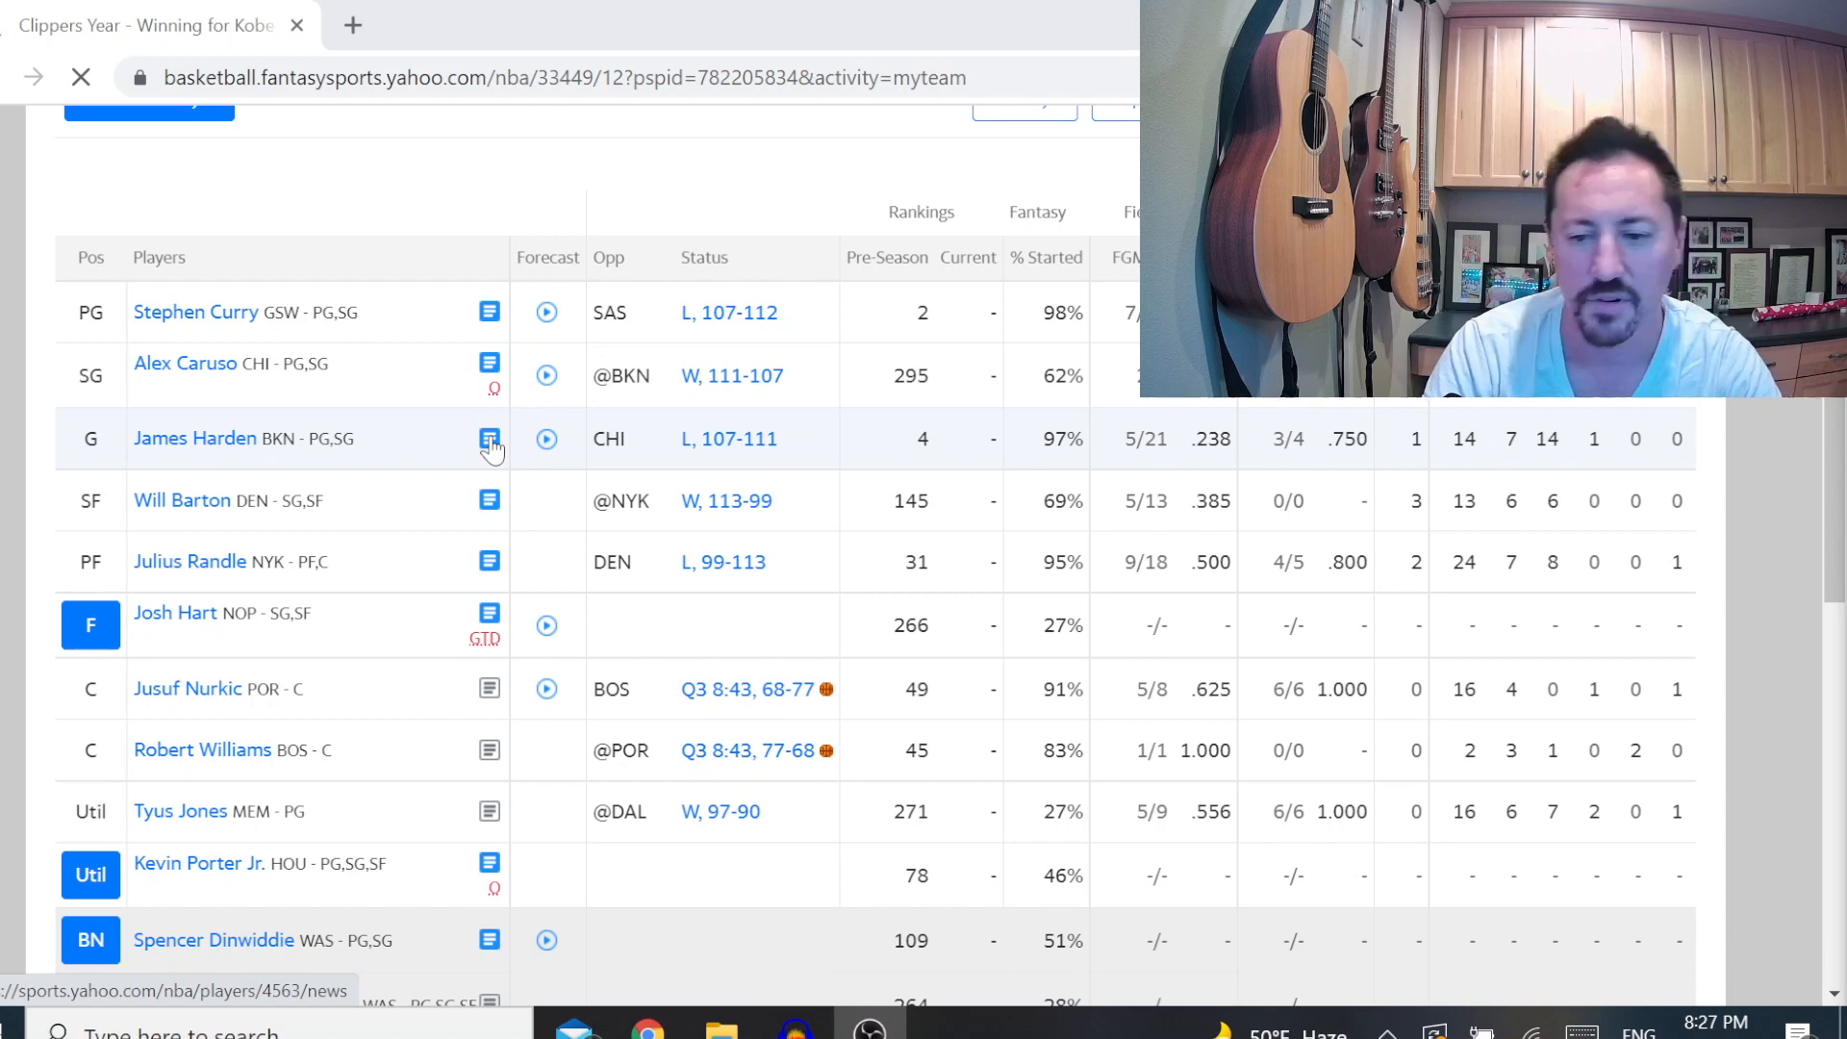
pyautogui.click(490, 438)
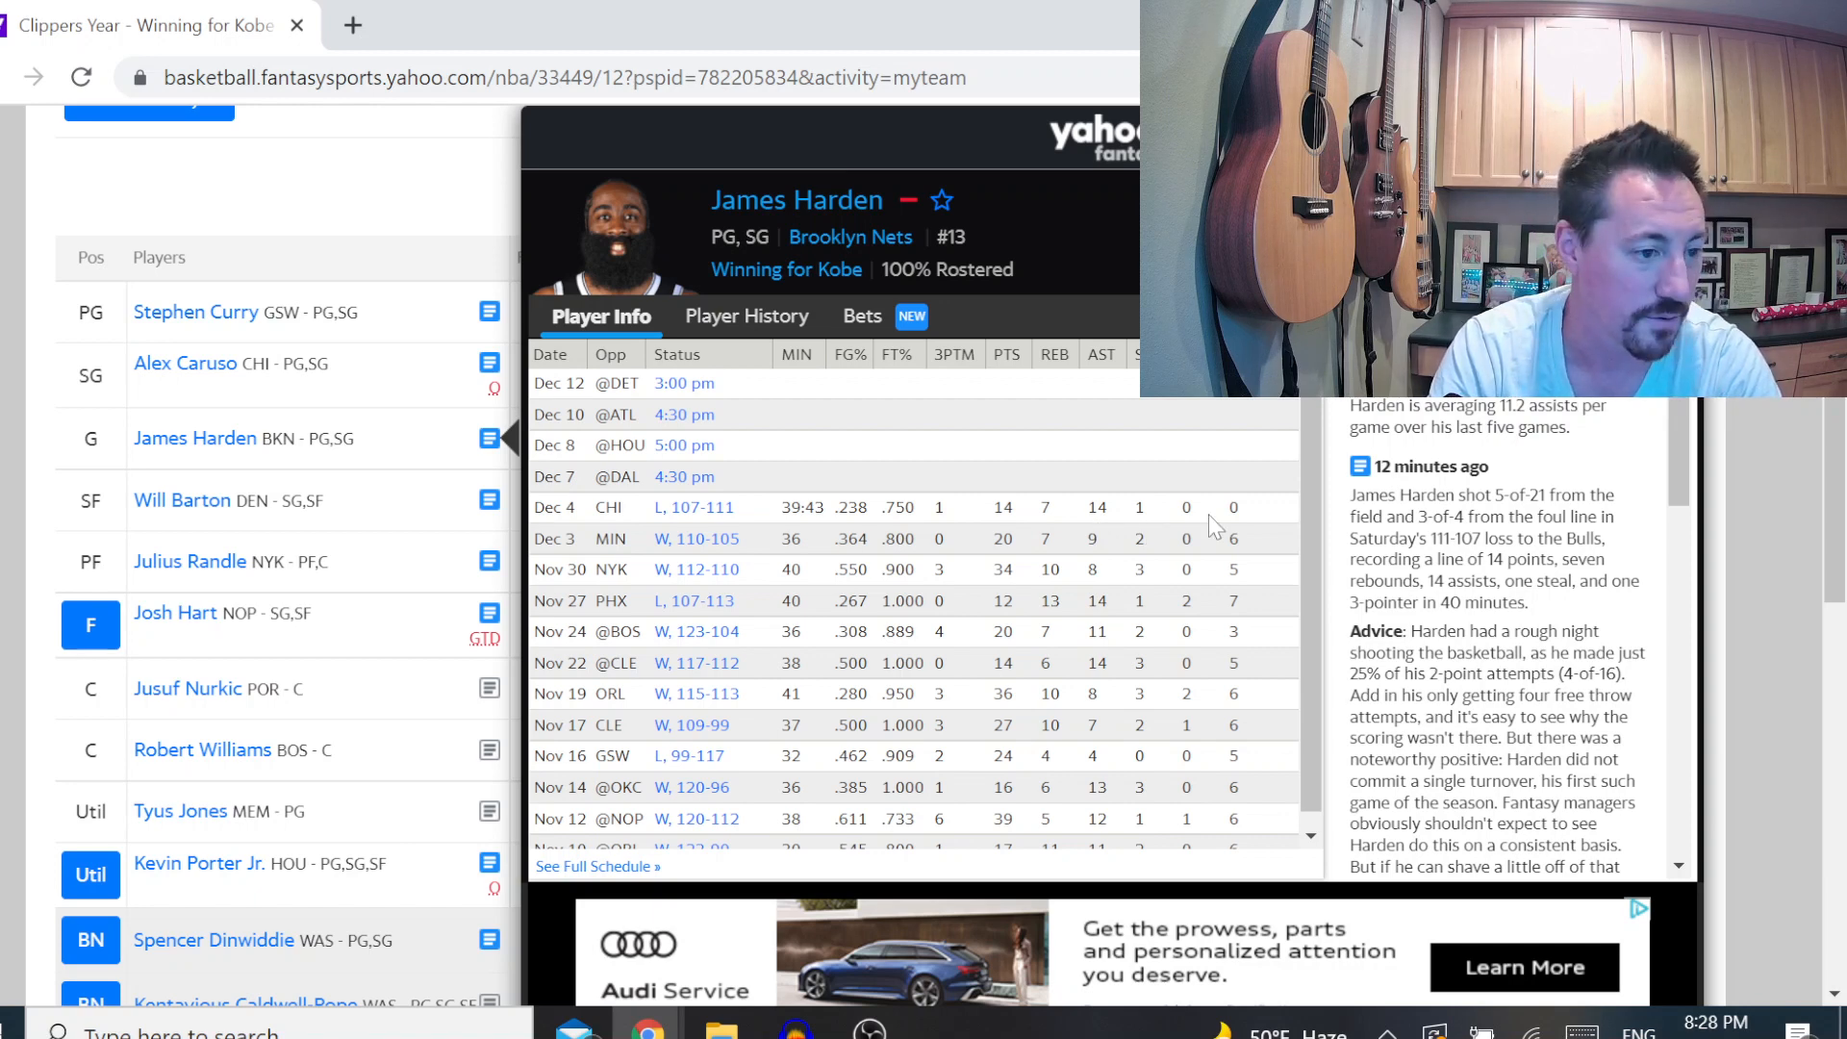
pyautogui.moveTo(1270, 554)
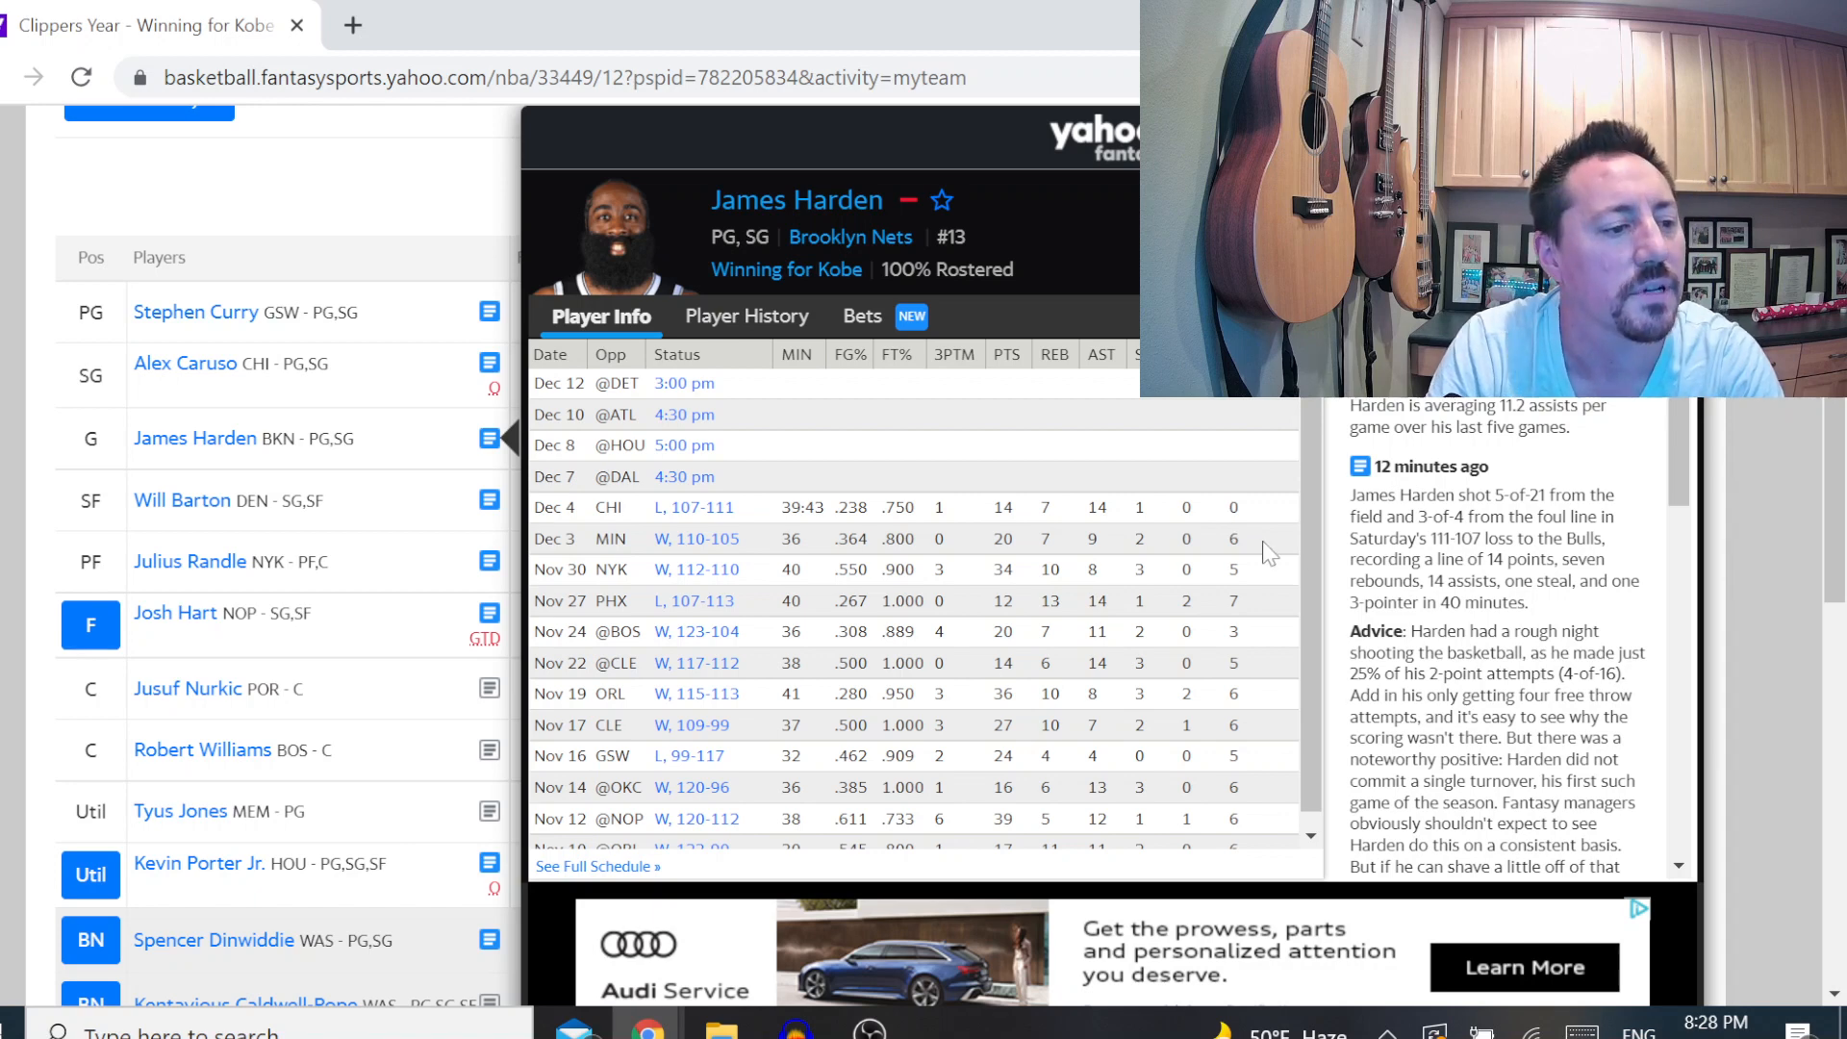
pyautogui.moveTo(1251, 621)
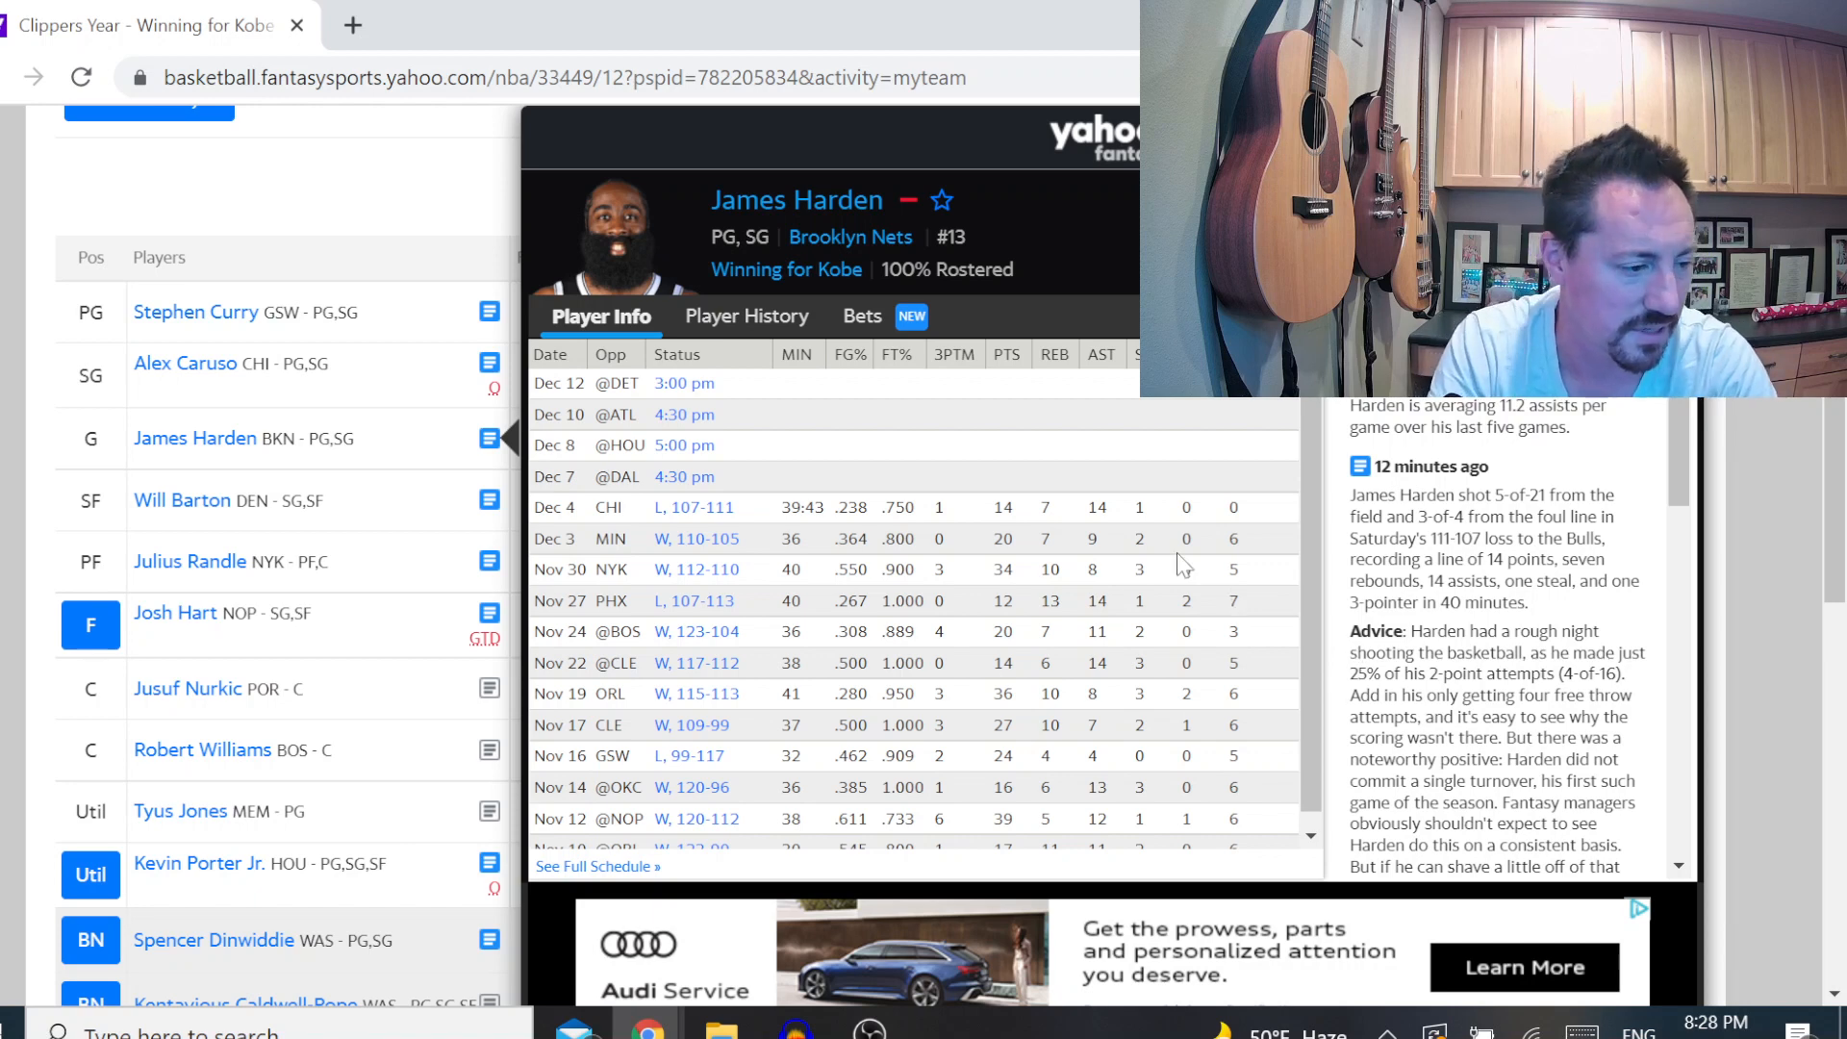
pyautogui.scroll(-3)
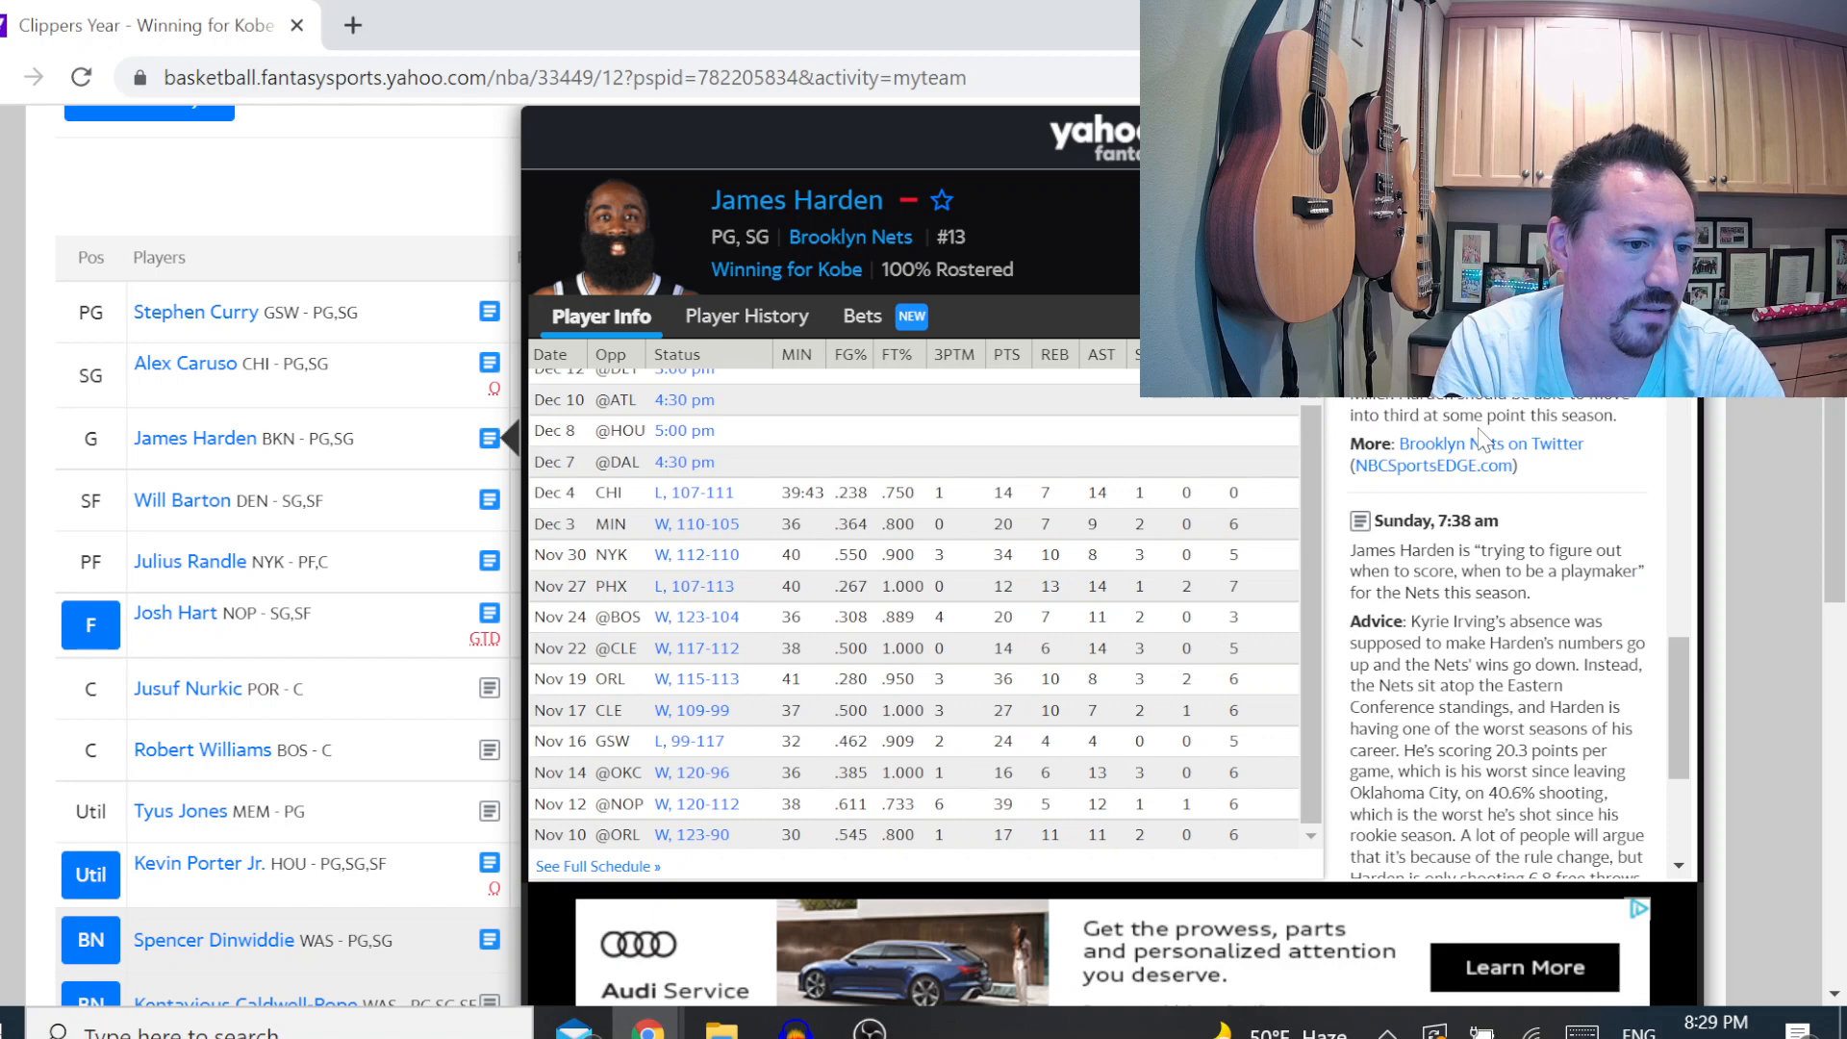
pyautogui.scroll(-3)
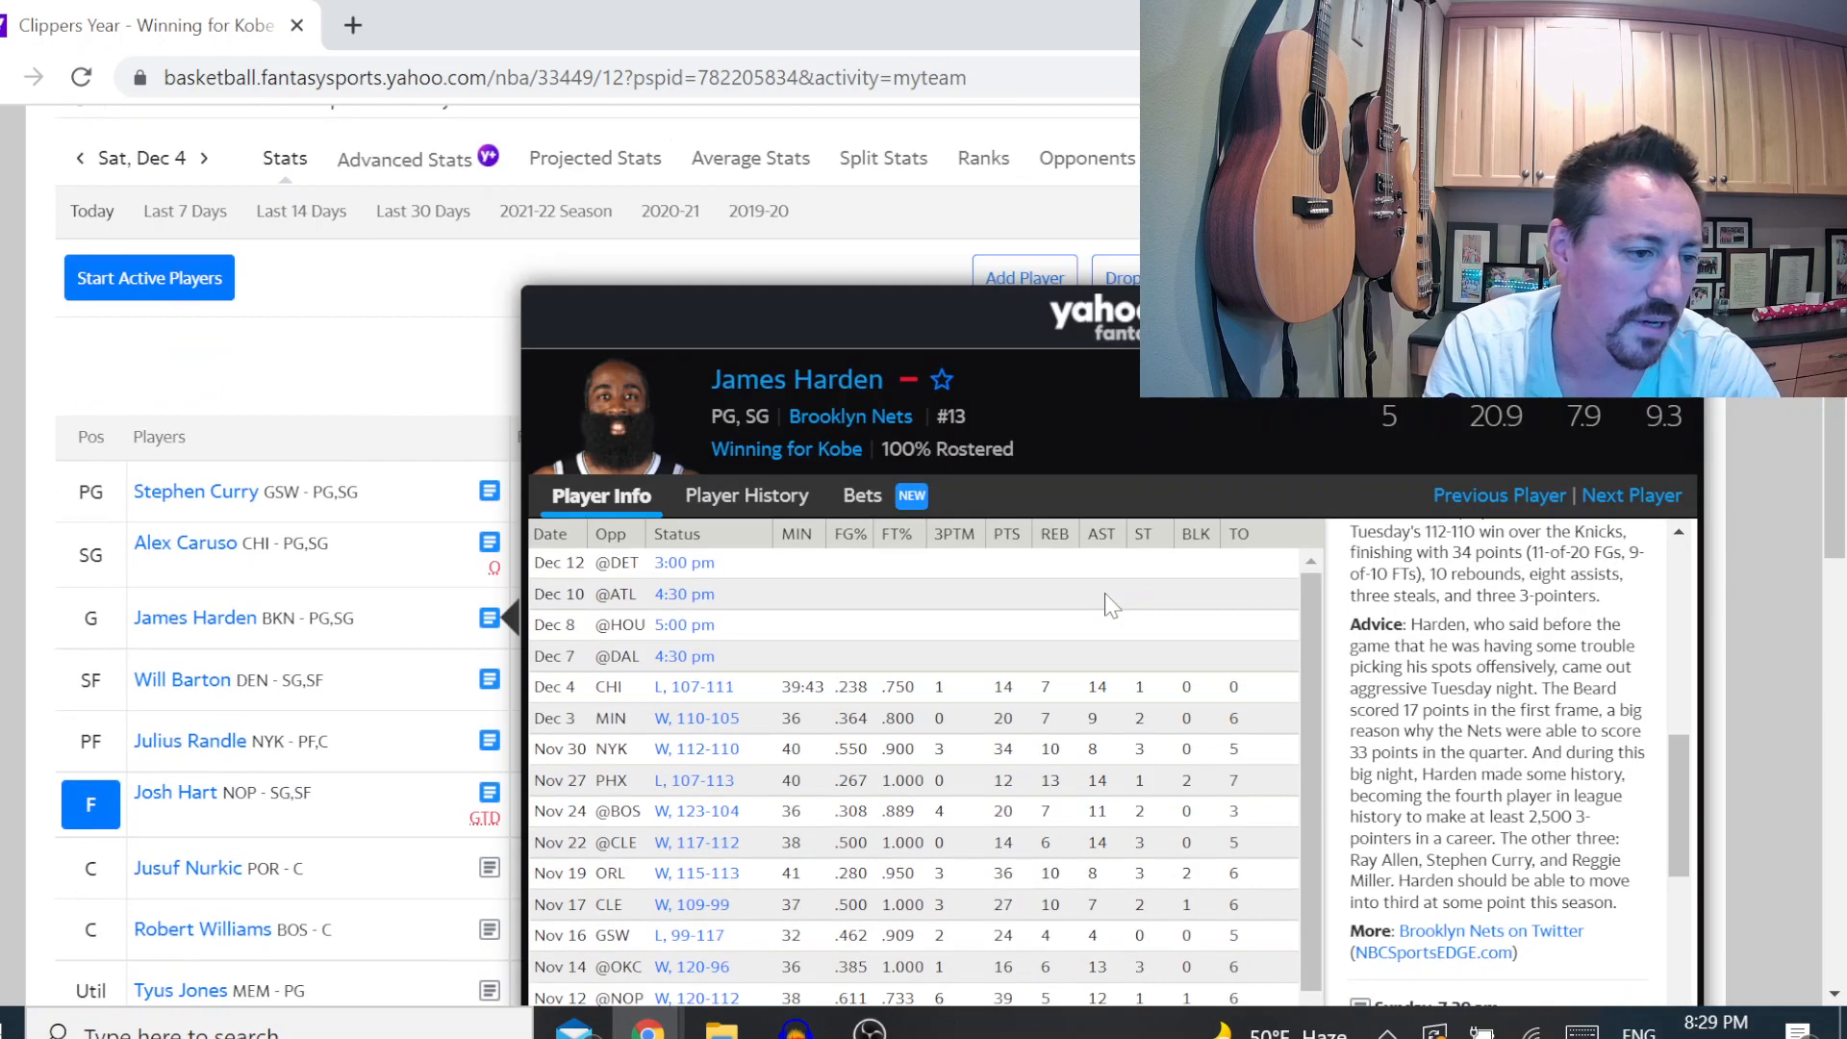
# Scroll the page after closing Harden's card to reach the Players navigation menu
pyautogui.scroll(-3)
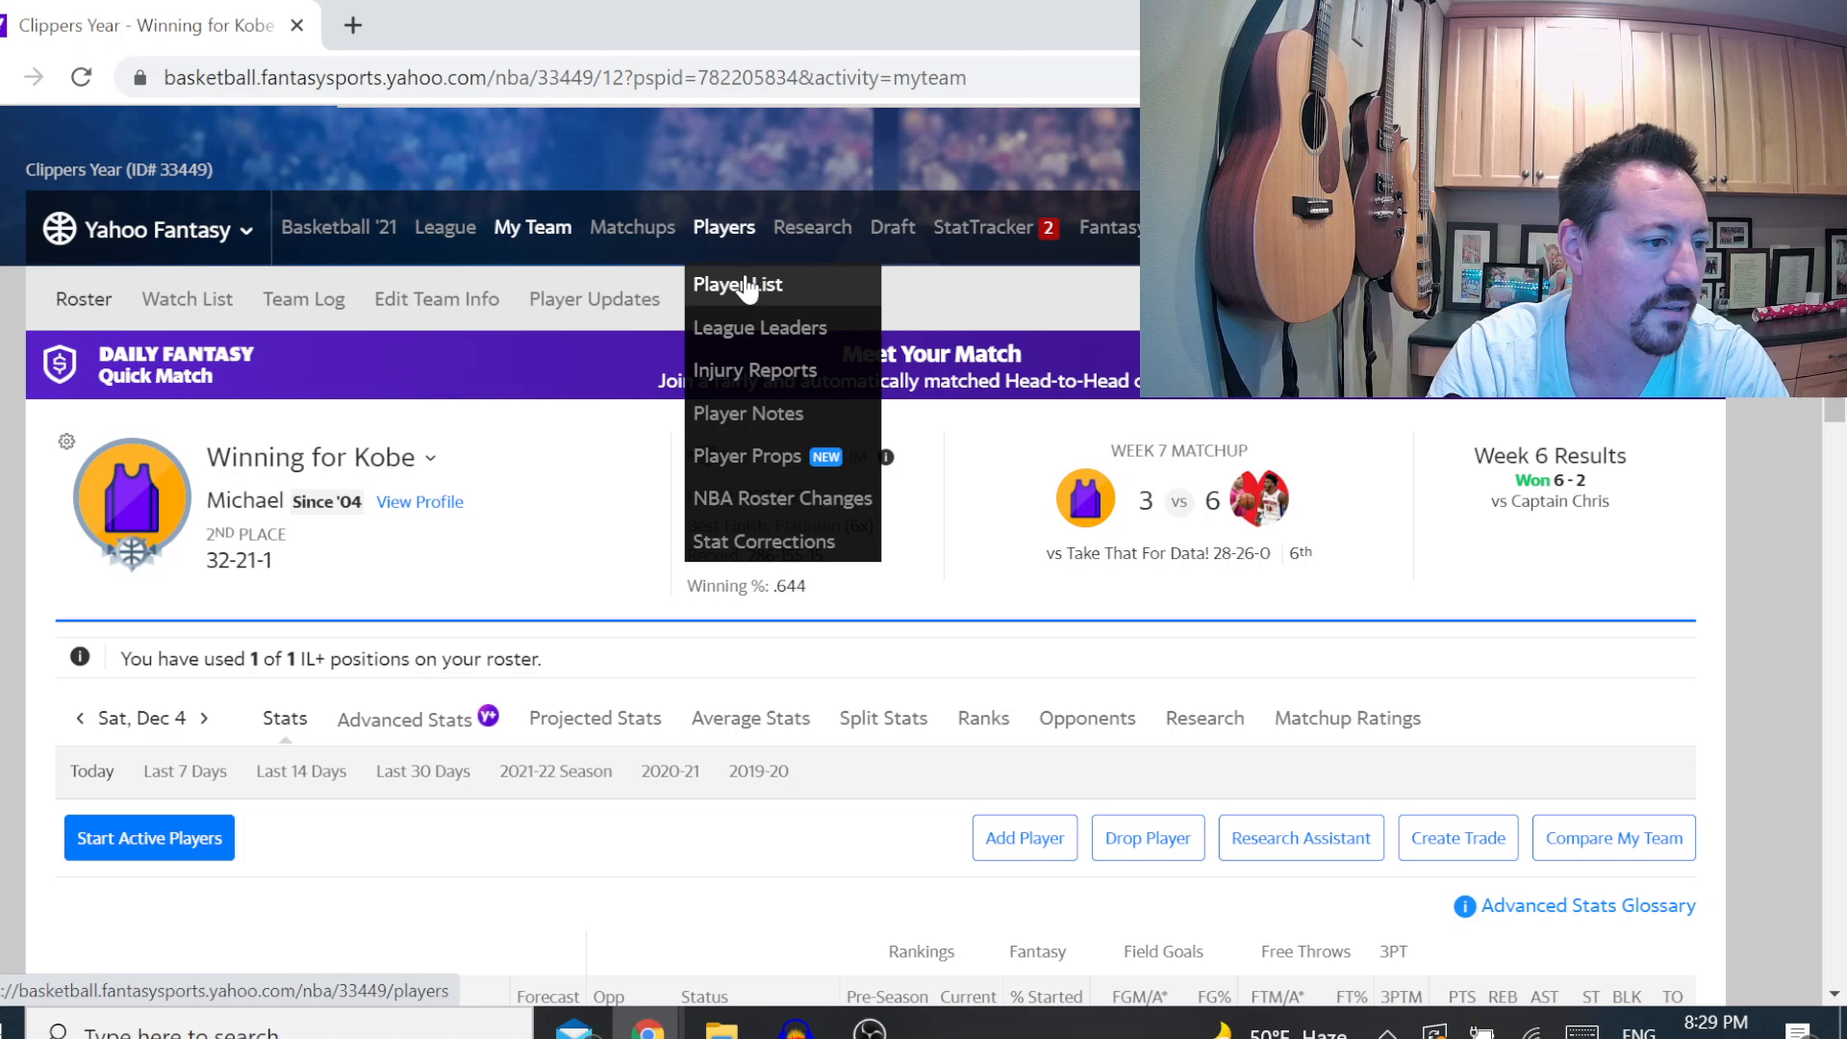
# Show the Player List filtered to All Players instead of only available ones
pyautogui.click(737, 285)
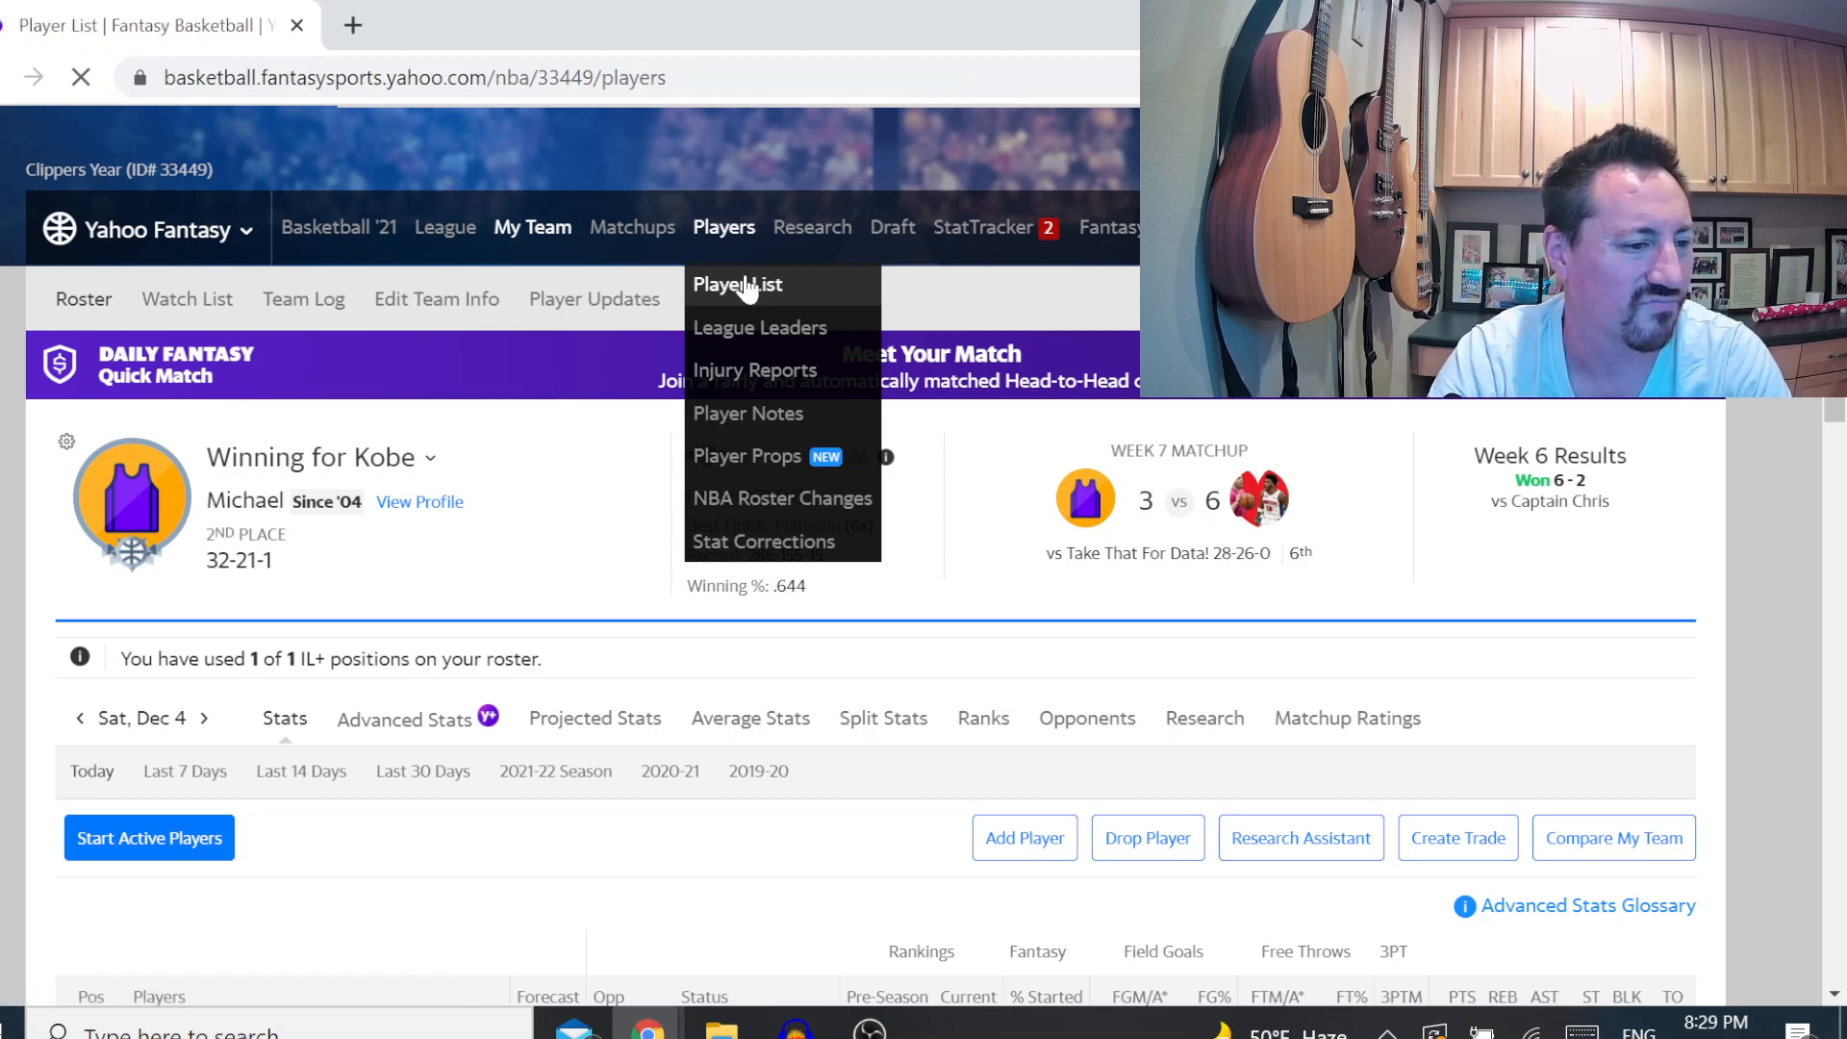
pyautogui.click(737, 284)
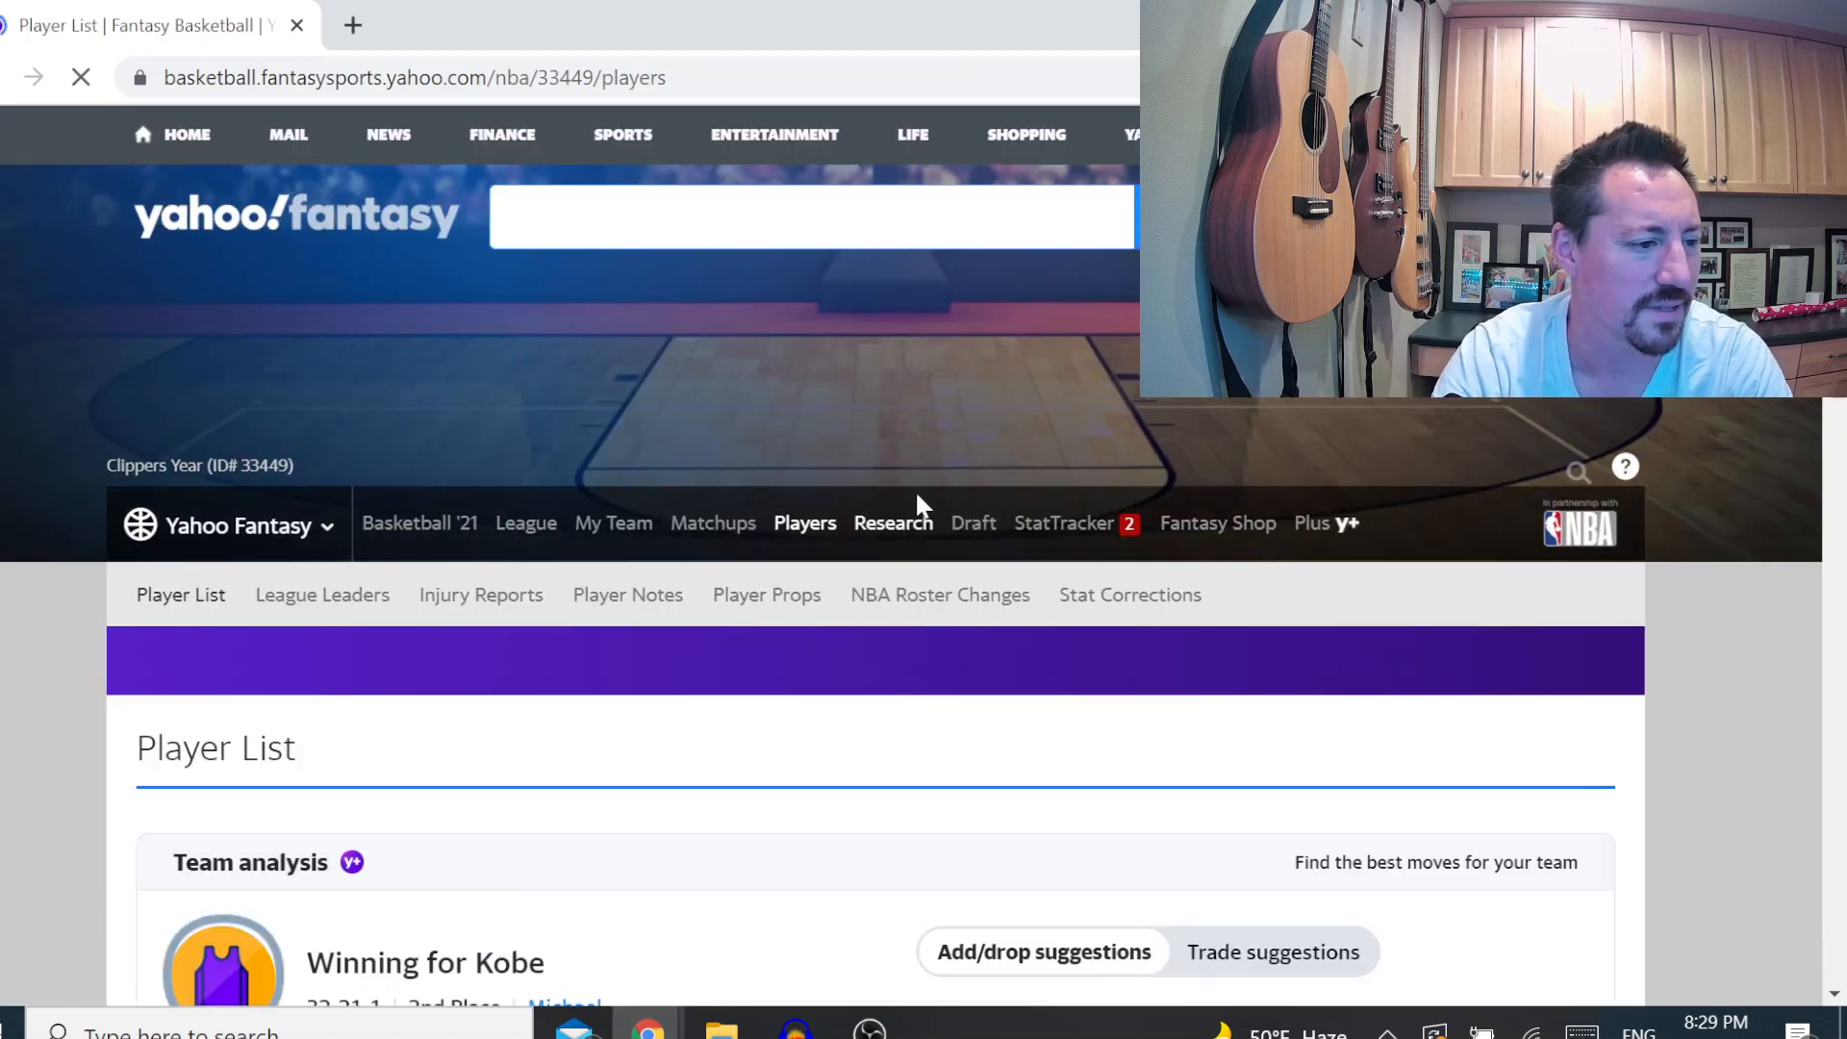
pyautogui.scroll(-3)
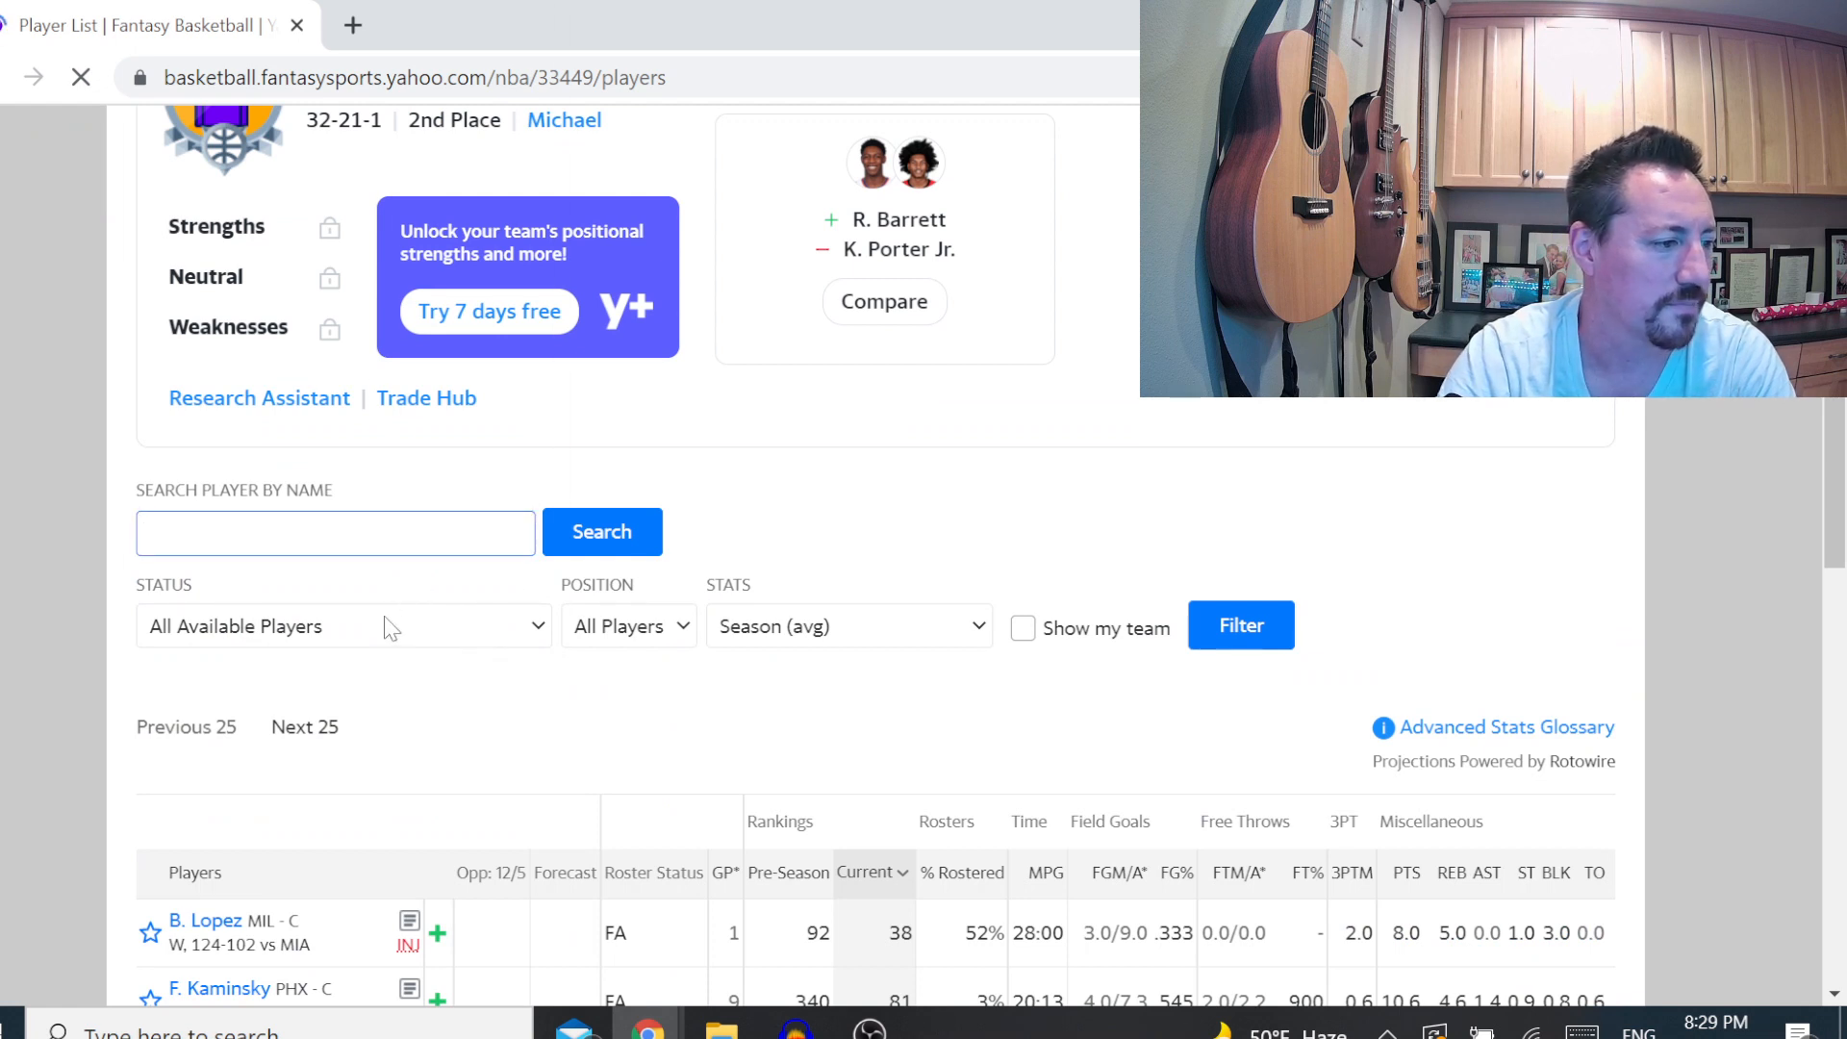
pyautogui.click(342, 625)
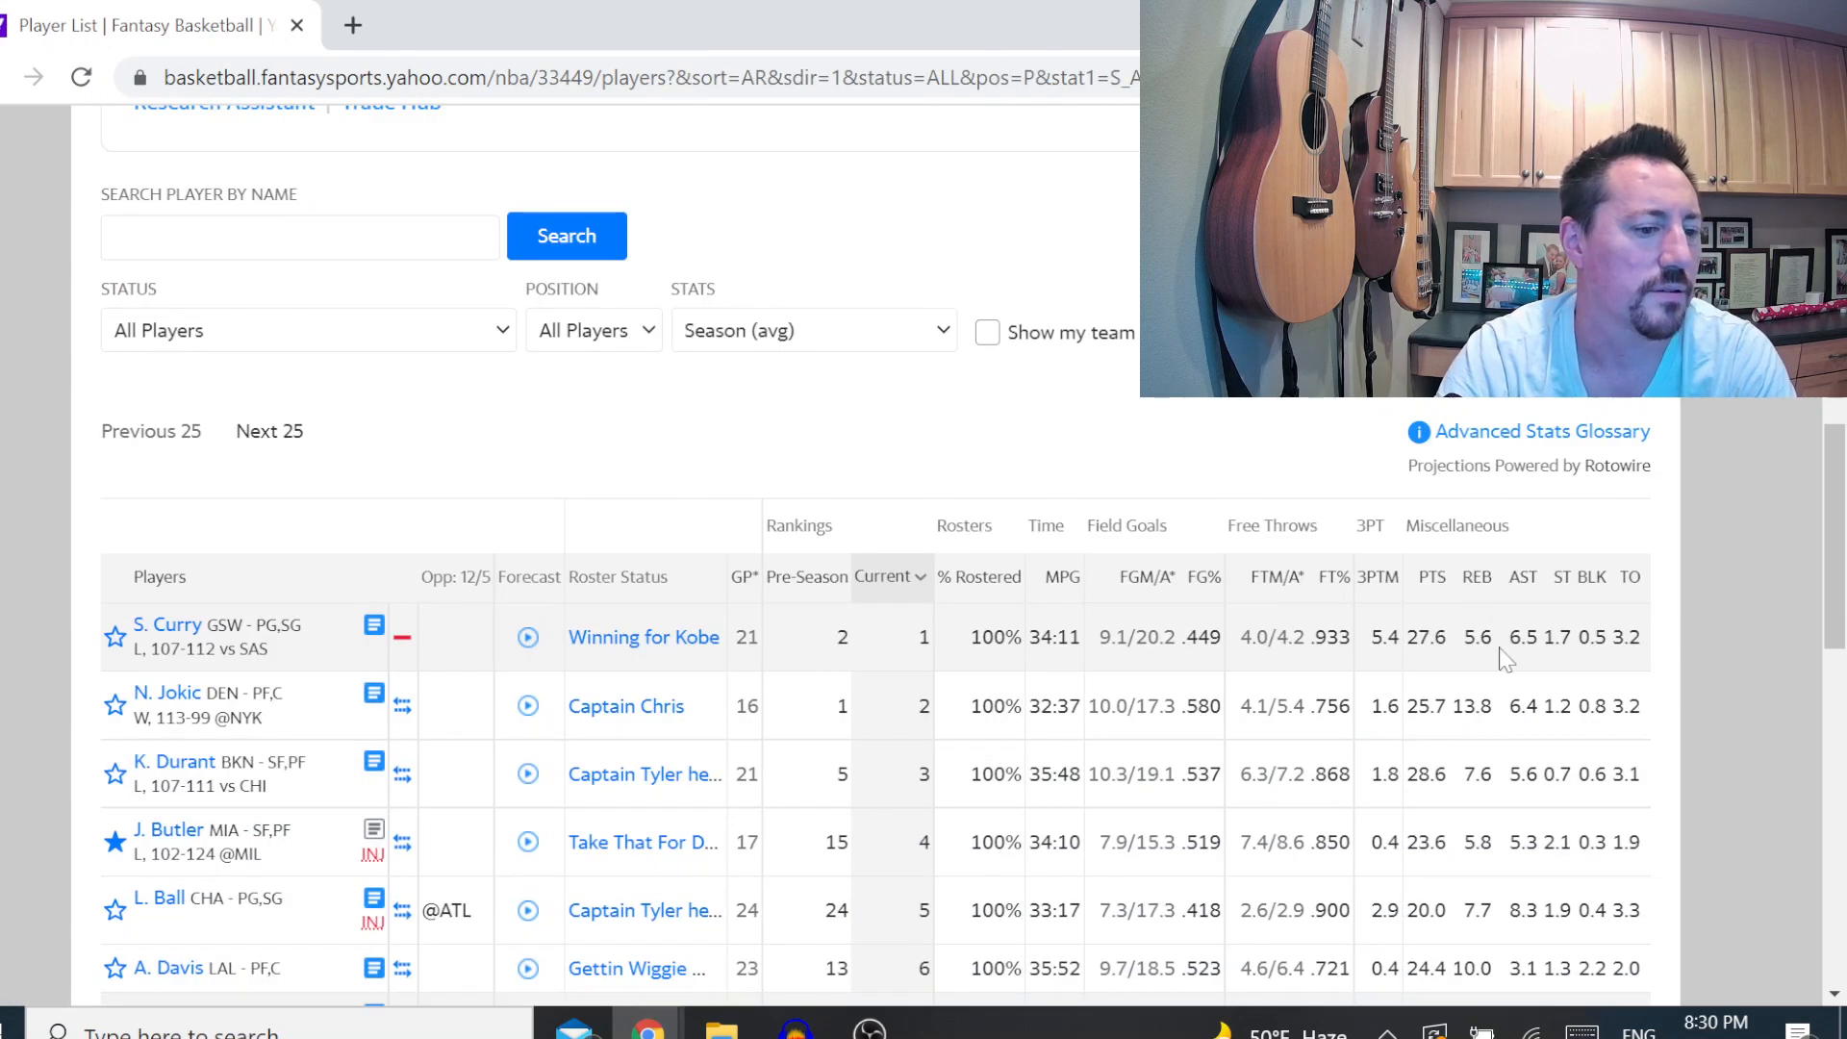
# Sort the player list by assists per game and scan down the rankings
pyautogui.click(1516, 575)
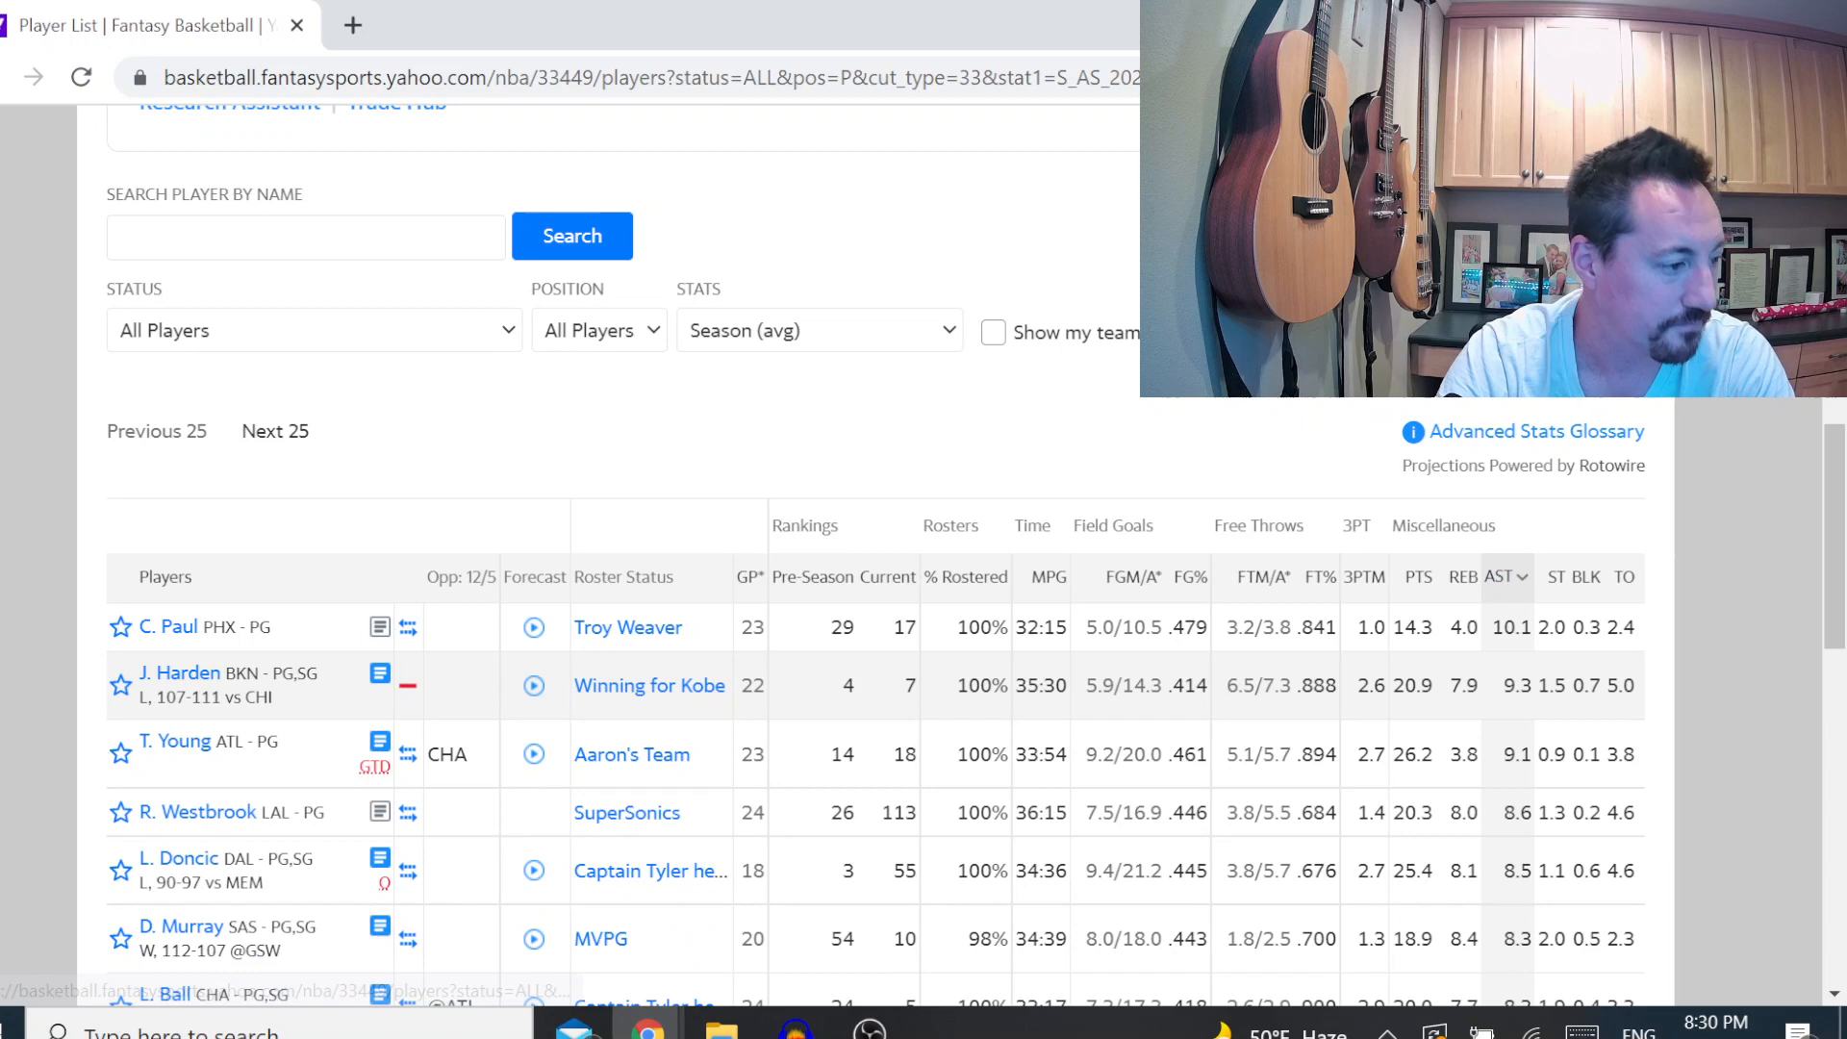
pyautogui.scroll(-3)
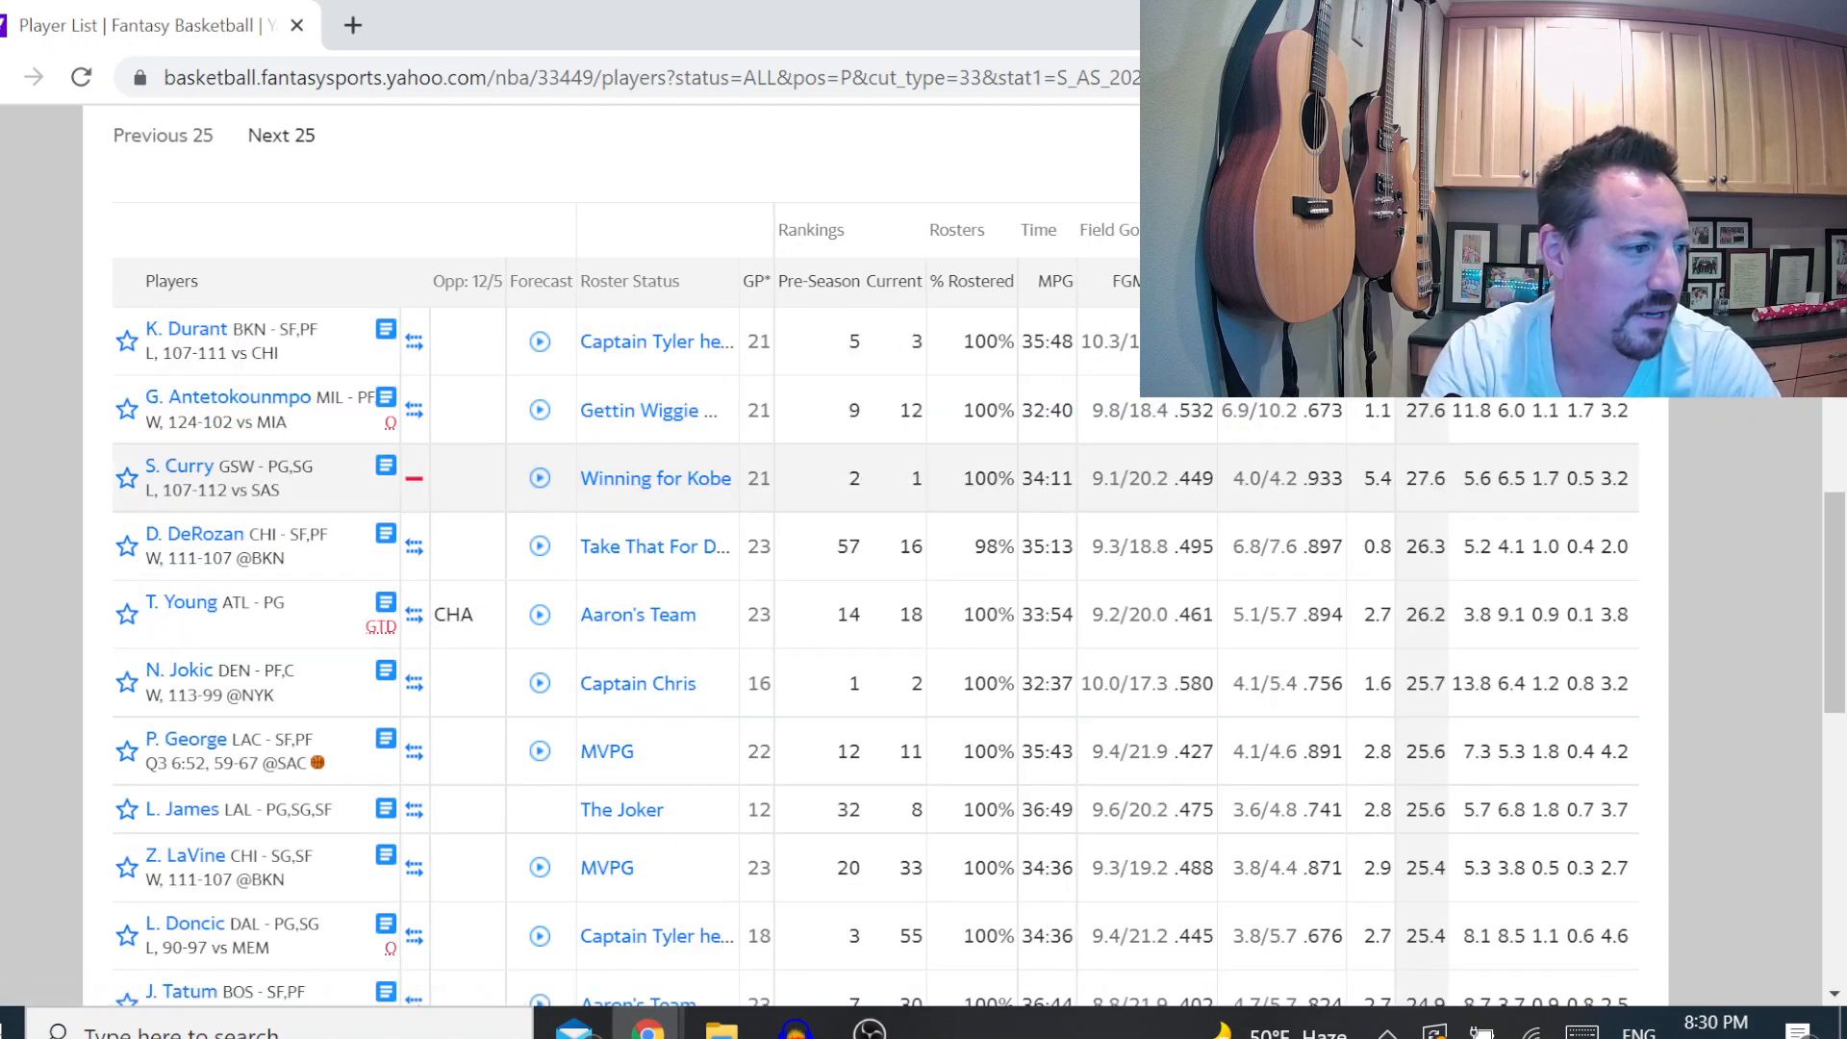
pyautogui.scroll(-3)
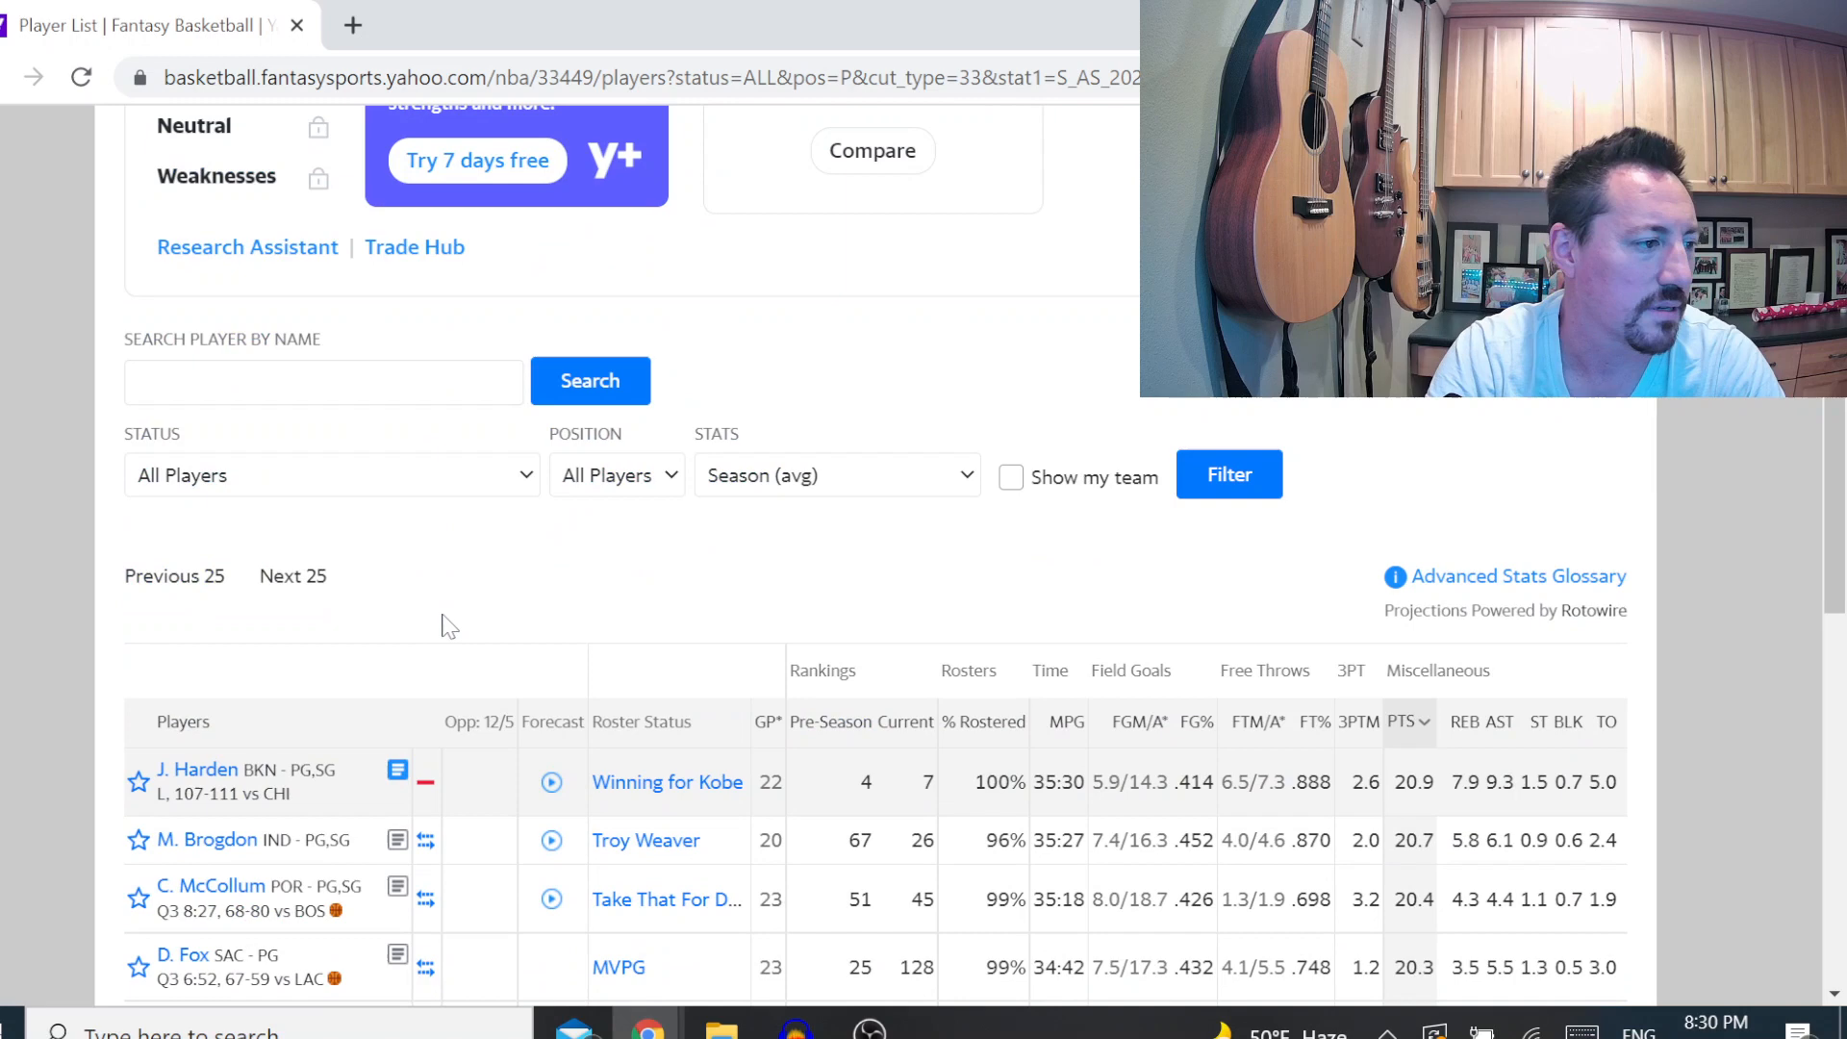
# Sort by three-pointers made and move to the next 25 players to find Harden at 2.6
pyautogui.scroll(-3)
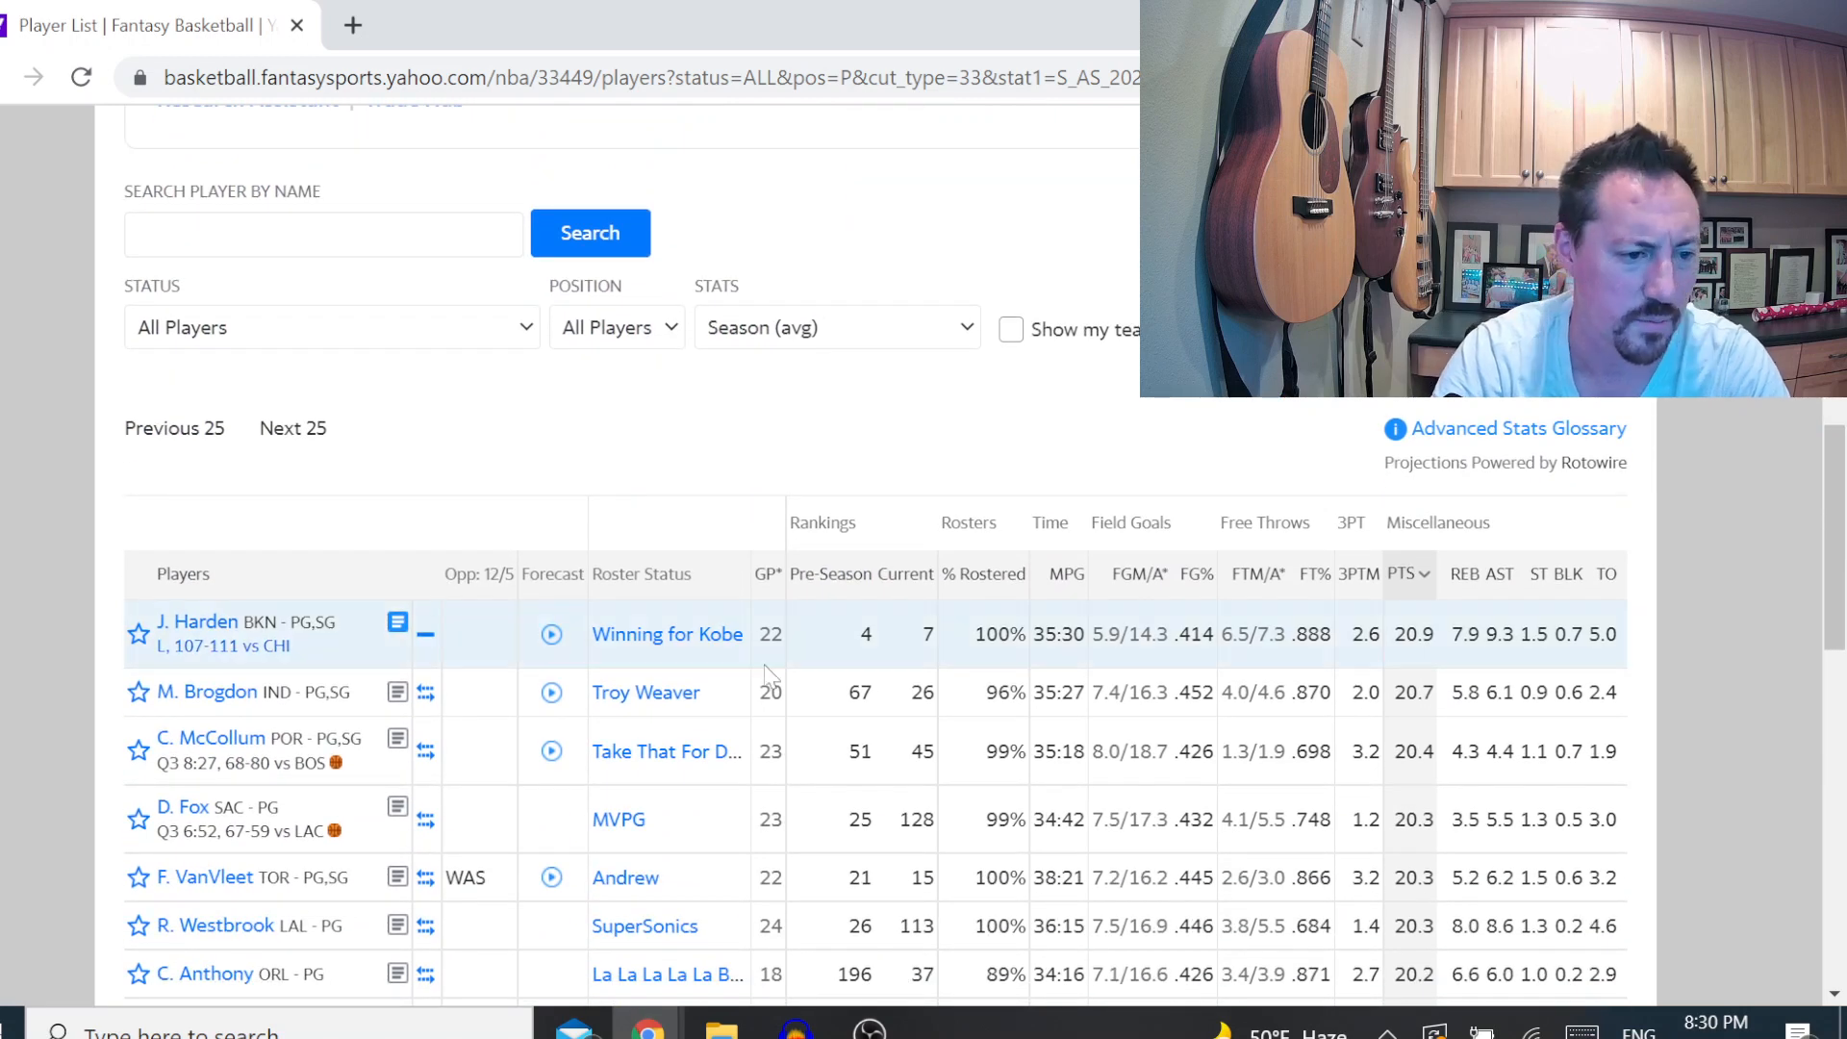
pyautogui.click(1358, 573)
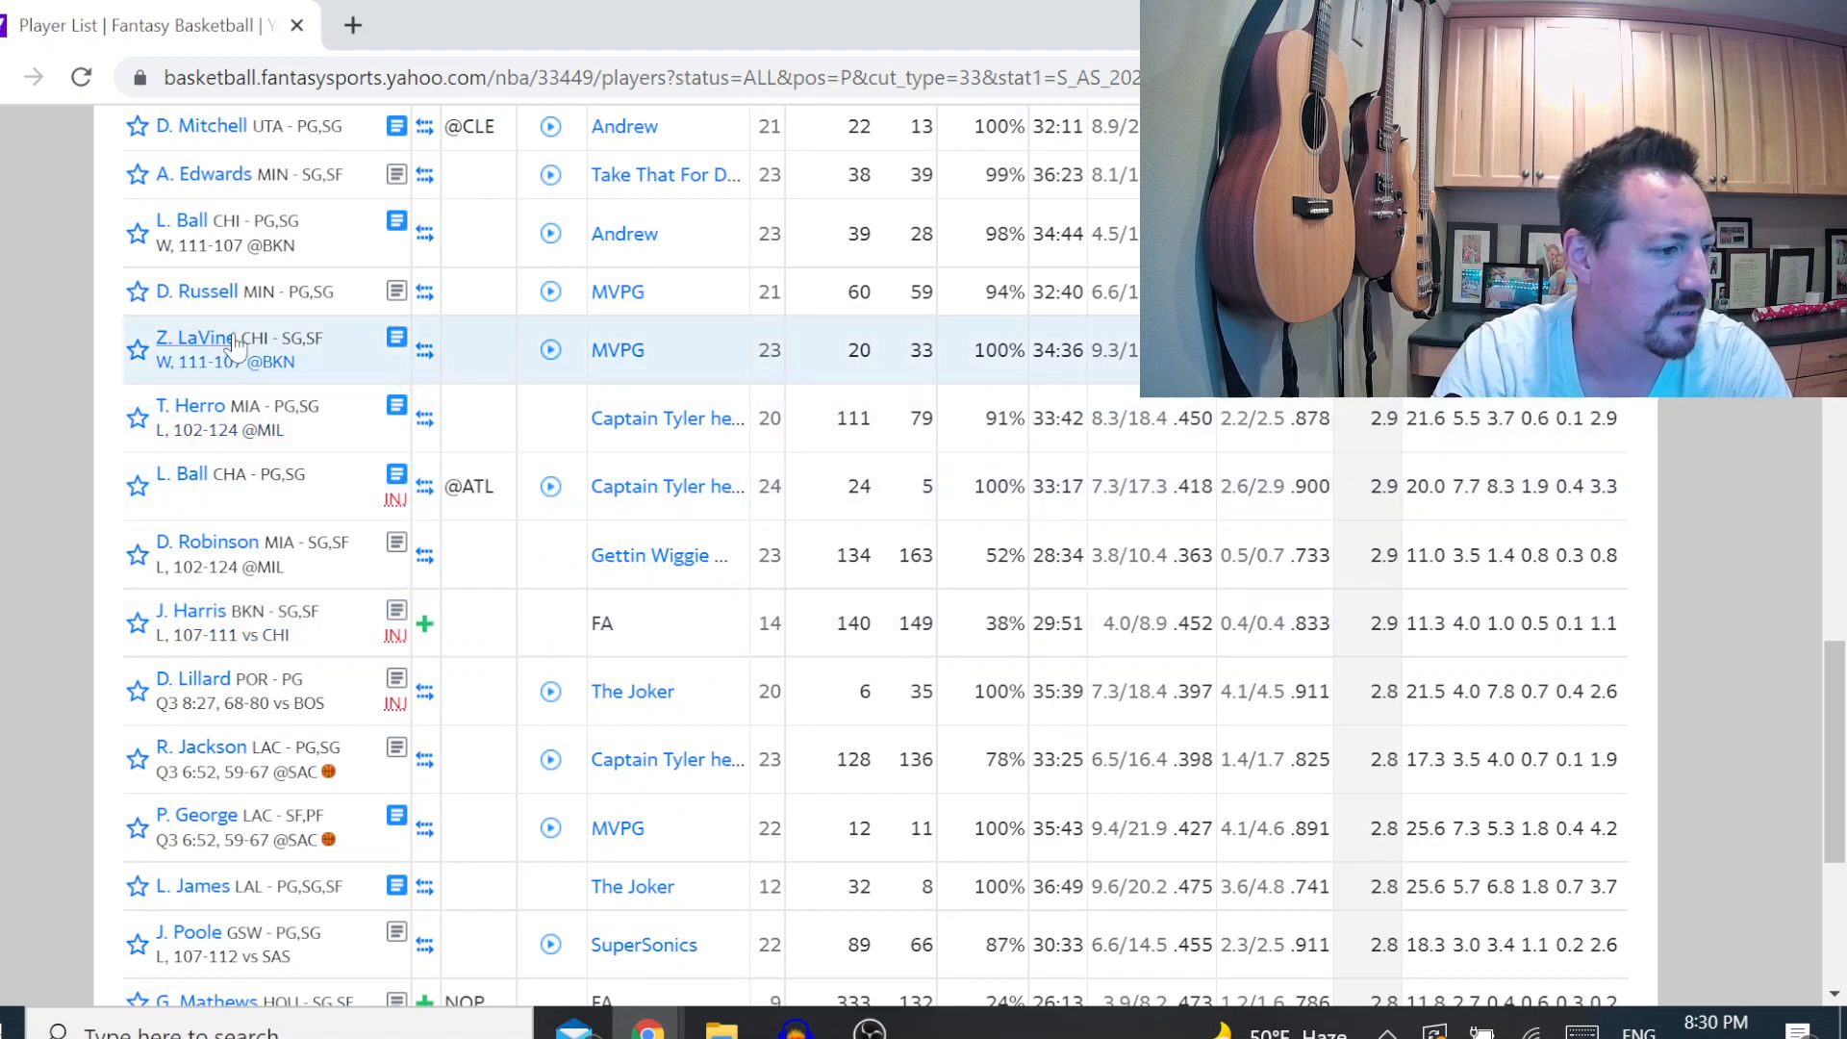
pyautogui.scroll(-3)
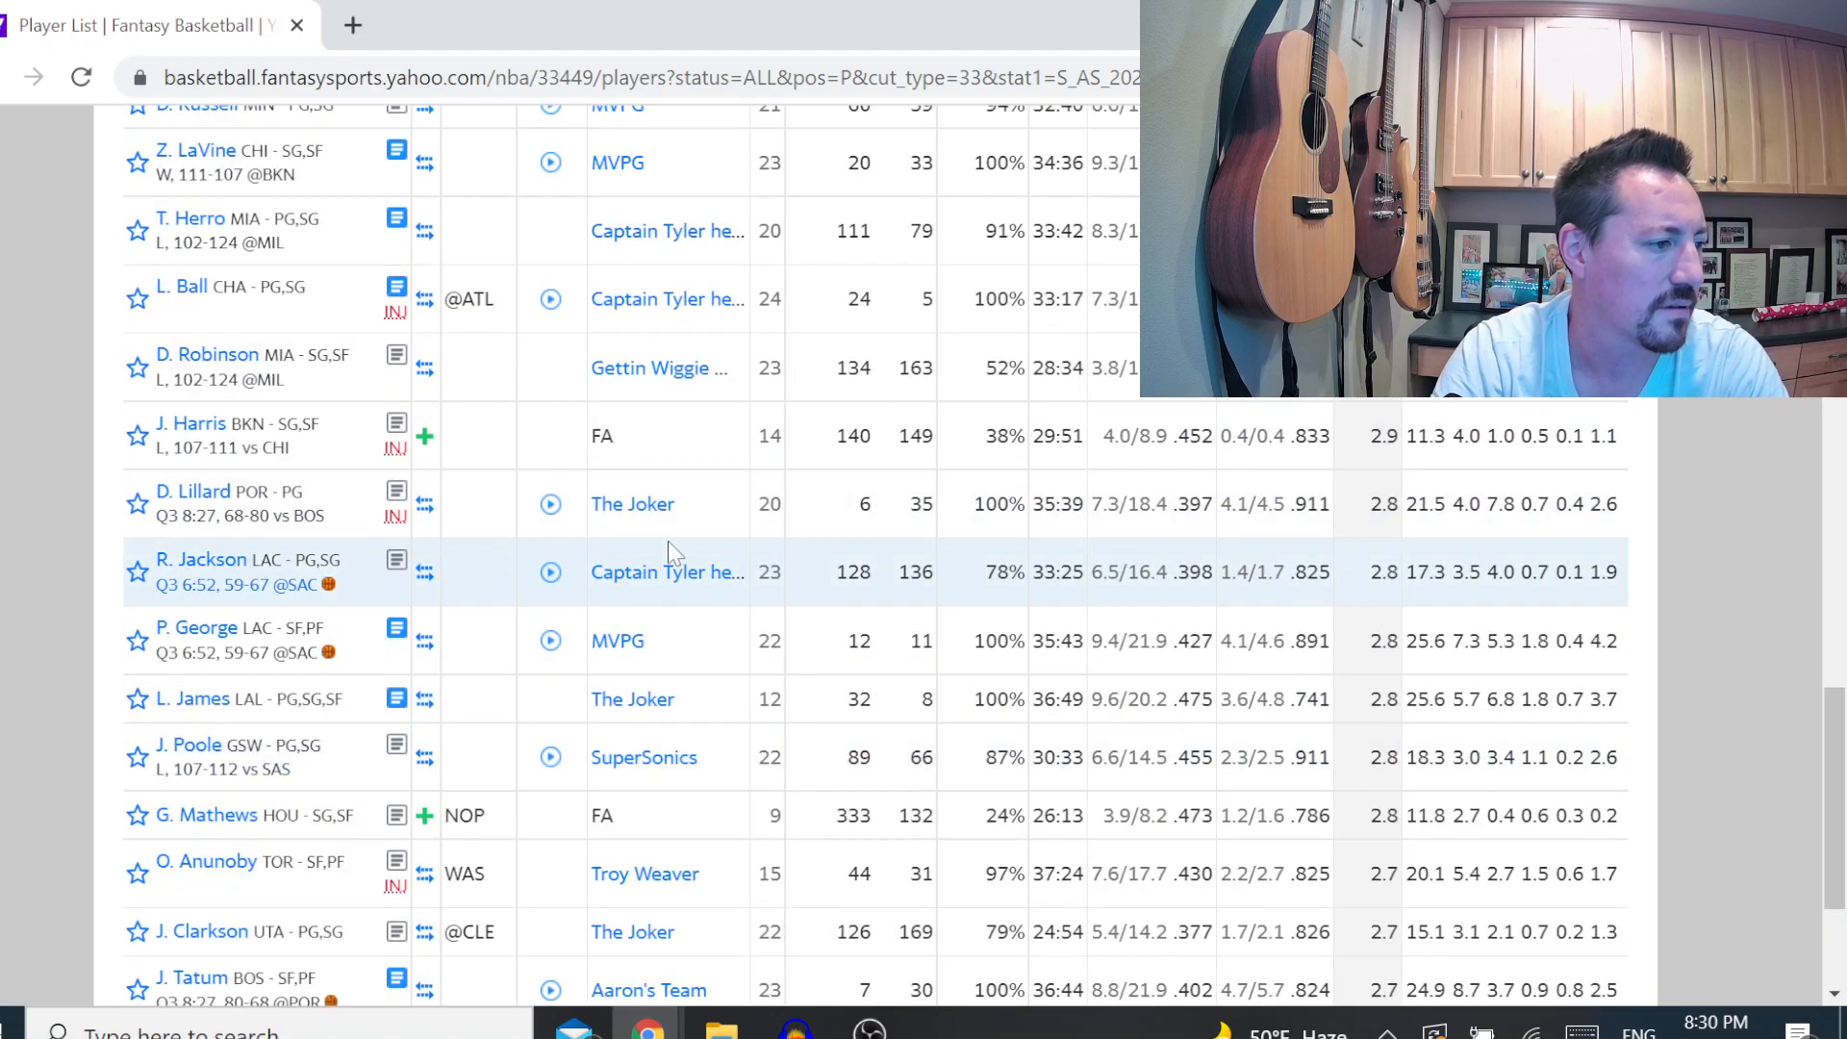
pyautogui.scroll(-3)
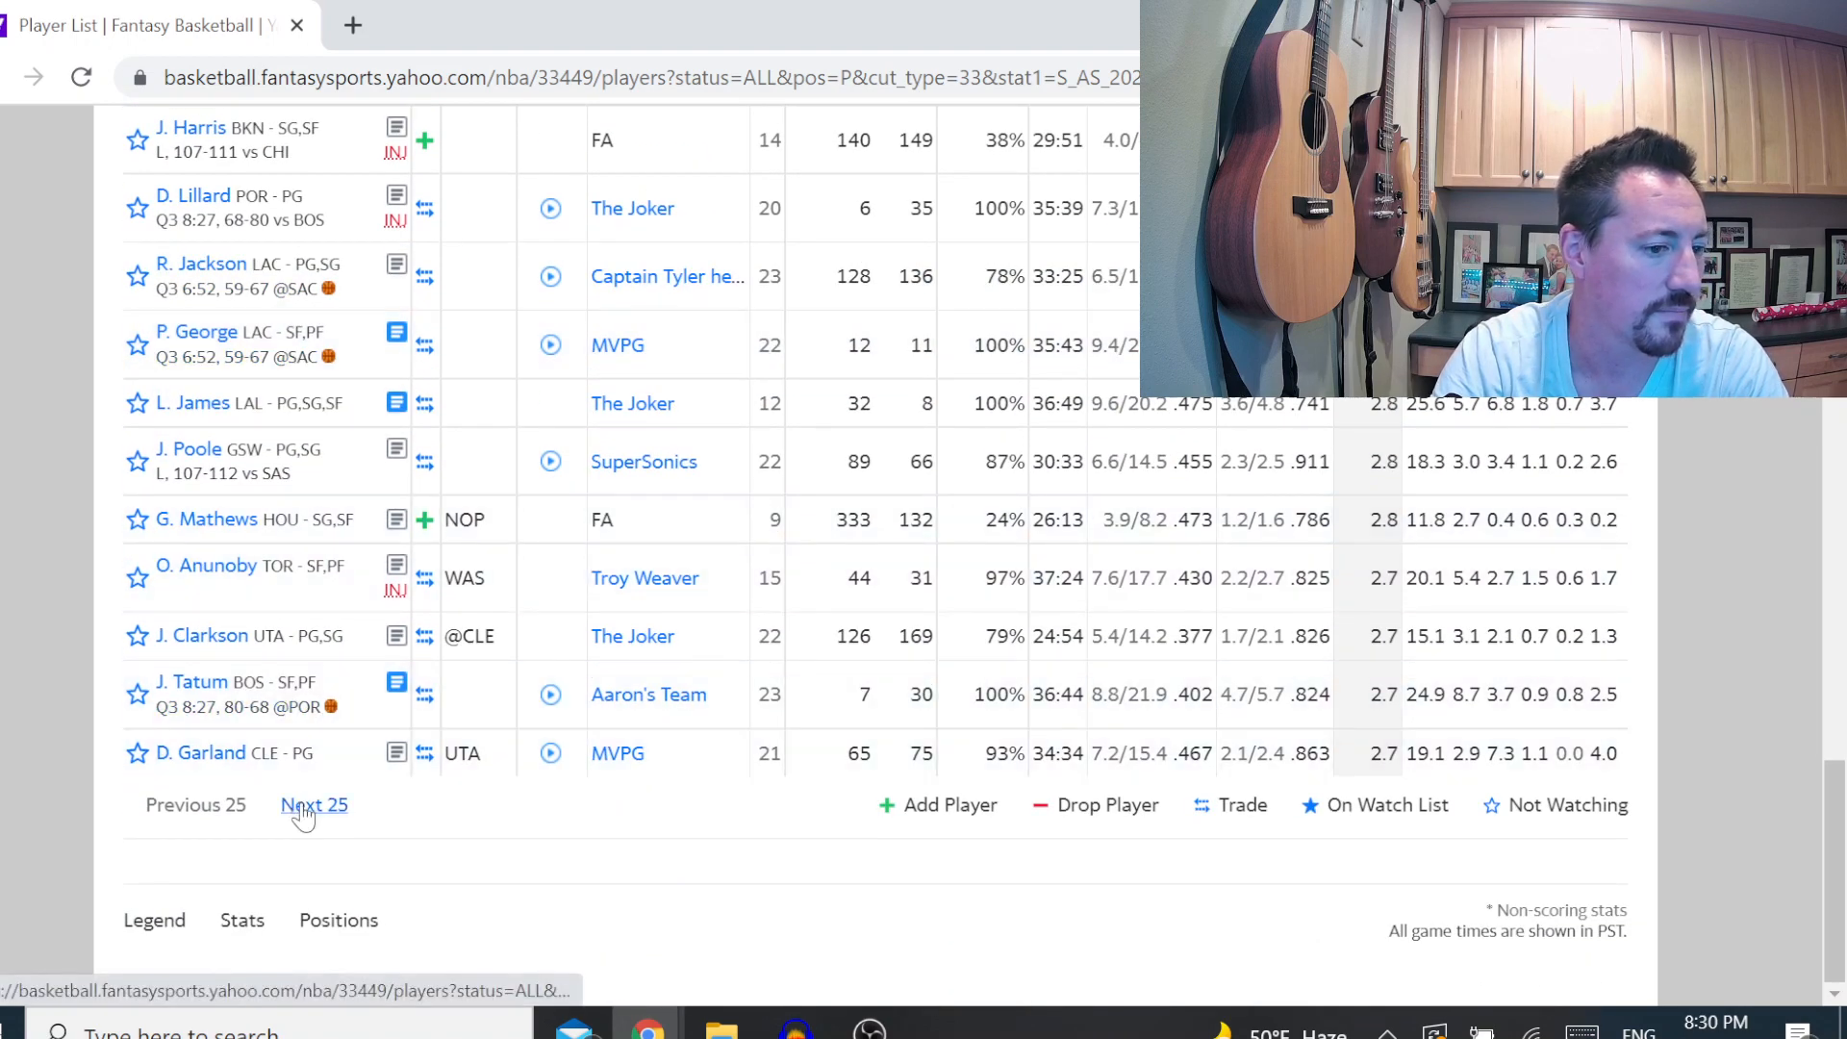
pyautogui.click(313, 804)
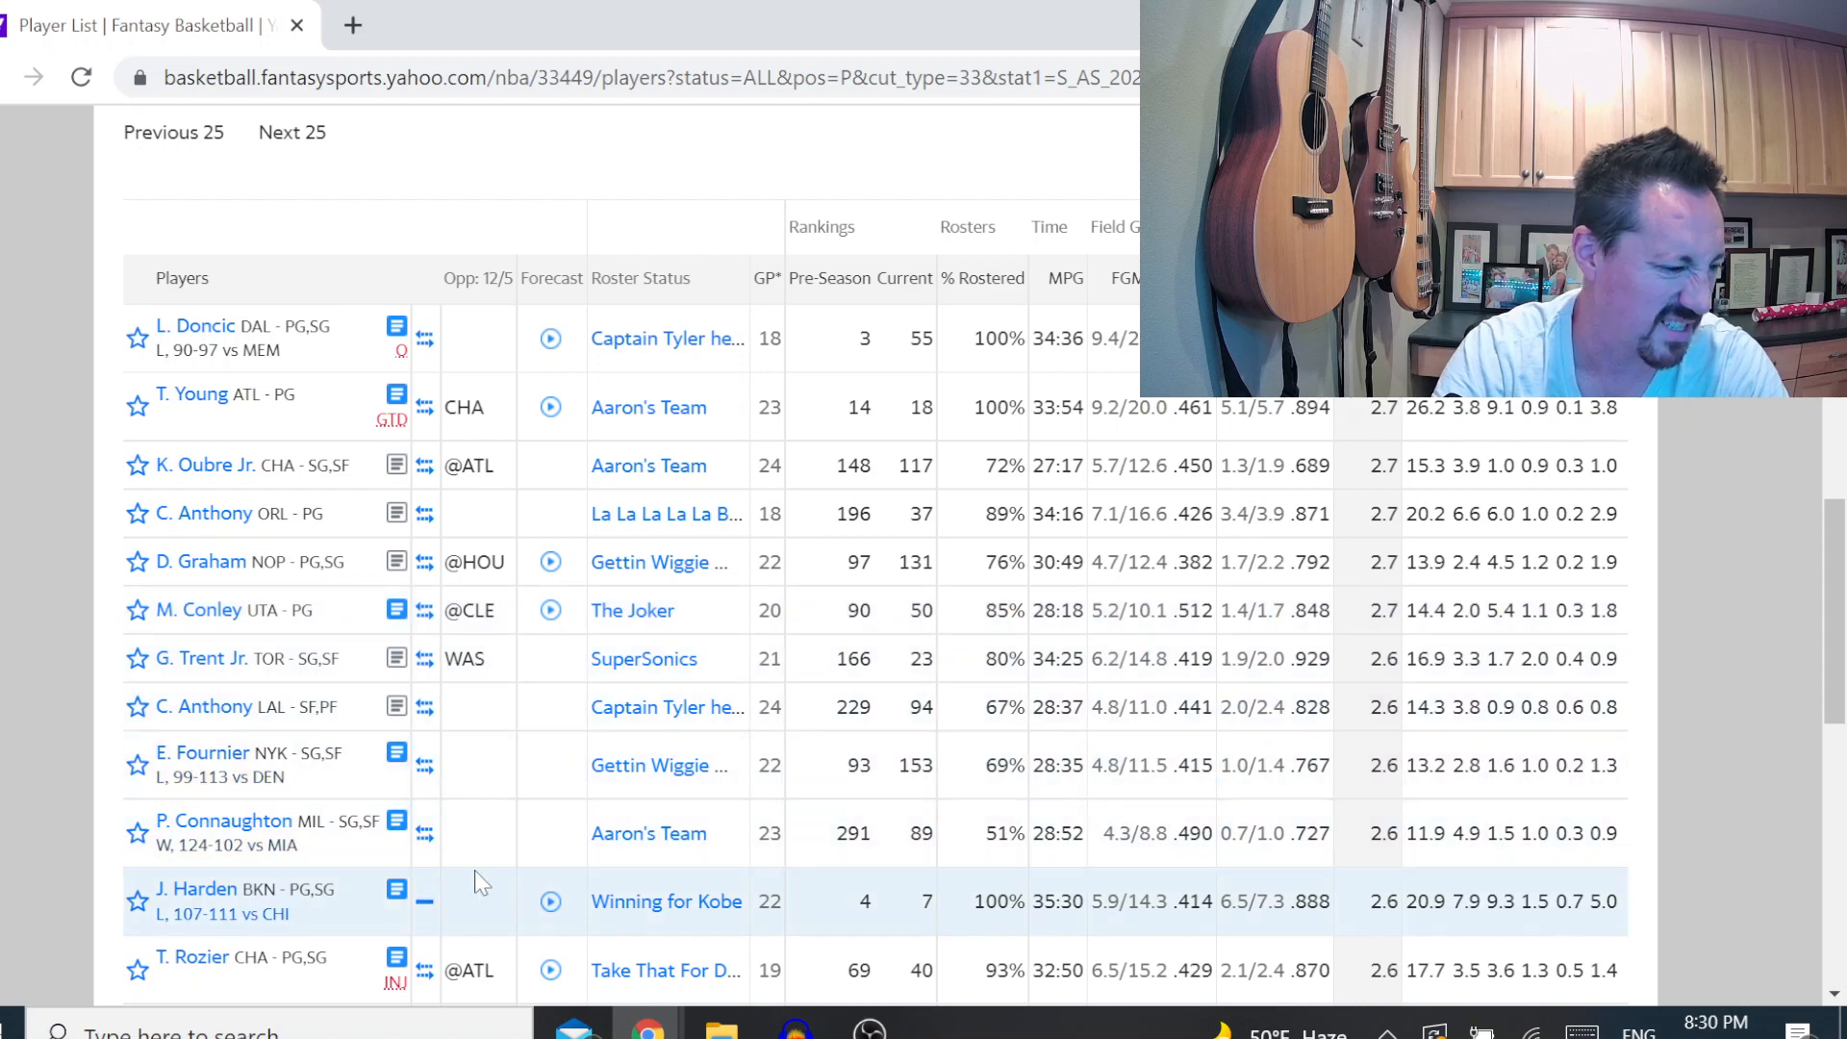
# Scroll back up the player list page toward the My Teams & Leagues dropdown
pyautogui.scroll(-3)
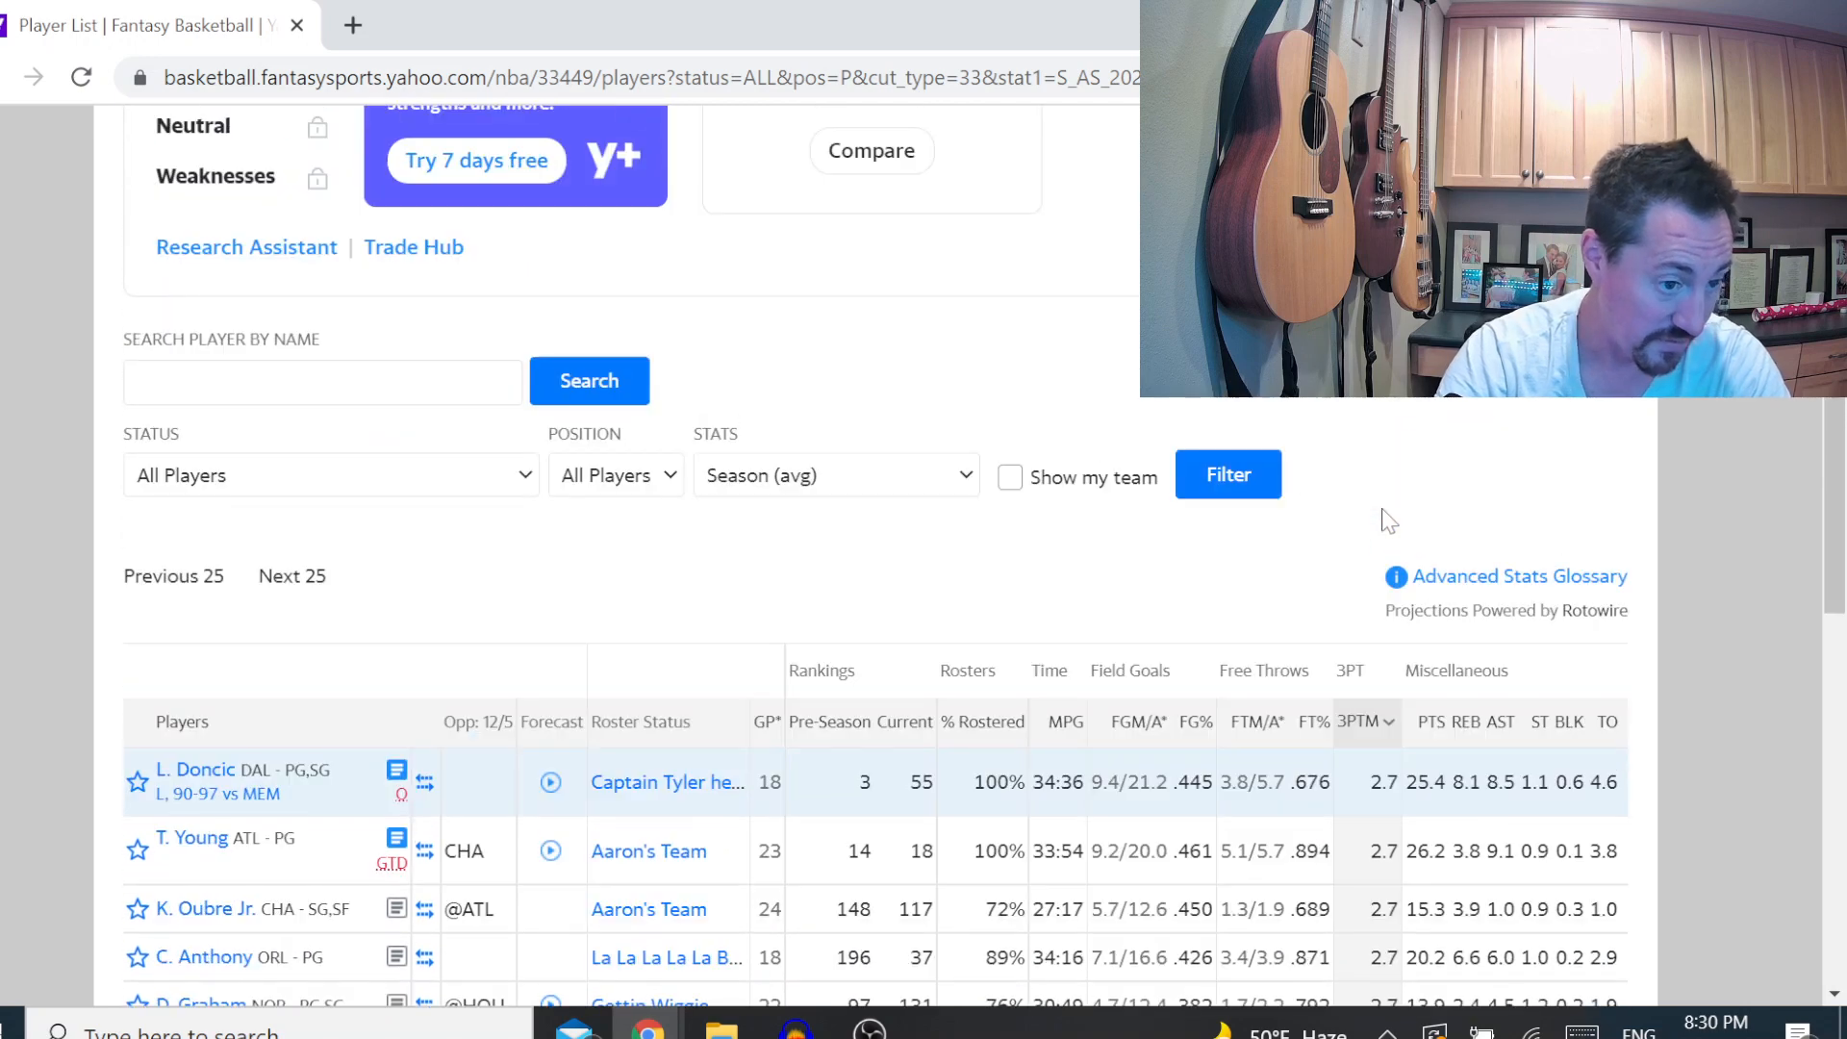
pyautogui.scroll(-3)
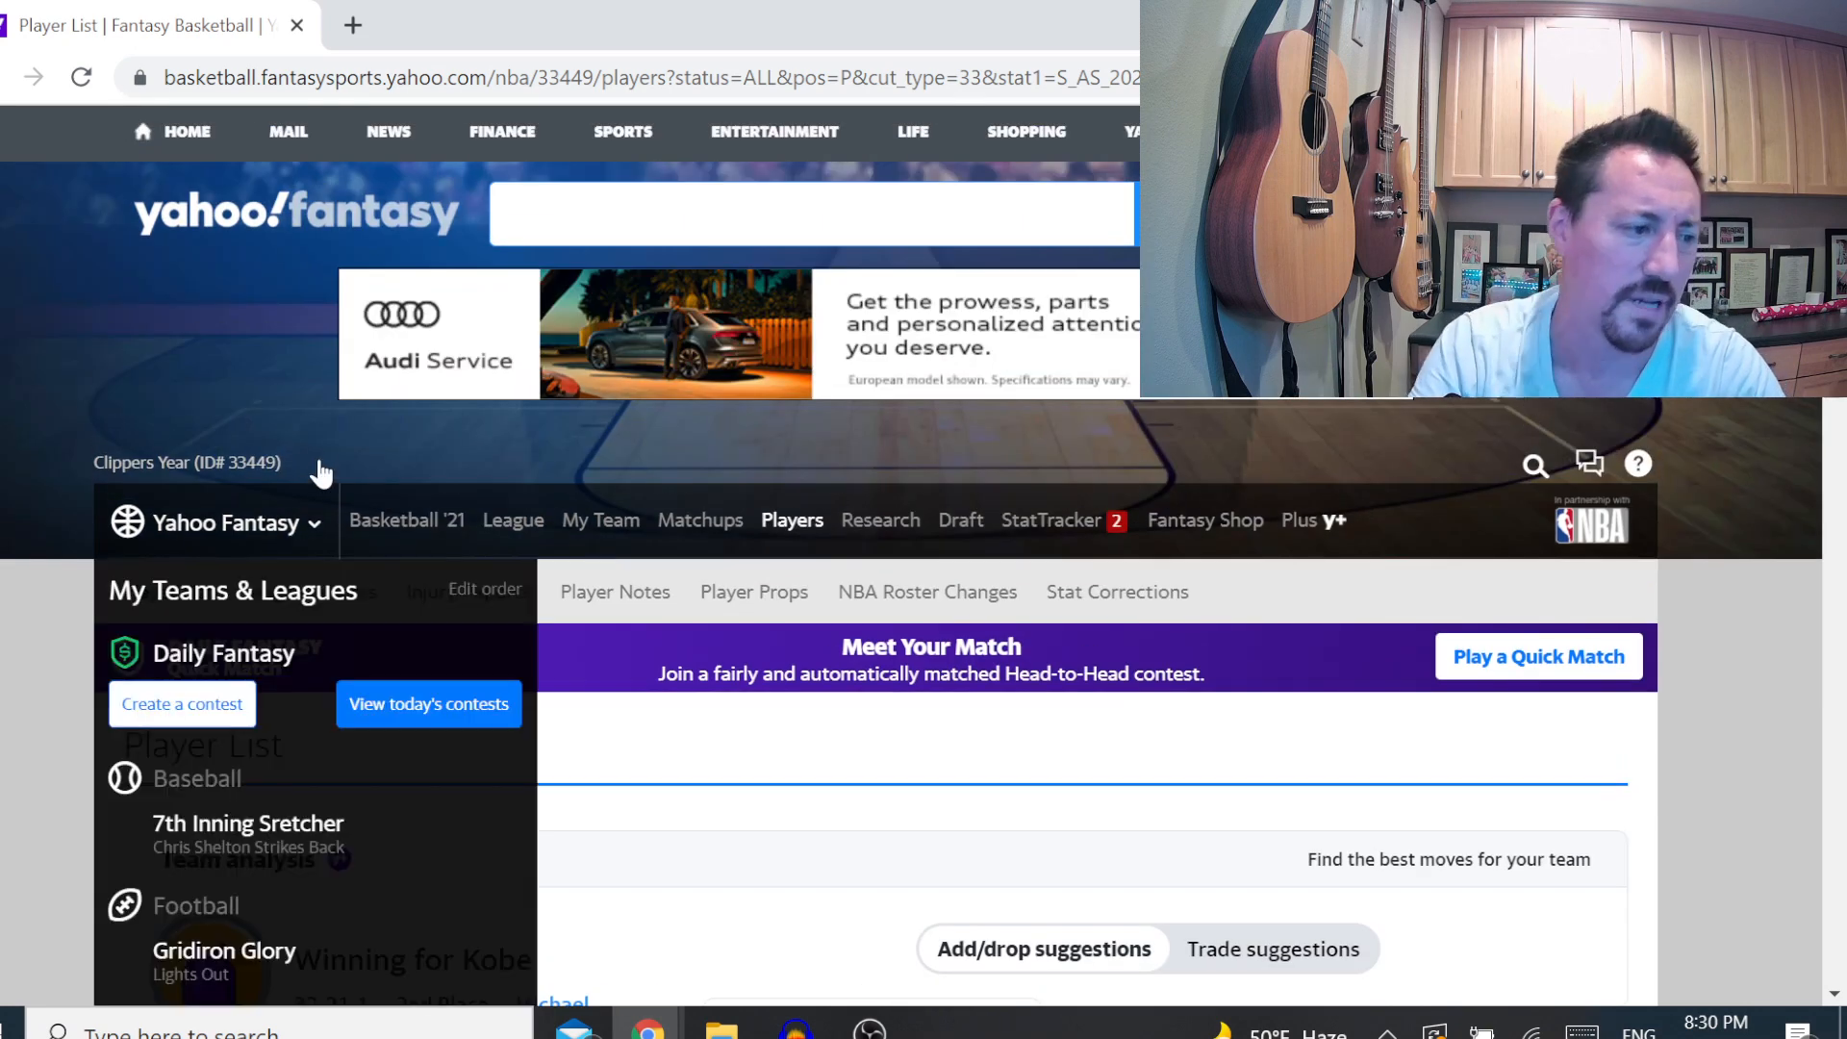
# Return to the Winning for Kobe roster page and view today's stat lines
pyautogui.click(600, 520)
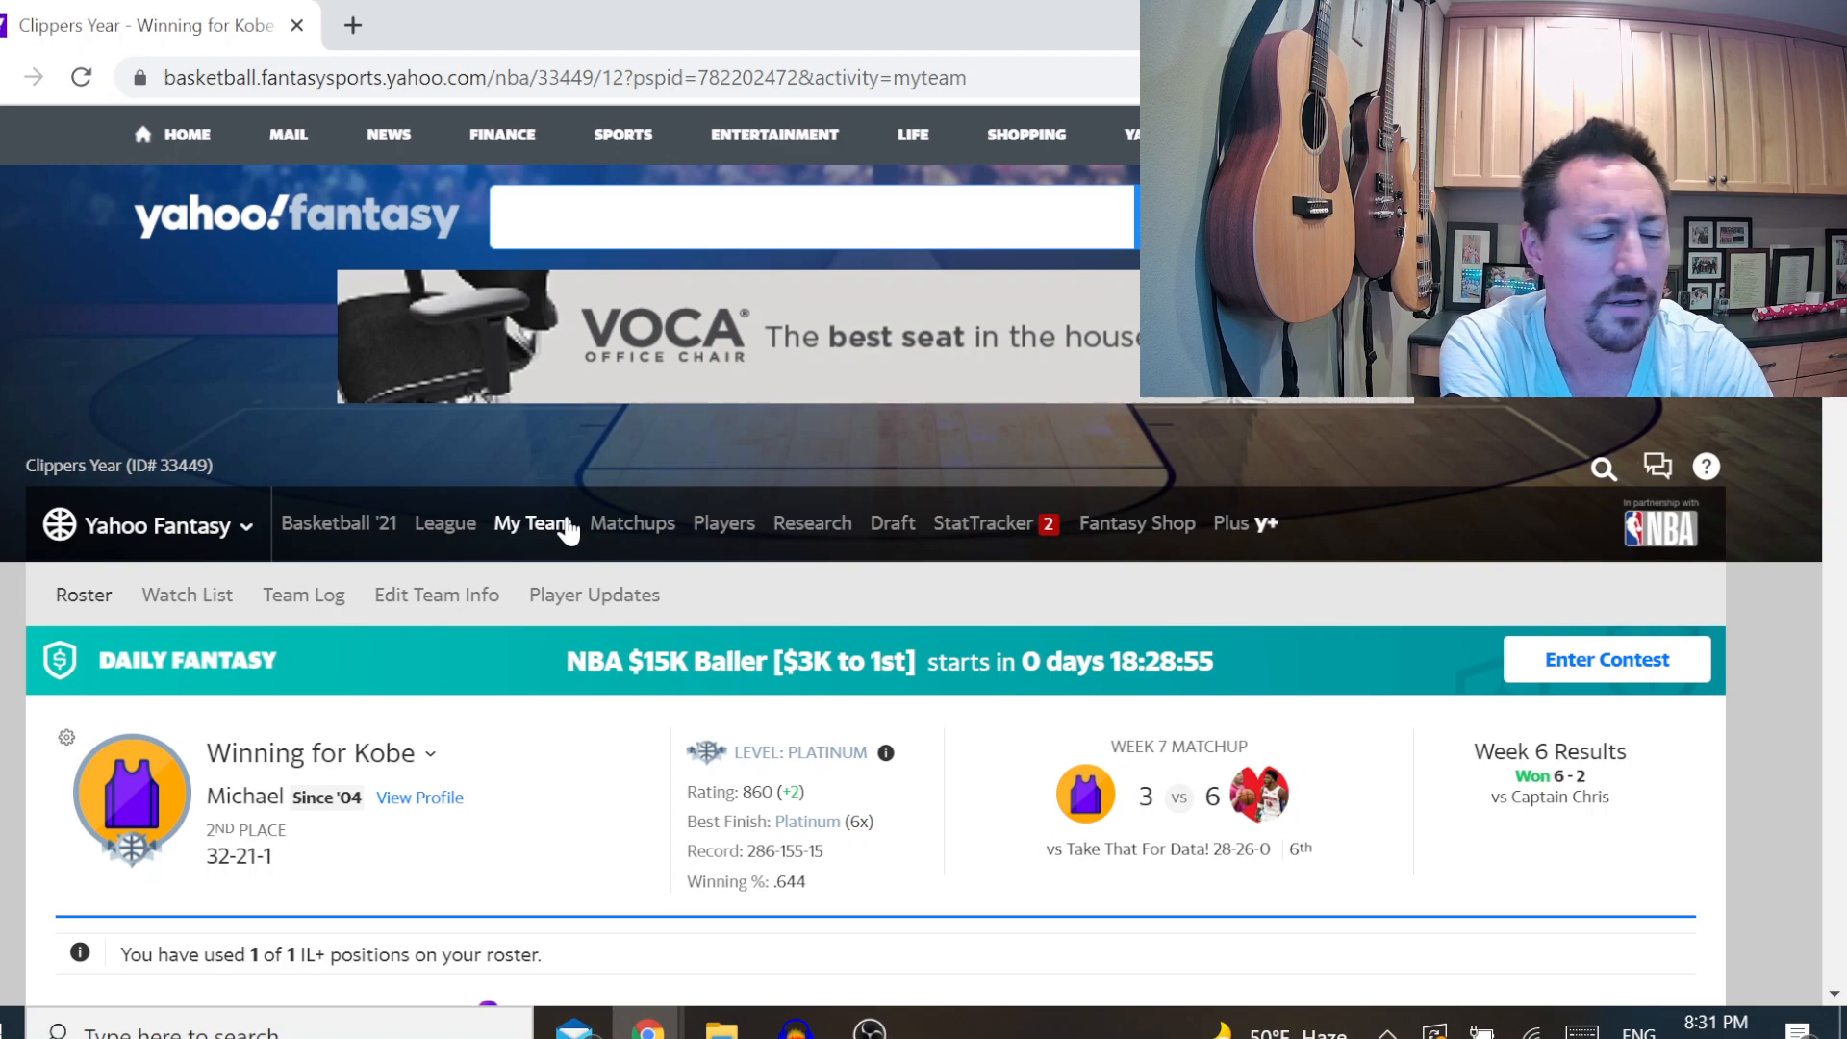
pyautogui.moveTo(1025, 509)
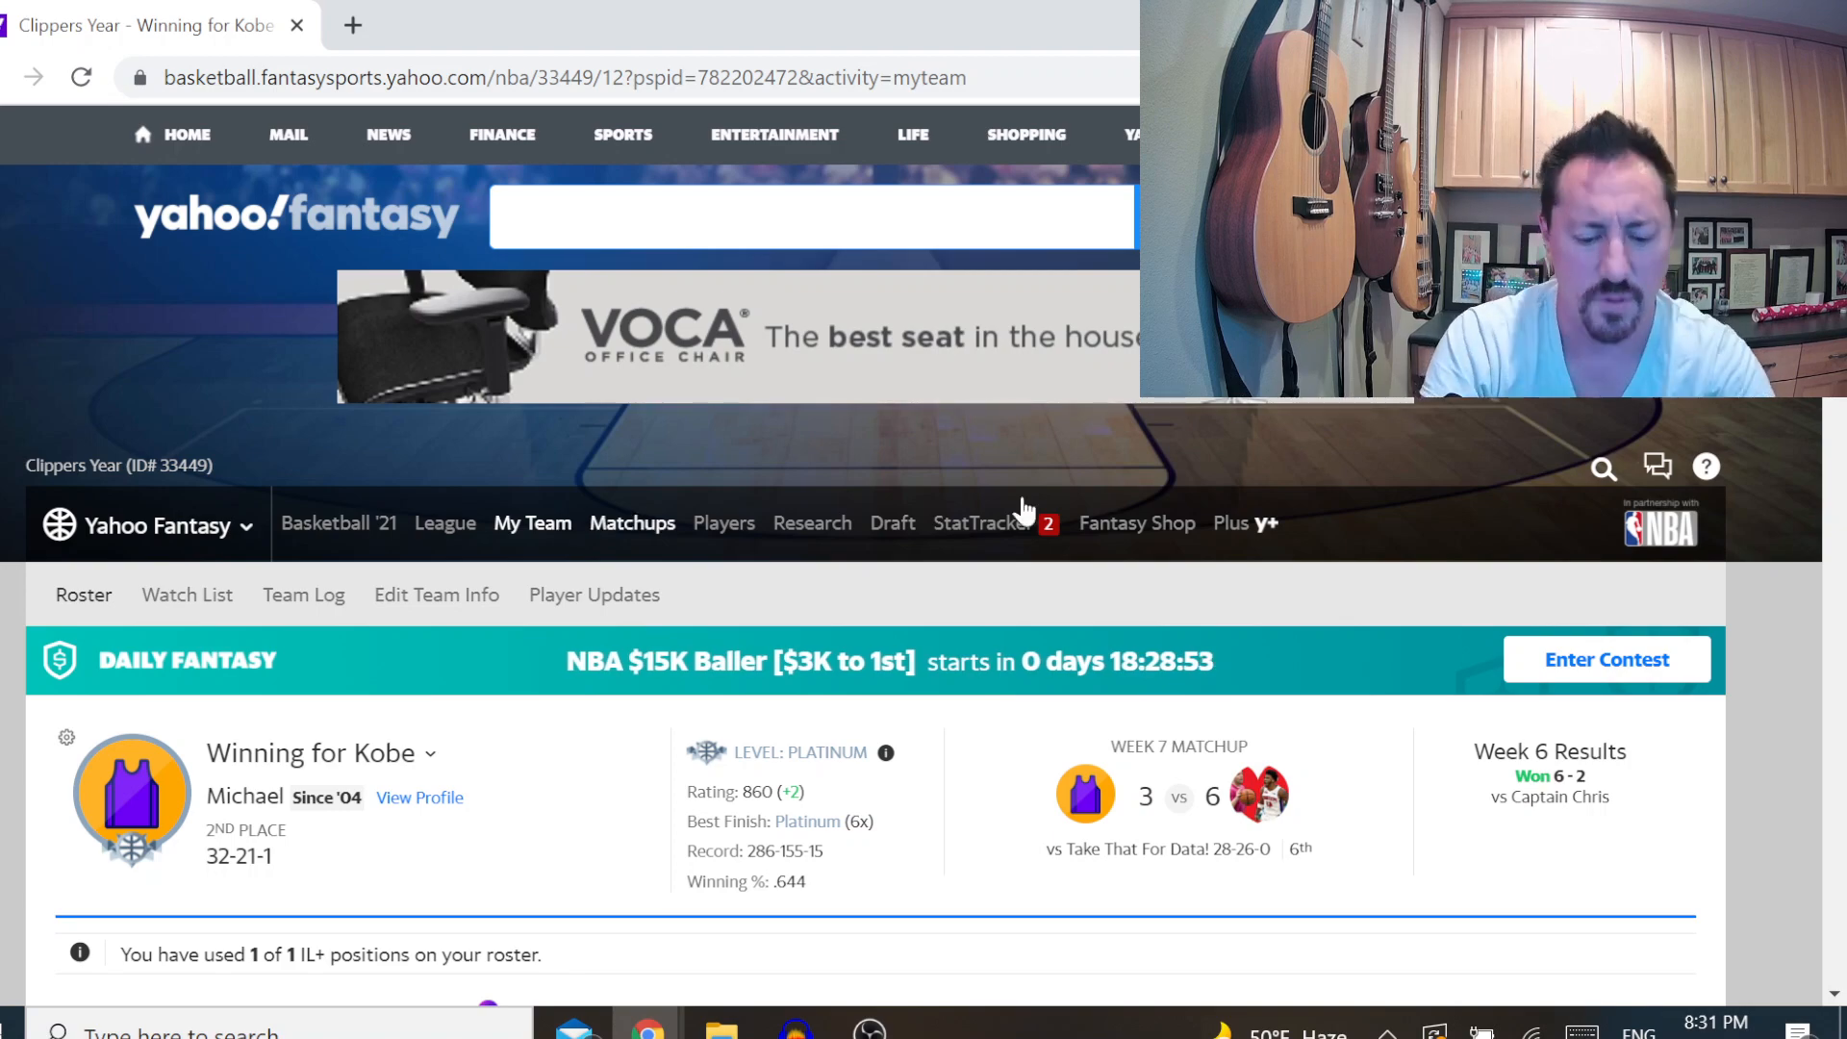
pyautogui.scroll(-3)
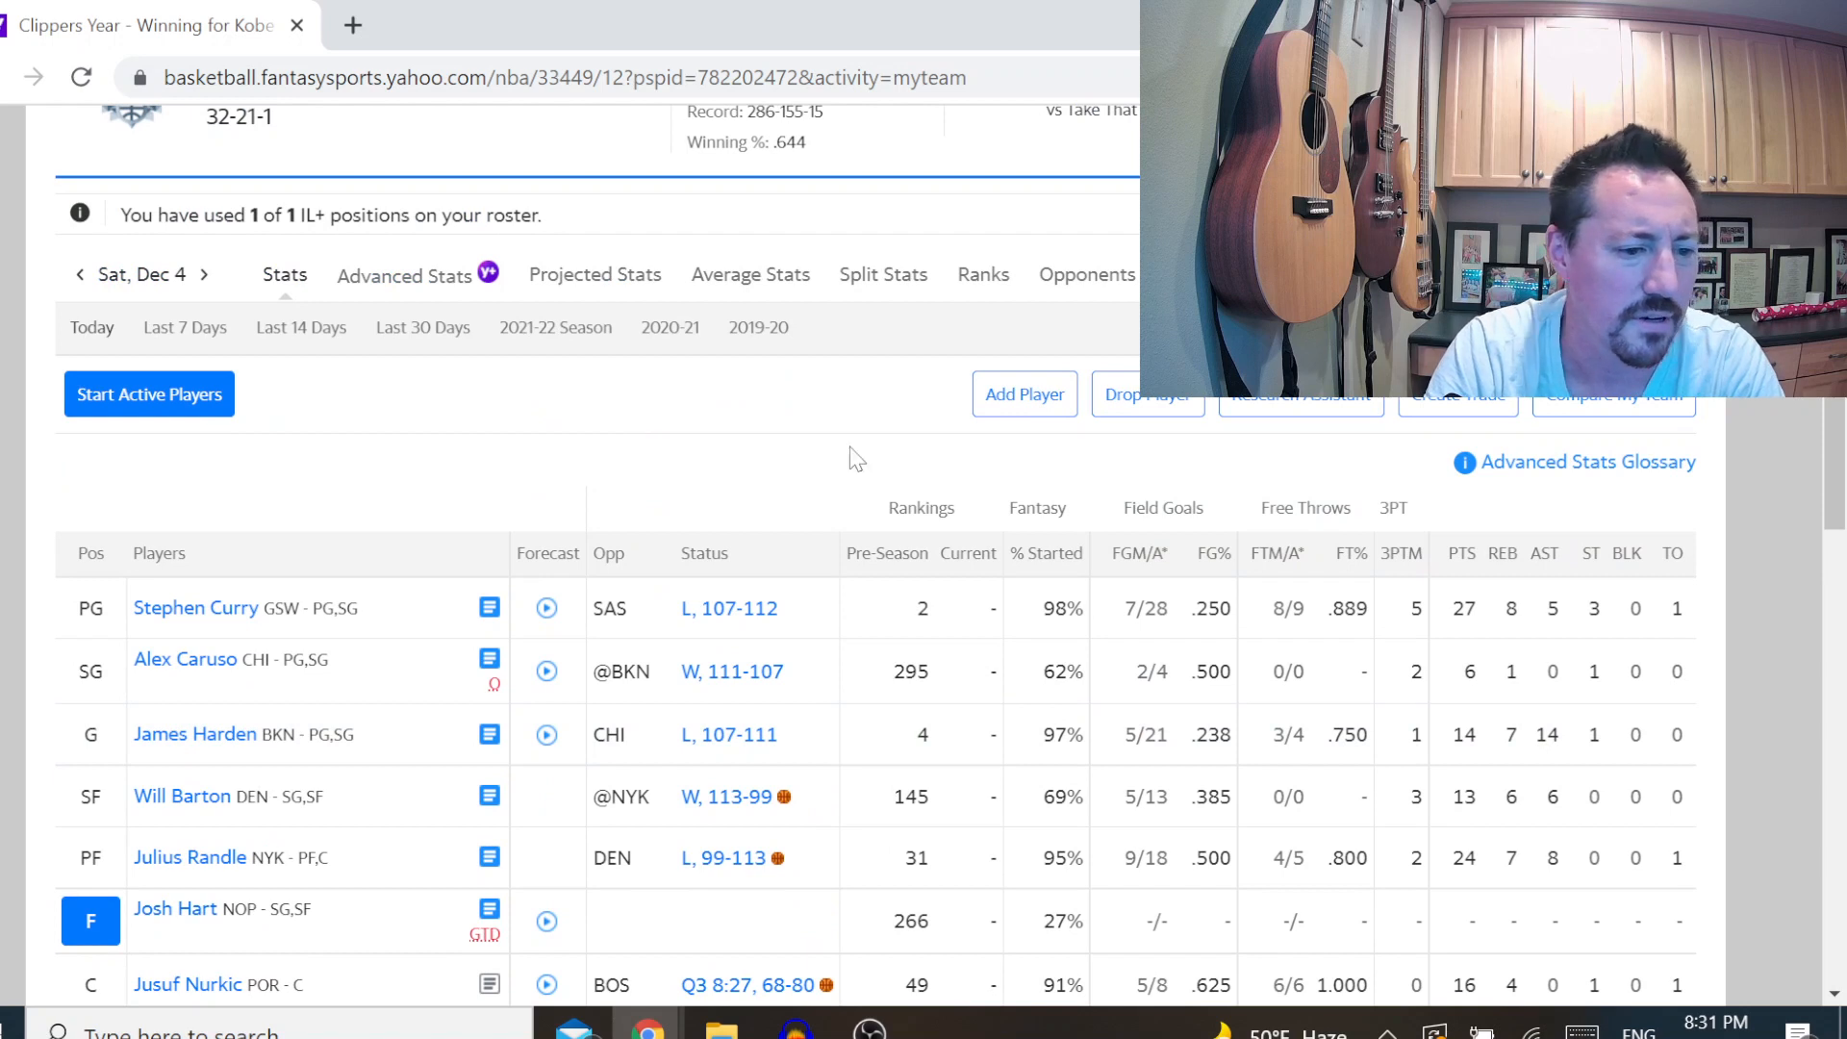
pyautogui.moveTo(1718, 668)
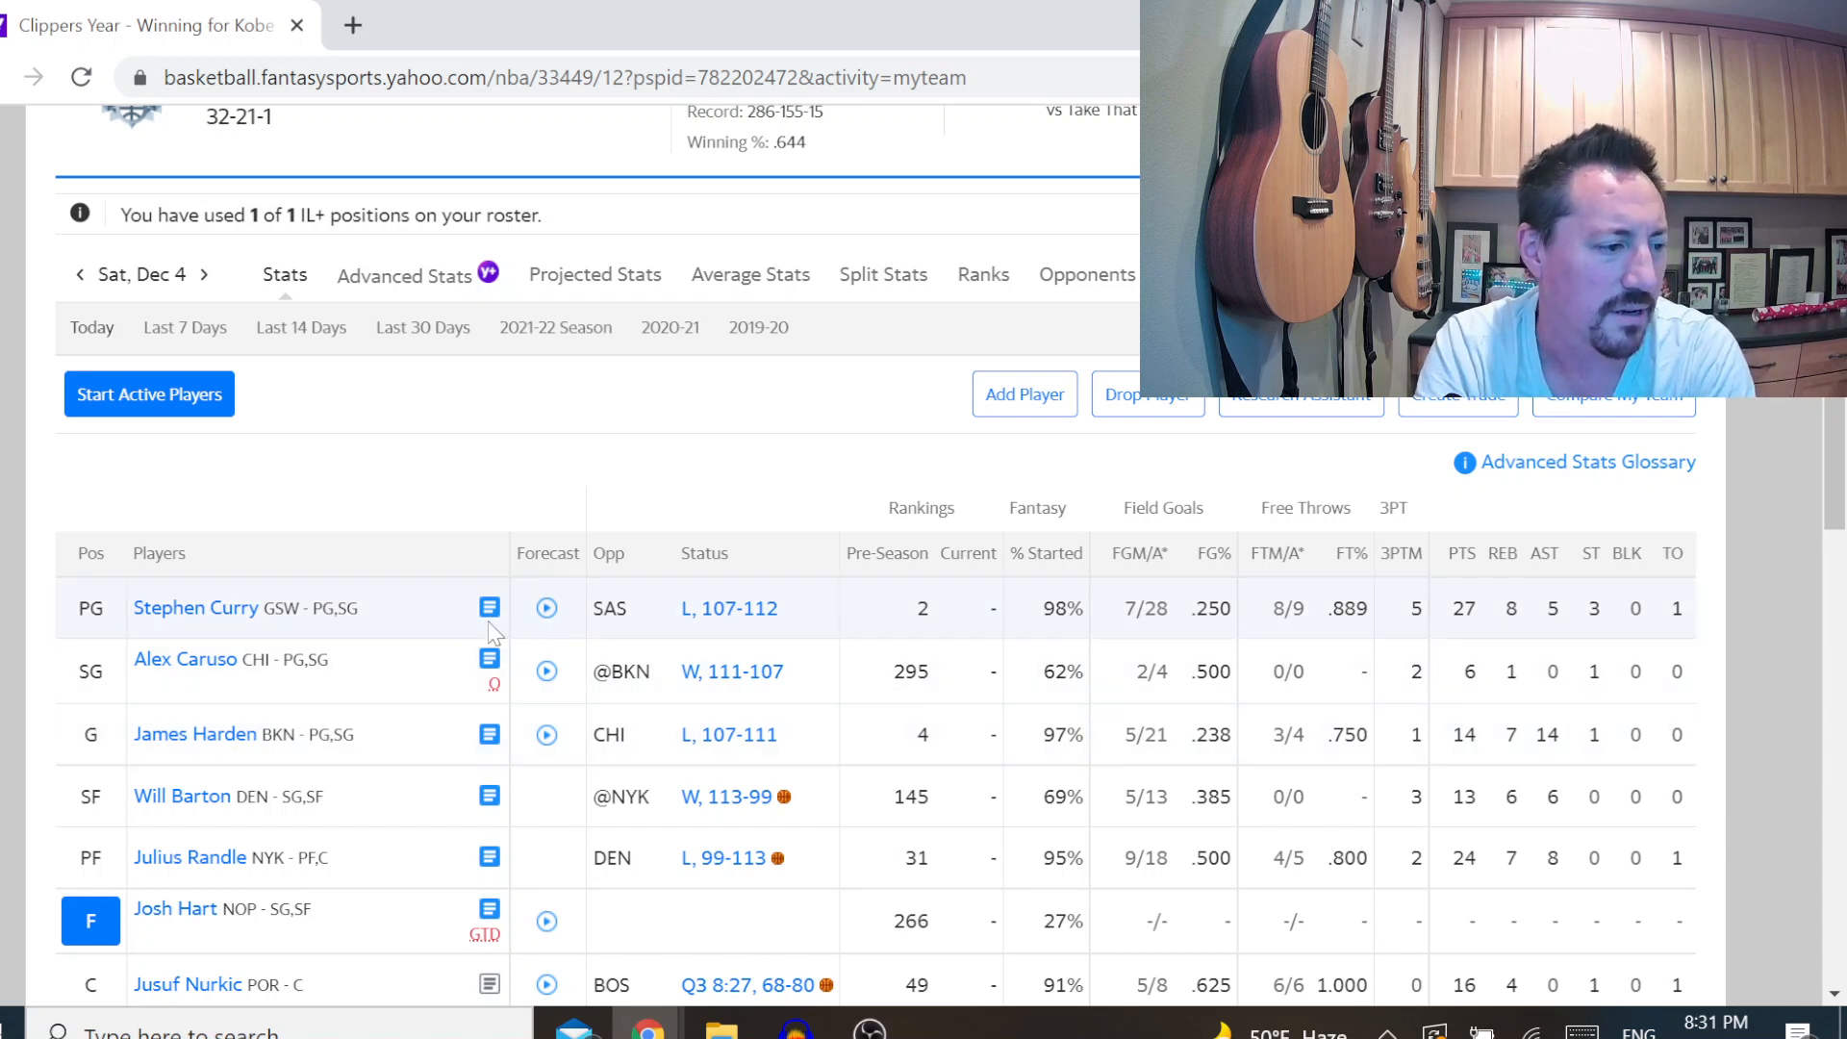
pyautogui.scroll(-3)
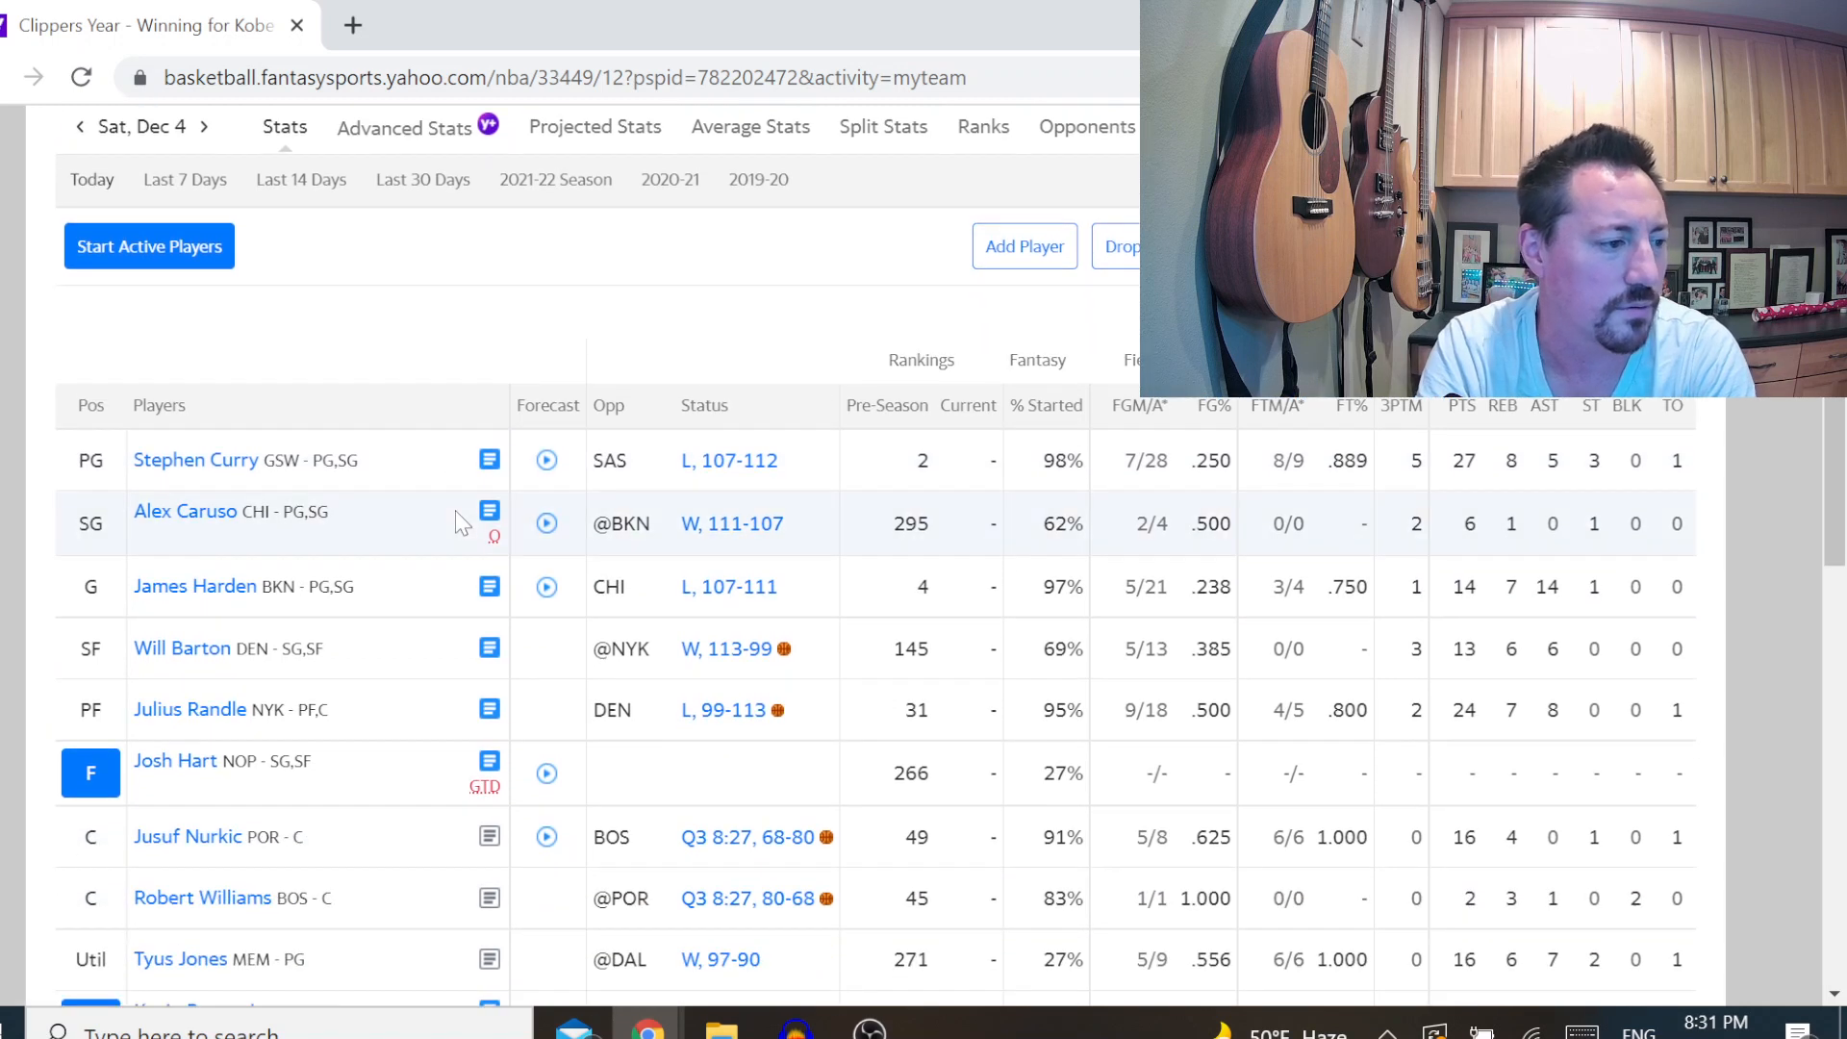
pyautogui.moveTo(489, 587)
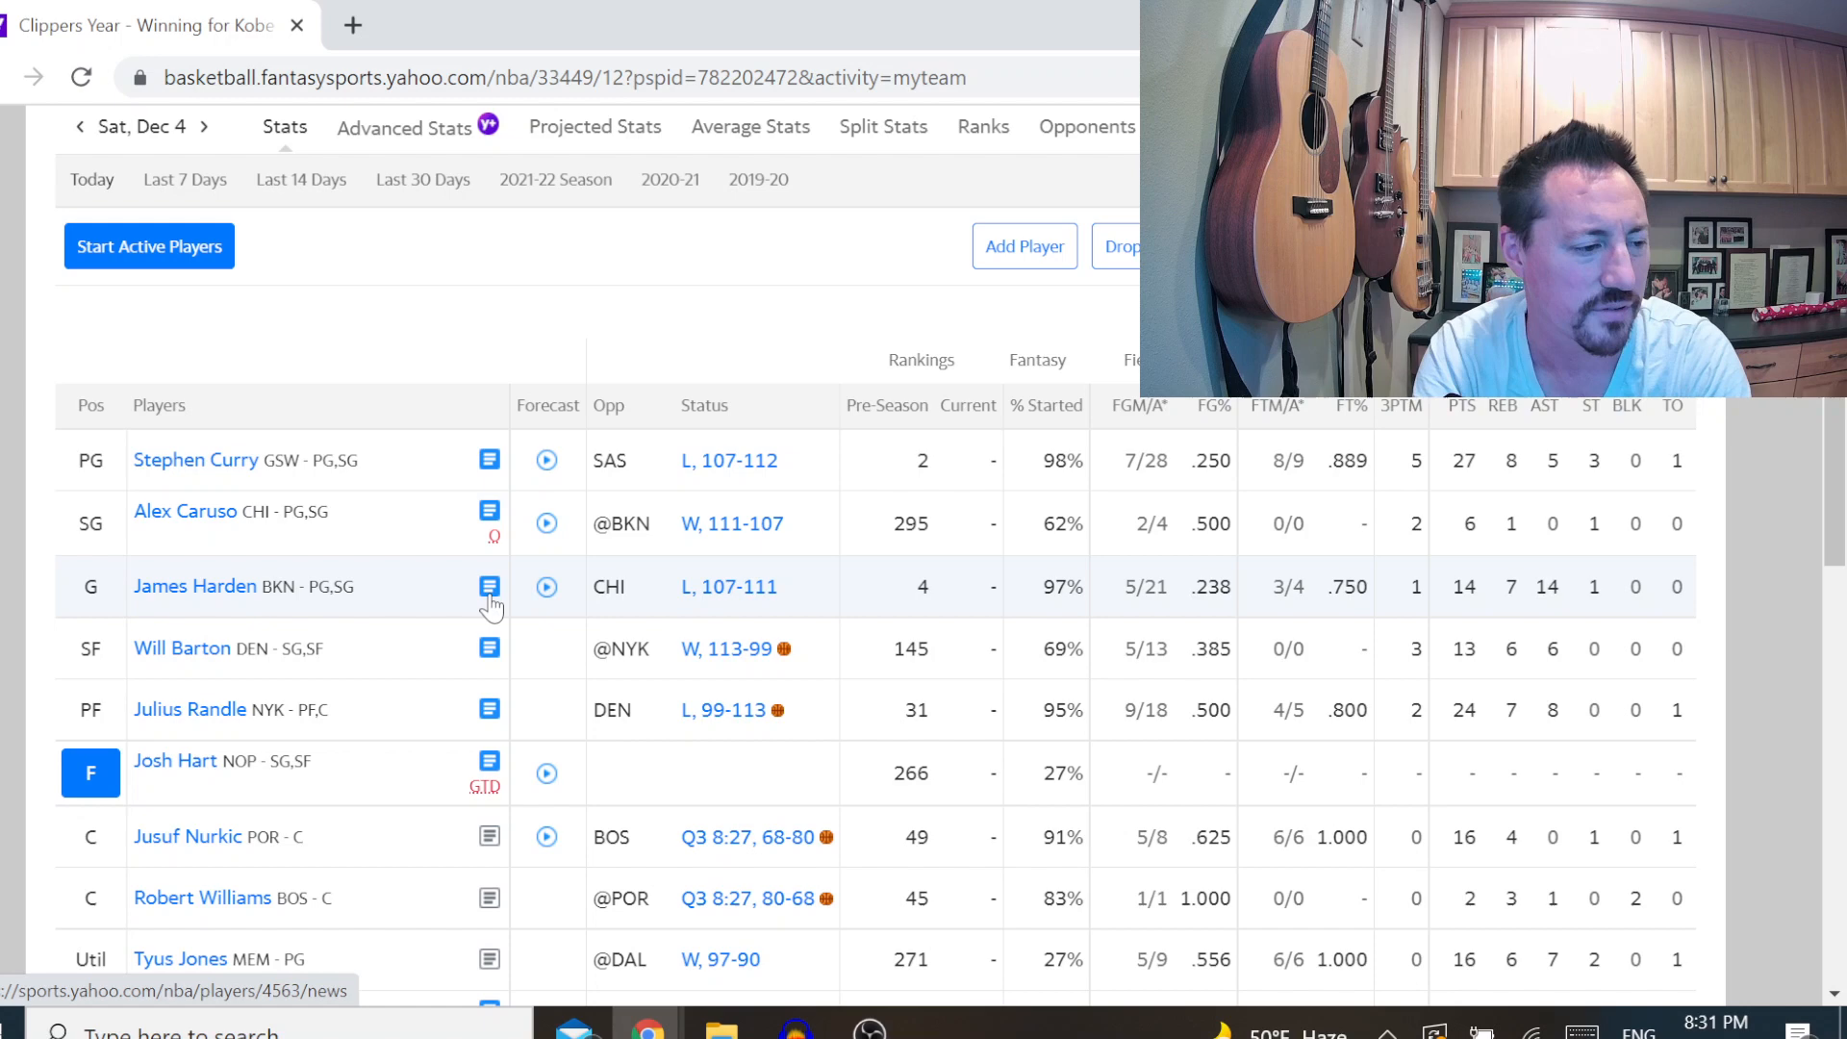
pyautogui.scroll(-3)
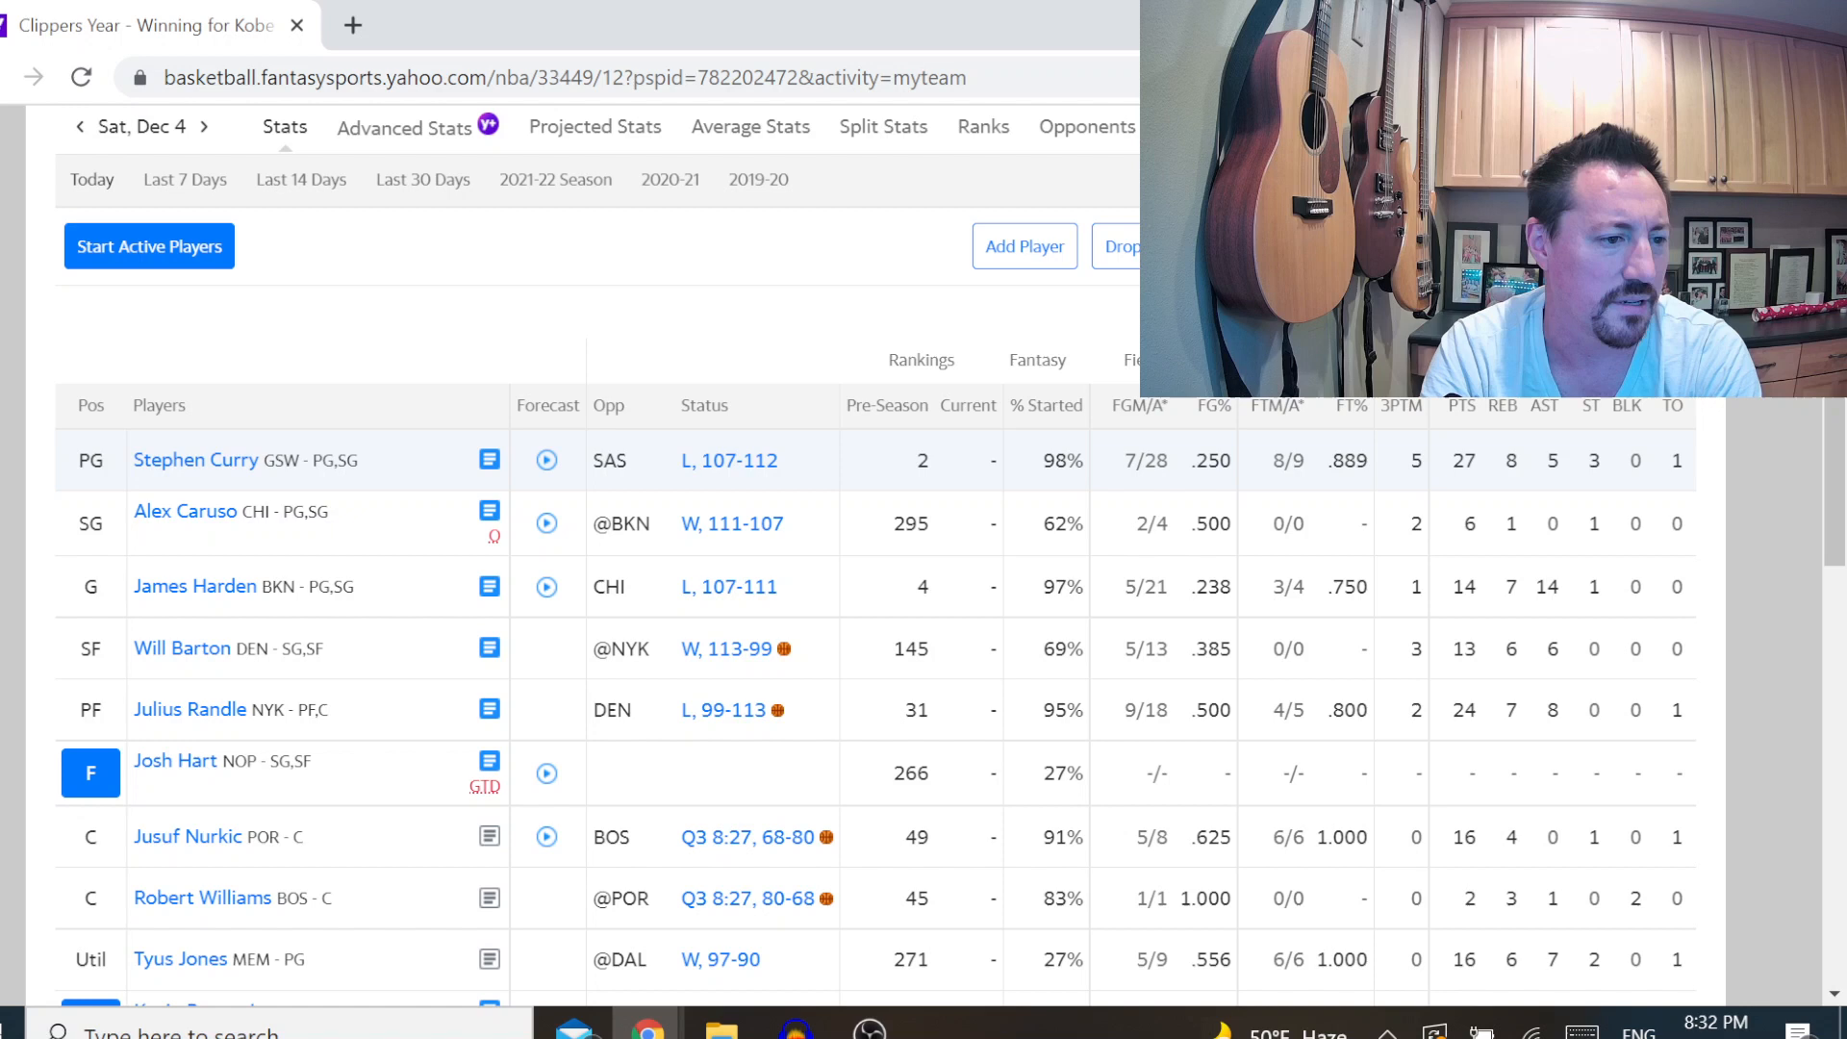
pyautogui.moveTo(1125, 460); pyautogui.dragTo(1232, 460)
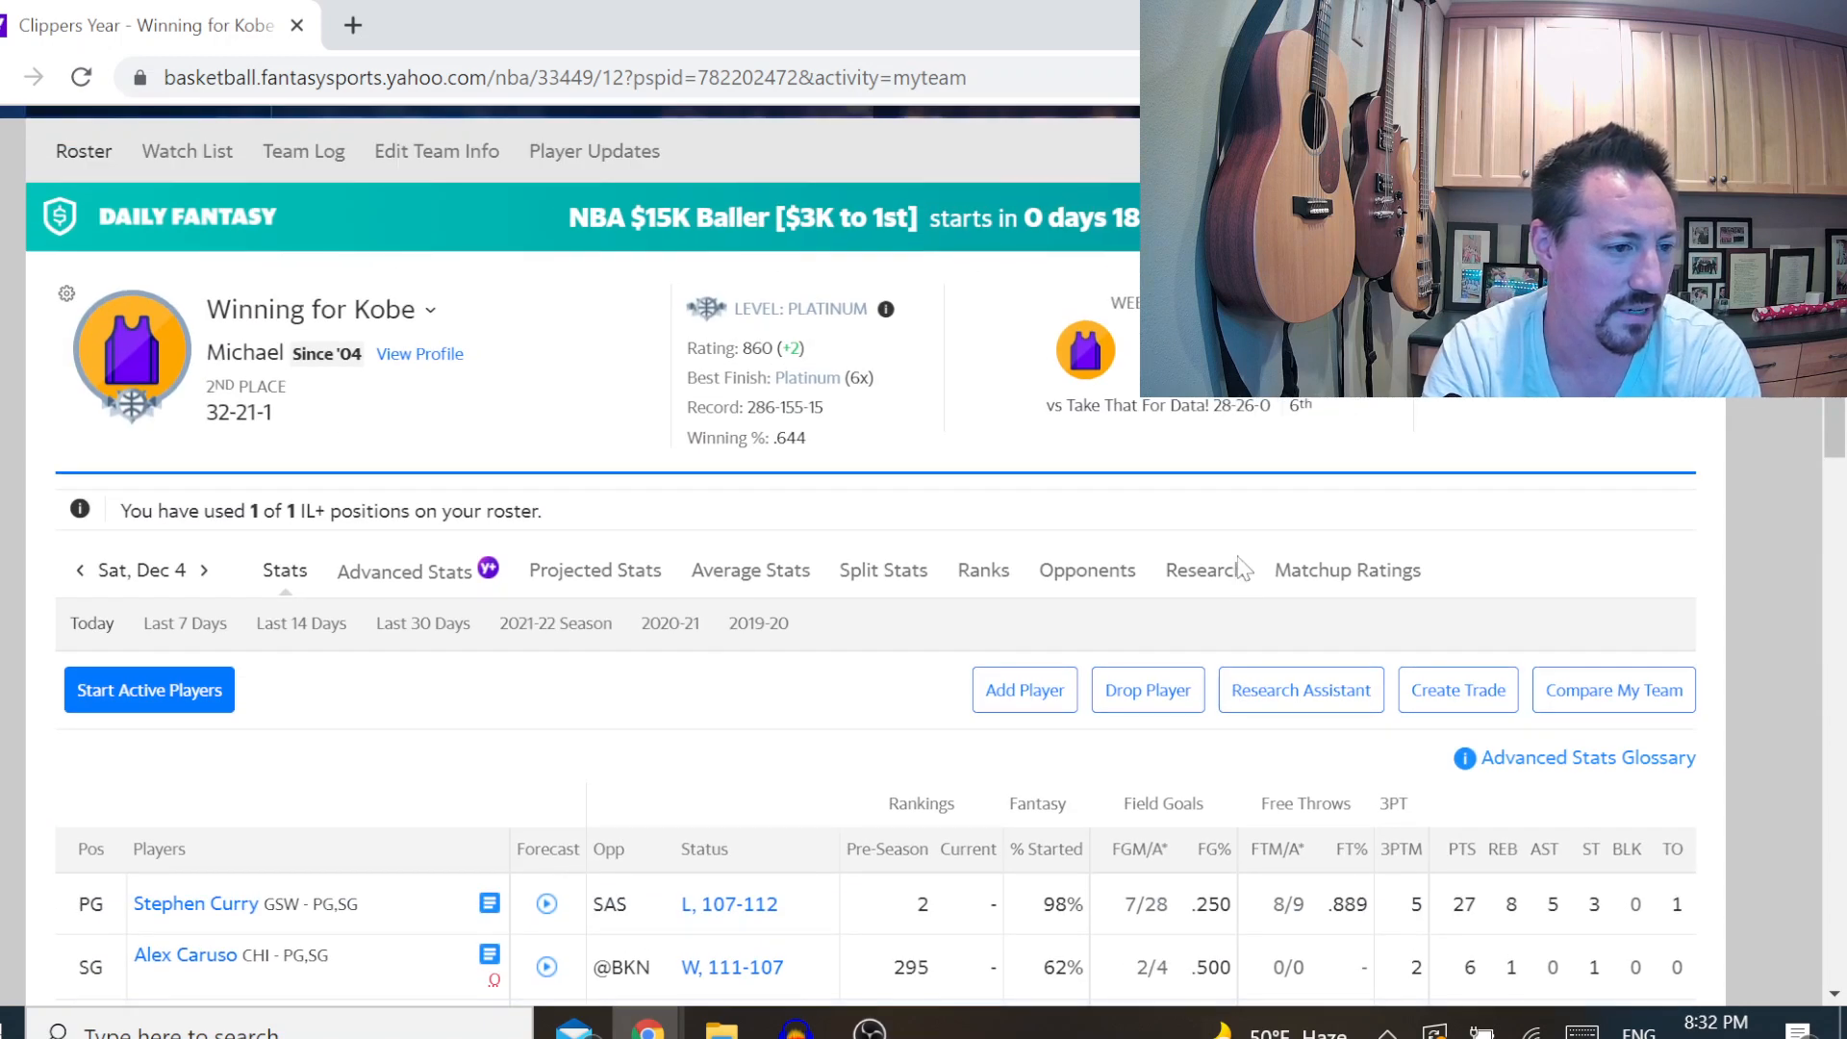
pyautogui.click(1082, 406)
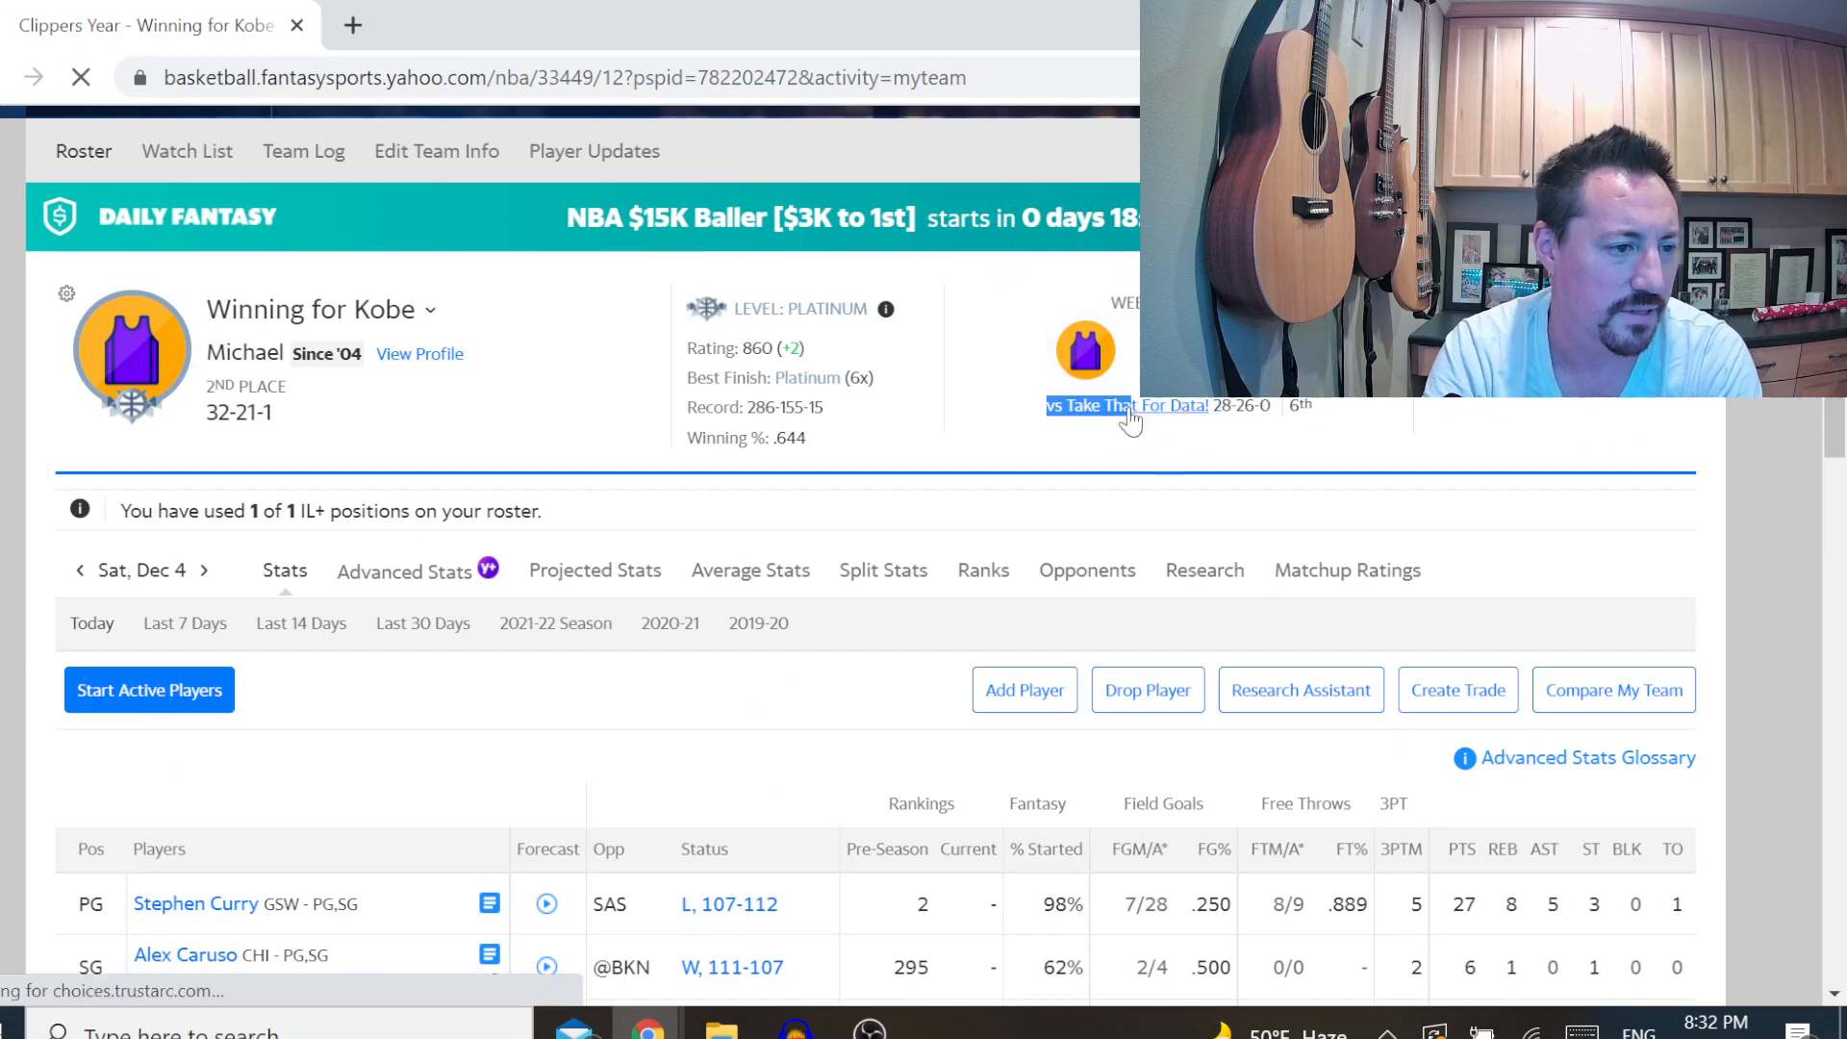
# Go into the week 7 Winning for Kobe vs Take That For Data! matchup and scan the totals
pyautogui.click(1084, 406)
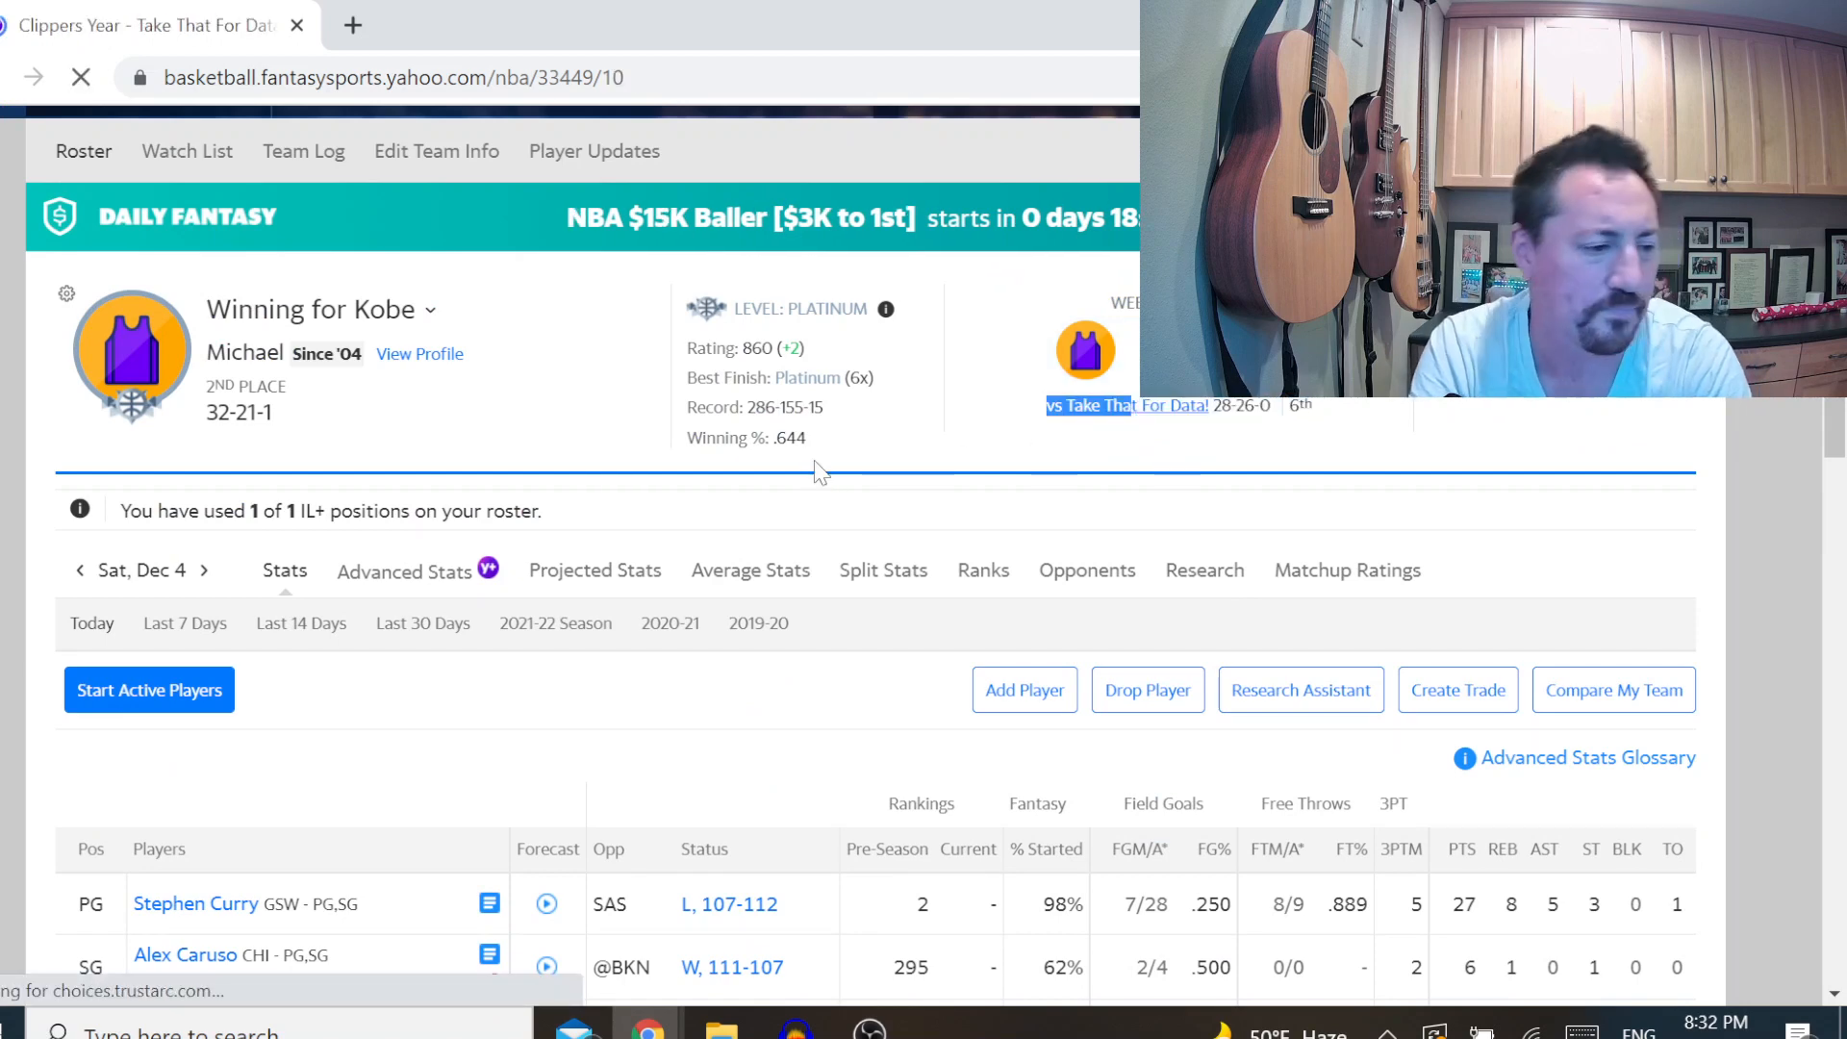
pyautogui.scroll(-3)
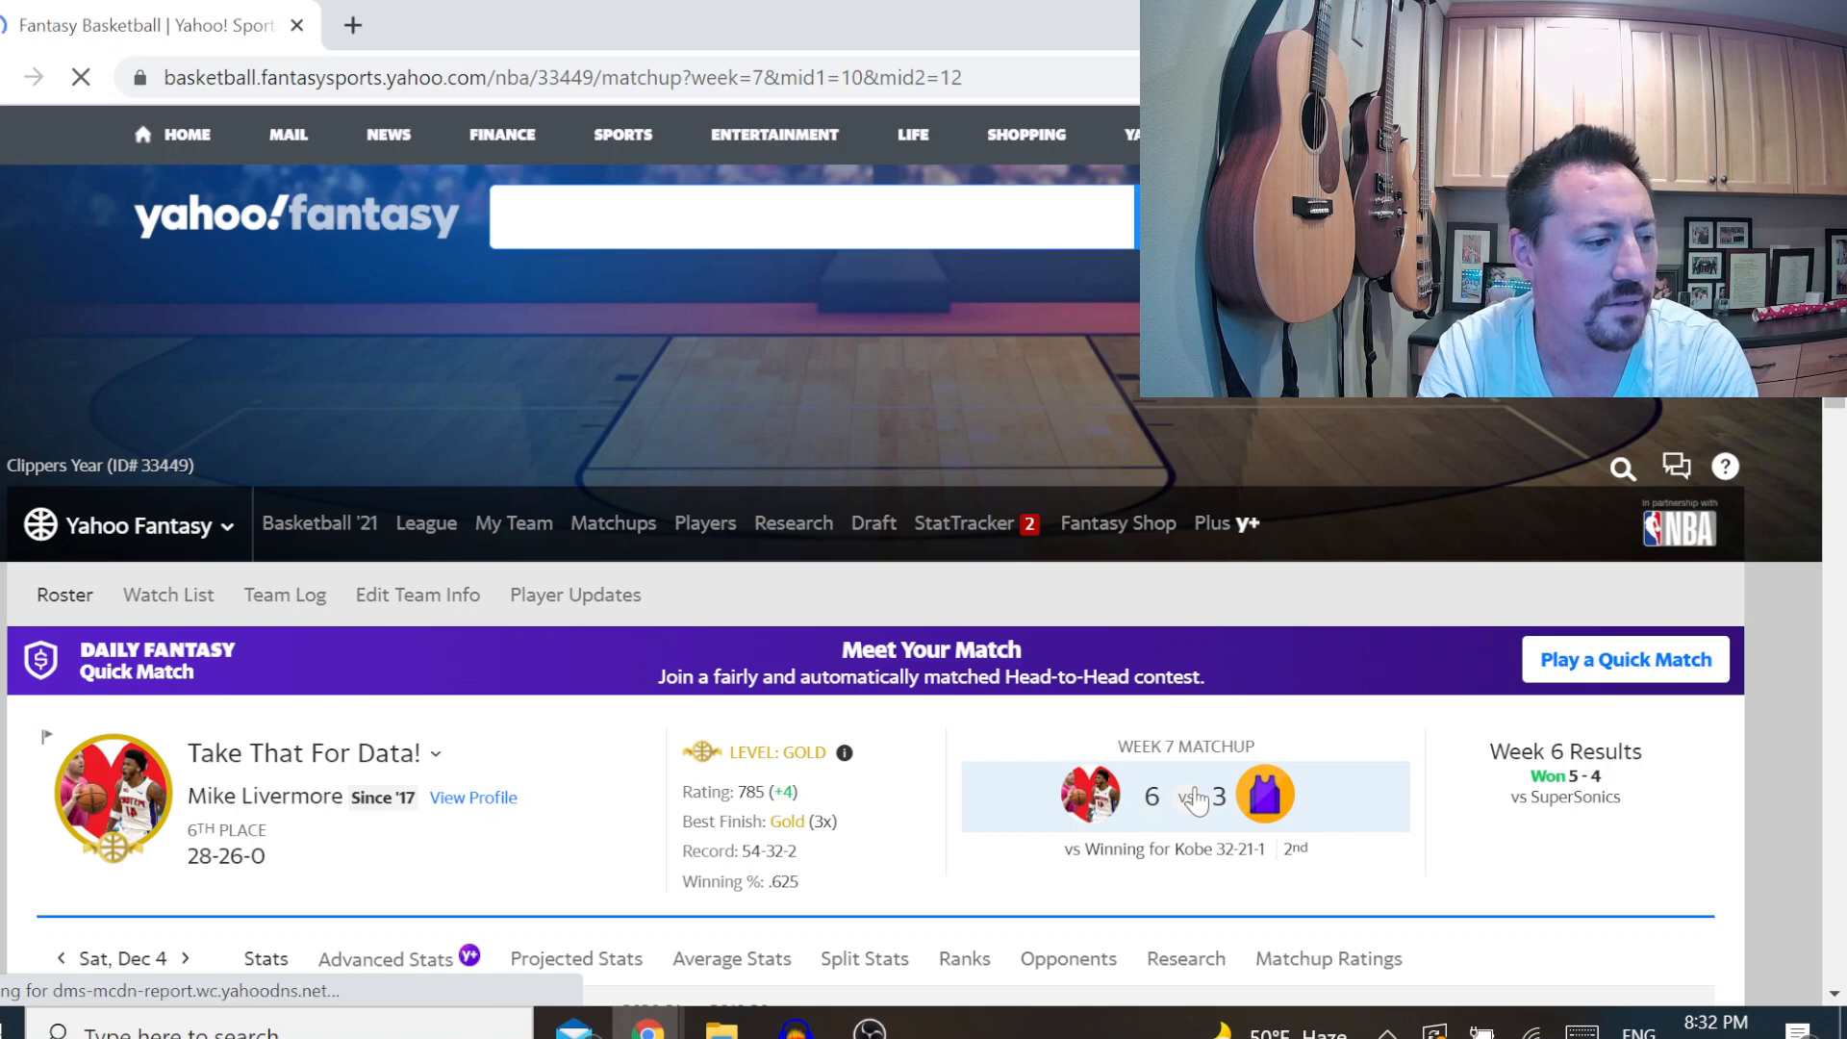
pyautogui.scroll(-3)
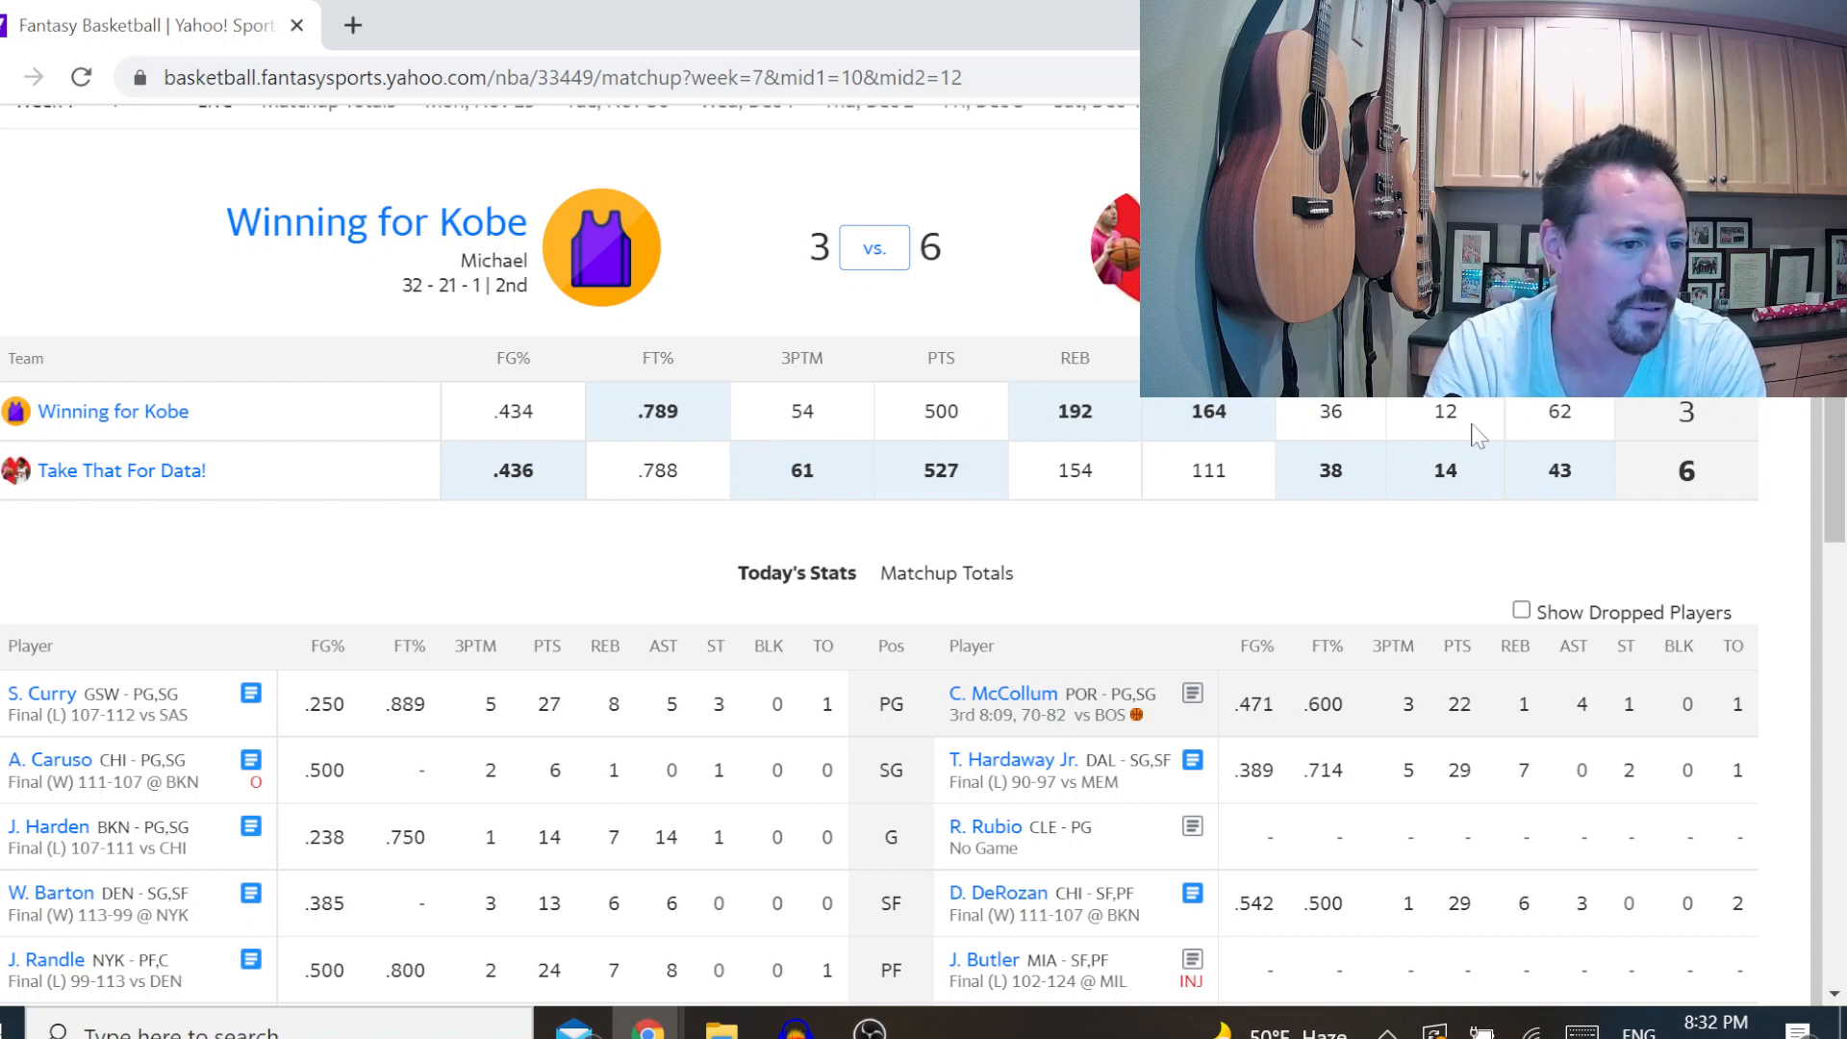
pyautogui.moveTo(1505, 479)
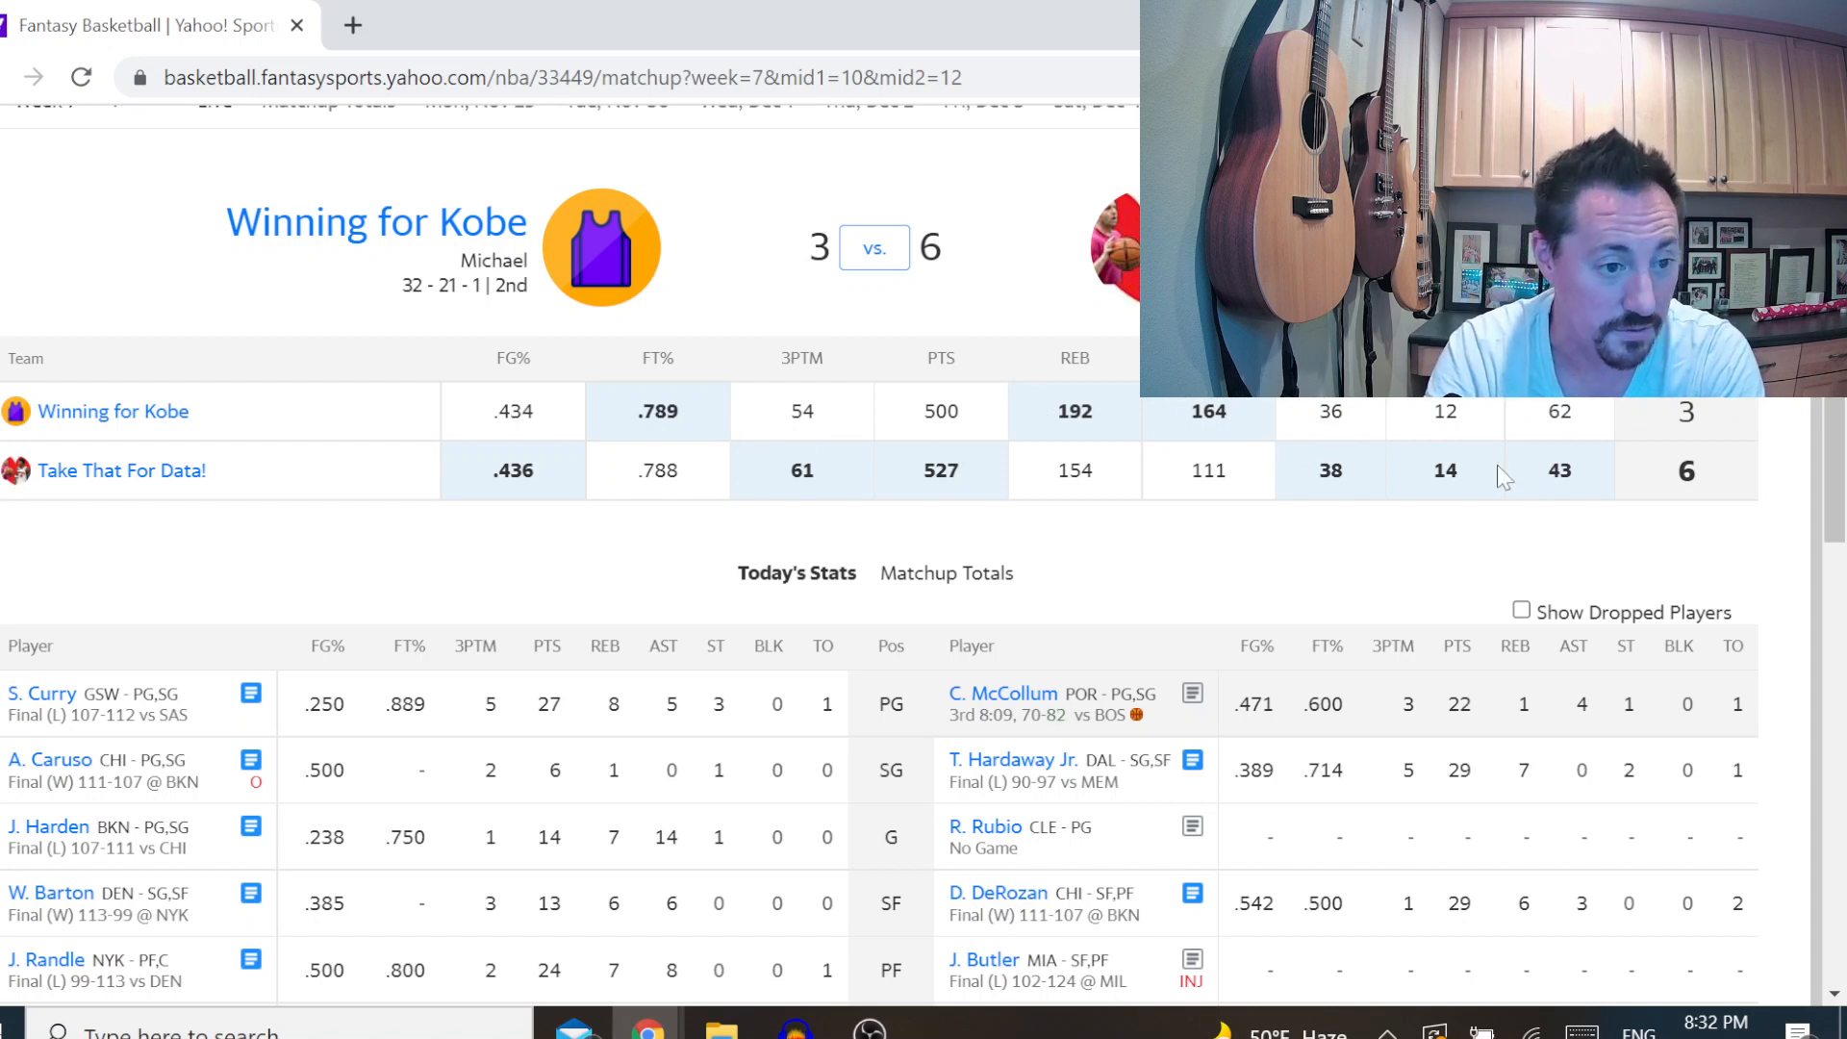
# Scroll through Today's Stats on the matchup, then show the Research menu's tools
pyautogui.scroll(-3)
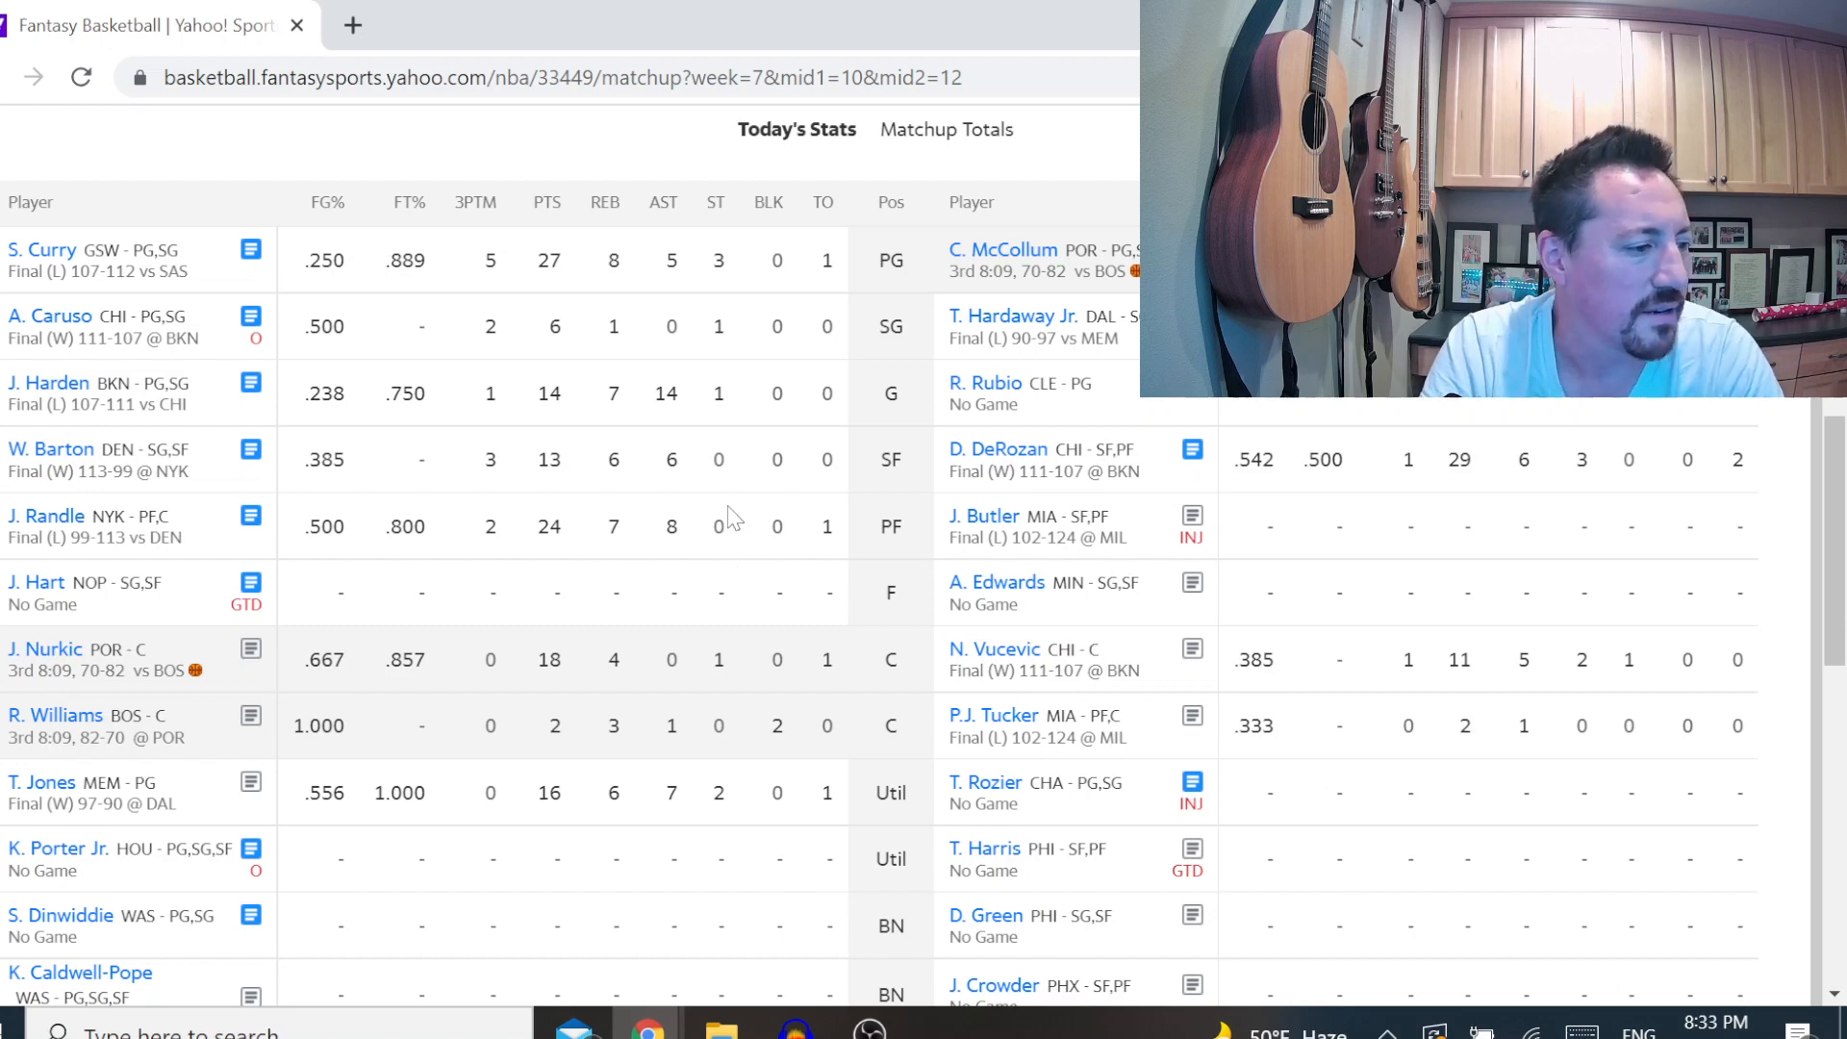
pyautogui.click(727, 521)
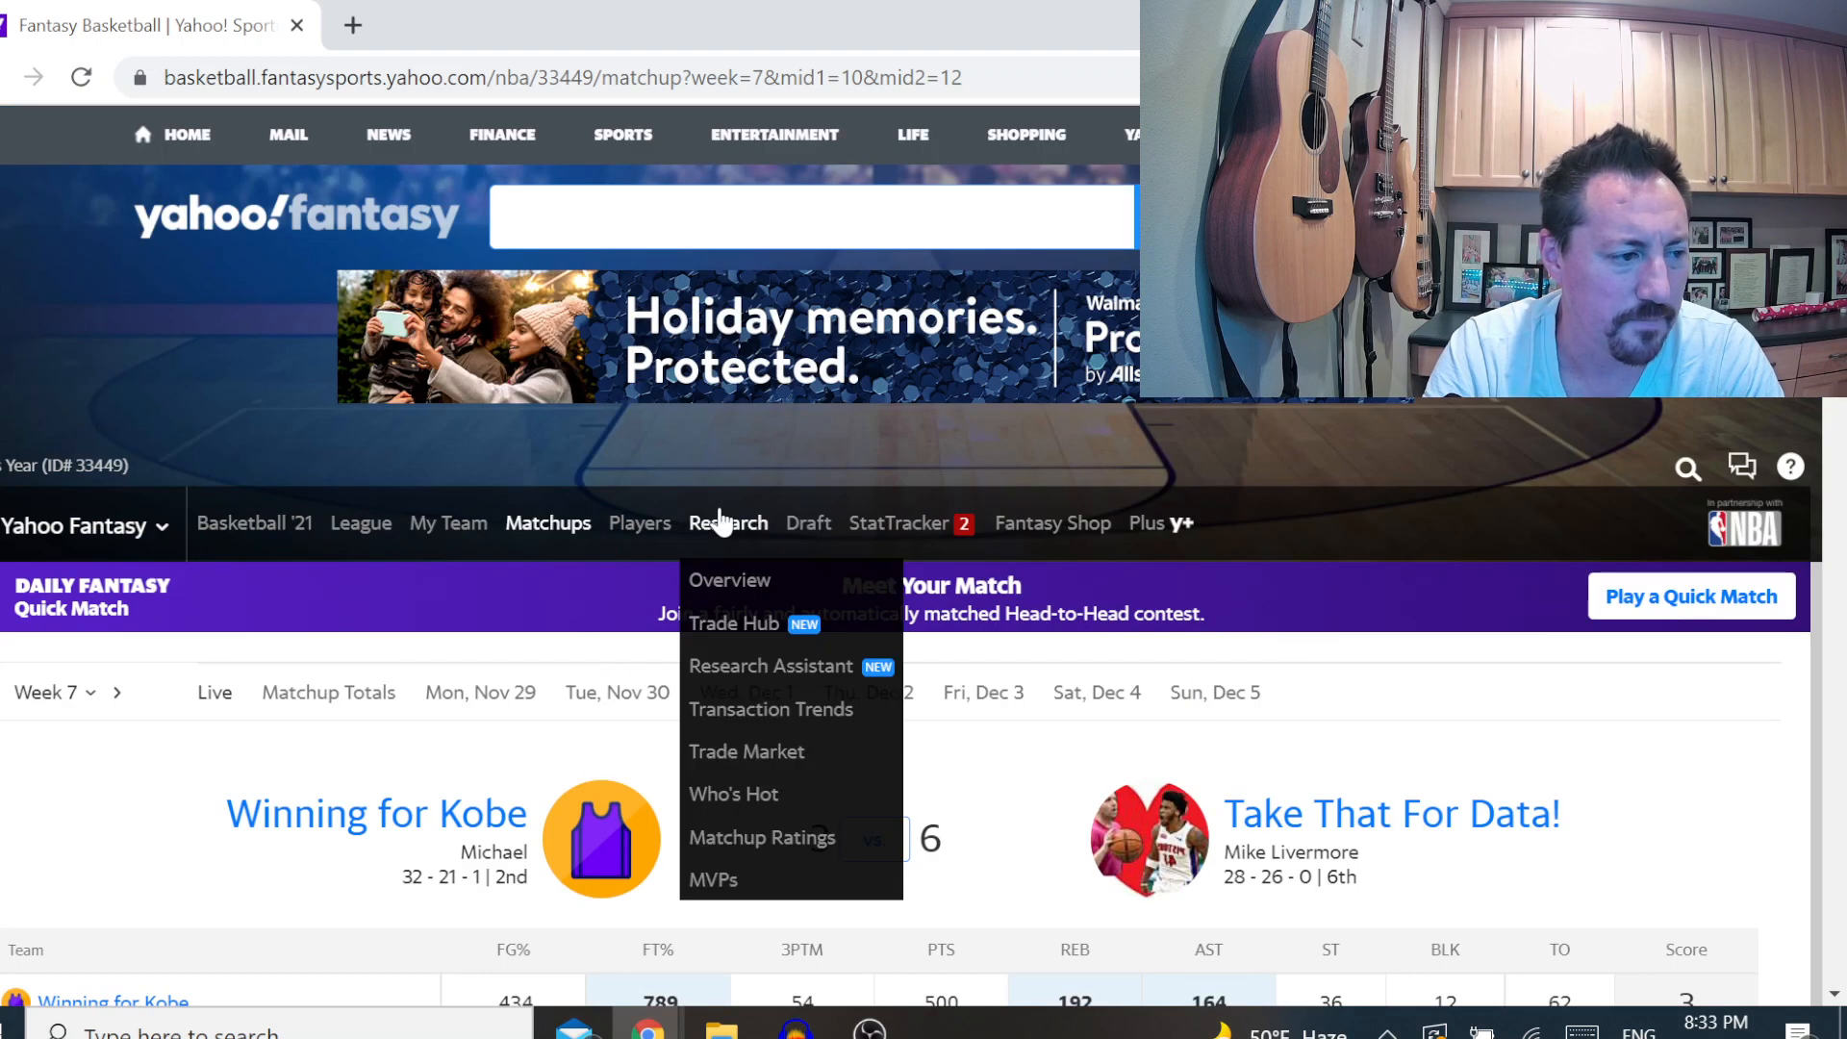